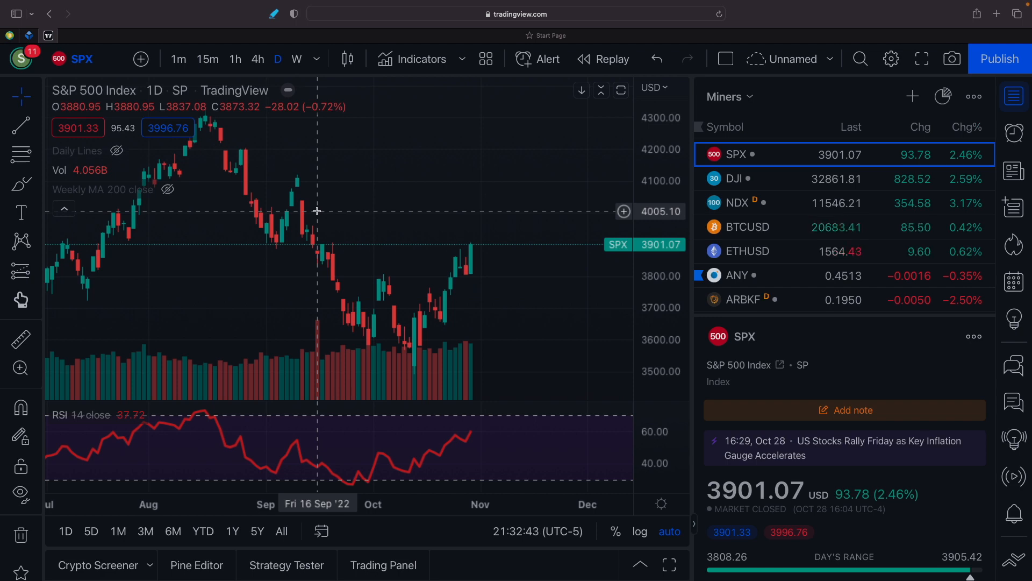
pyautogui.moveTo(748, 207)
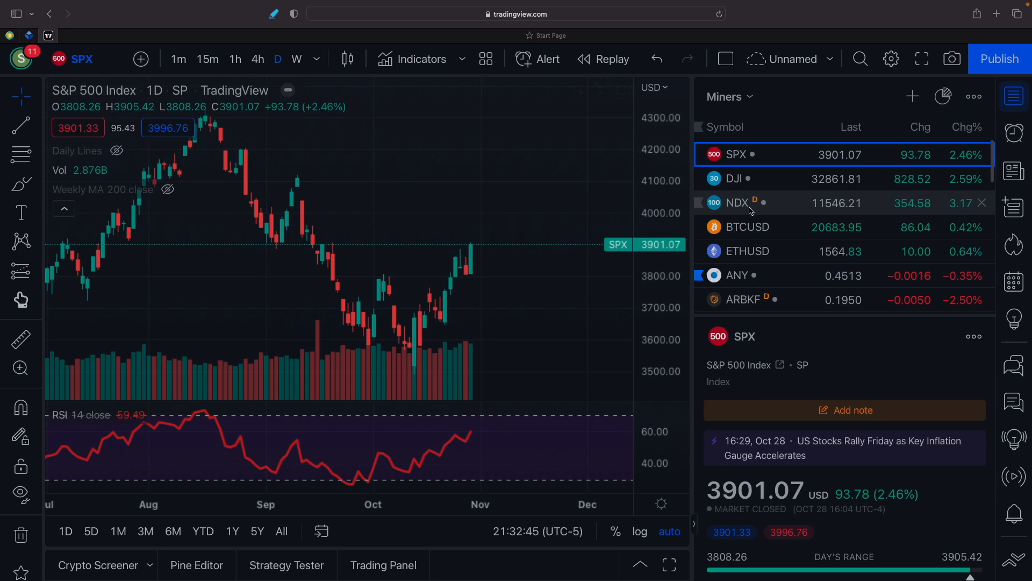
# Step: Load the Dow Jones chart, then the daily Bitcoin / U.S. Dollar chart from the watchlist
pyautogui.click(734, 178)
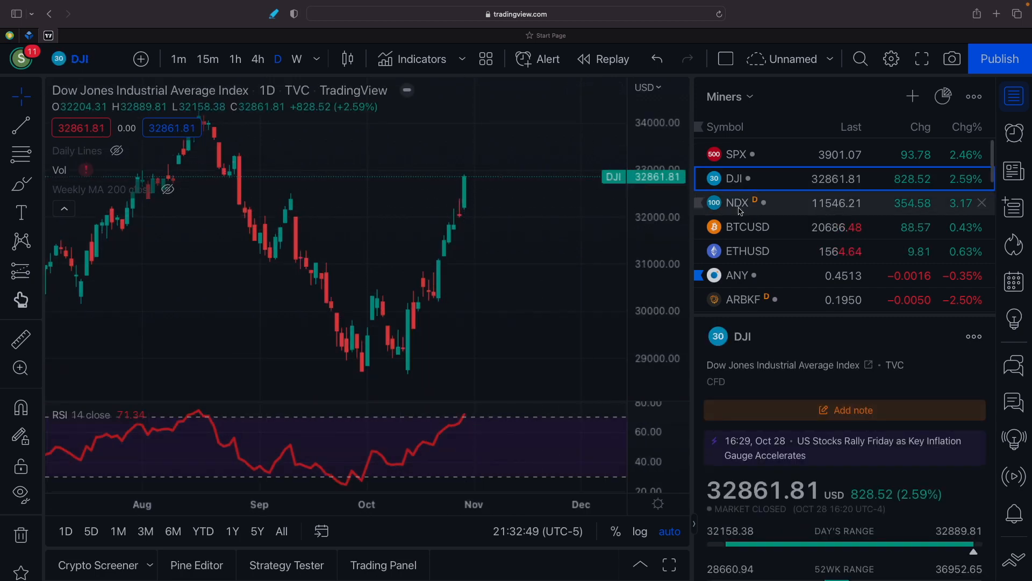
pyautogui.click(746, 226)
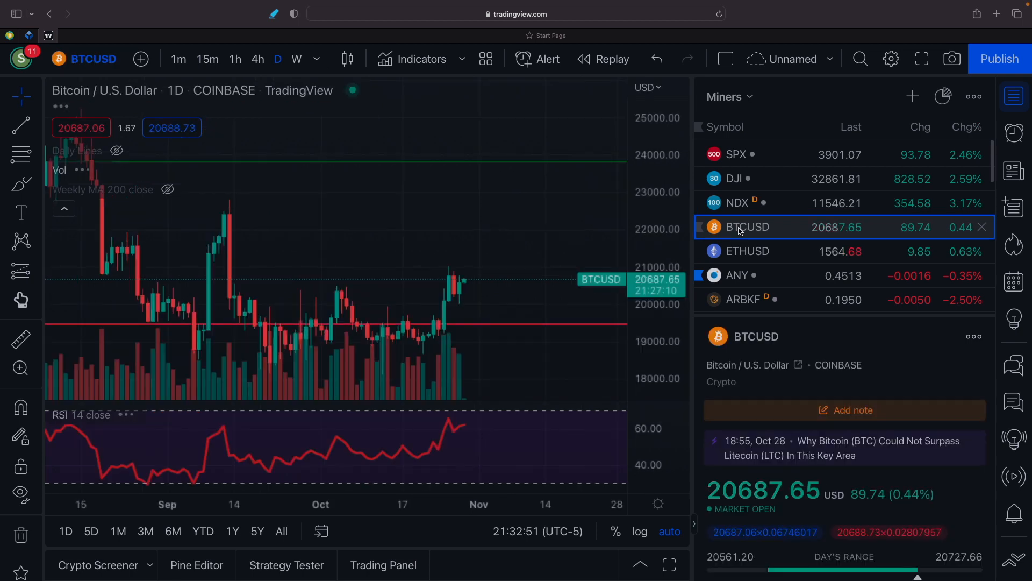
pyautogui.moveTo(457, 291)
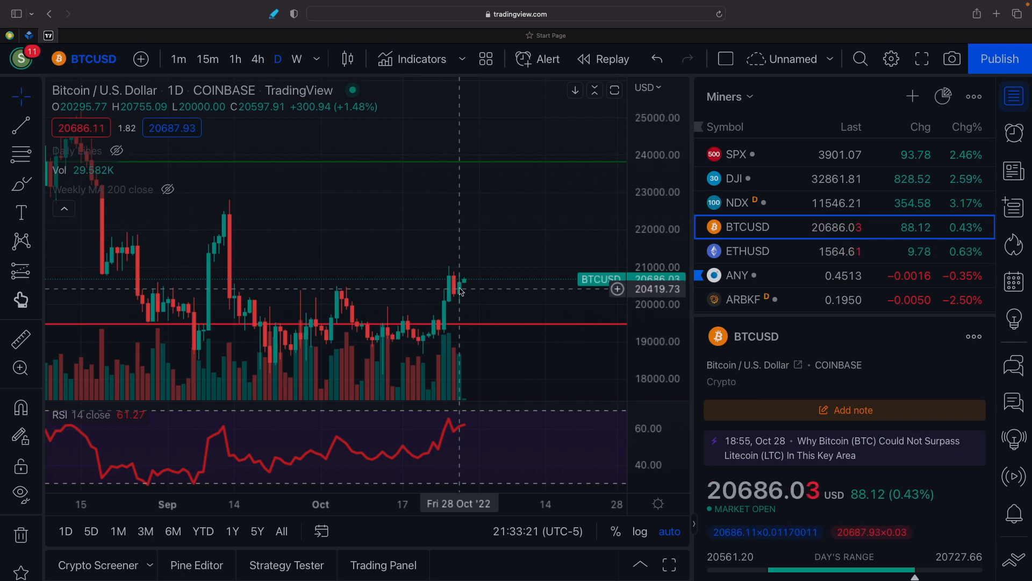
pyautogui.moveTo(583, 328)
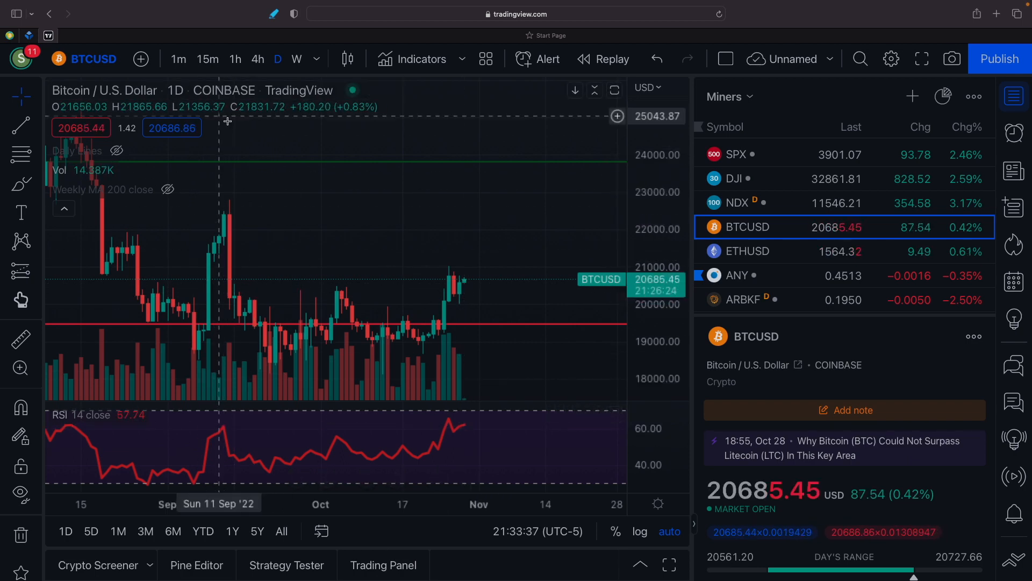
# Step: Check Bitcoin on 4-hour and hourly candles, then load daily Ethereum and Sphere 3D Corp. charts
pyautogui.click(257, 59)
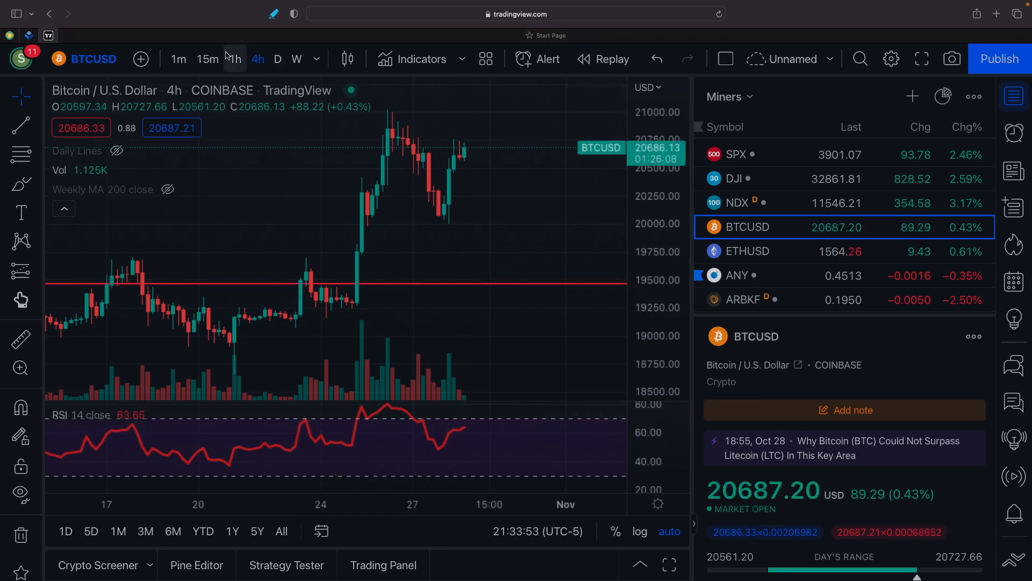
pyautogui.click(234, 59)
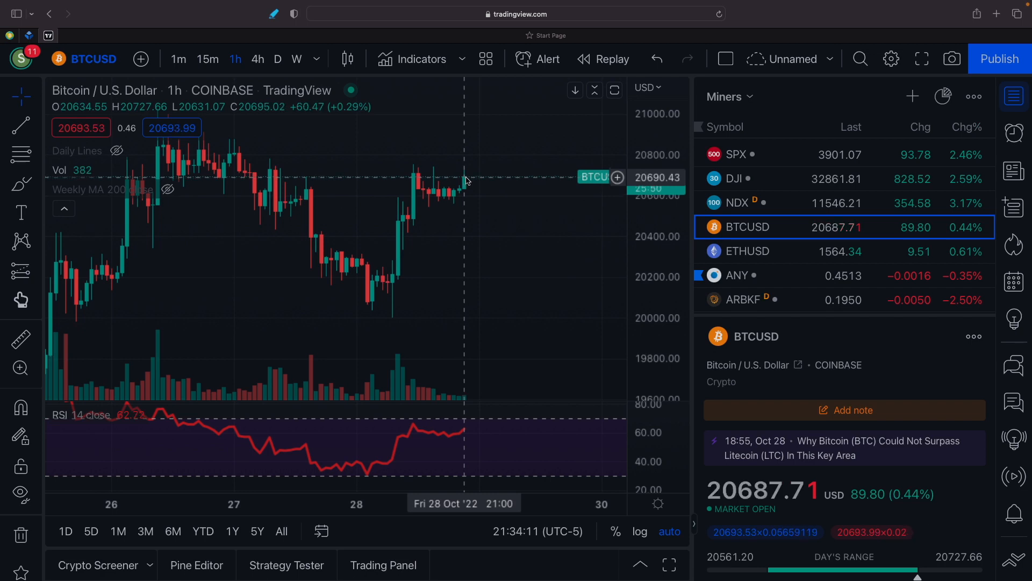
pyautogui.click(747, 251)
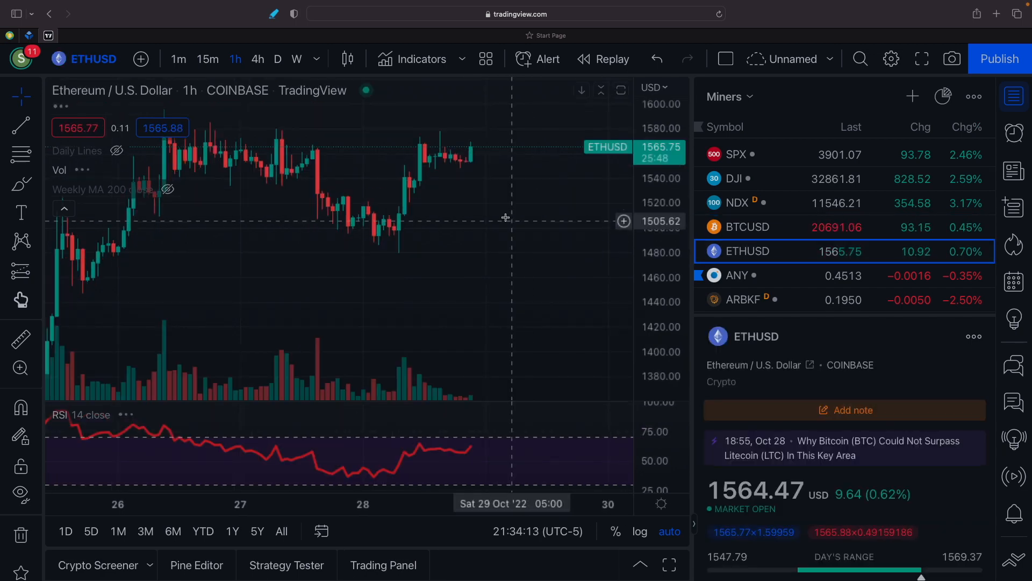
pyautogui.click(278, 59)
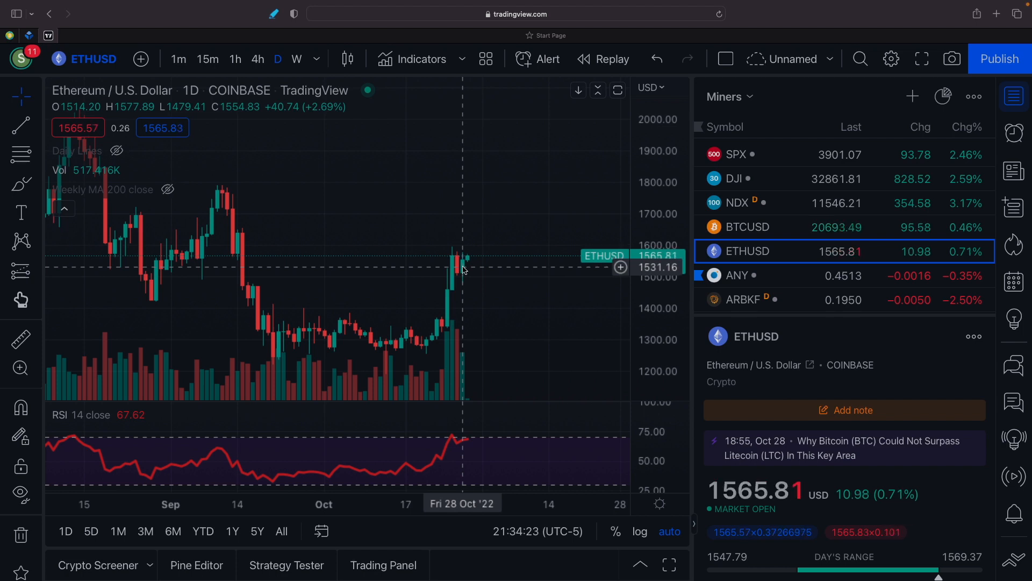
pyautogui.moveTo(517, 312)
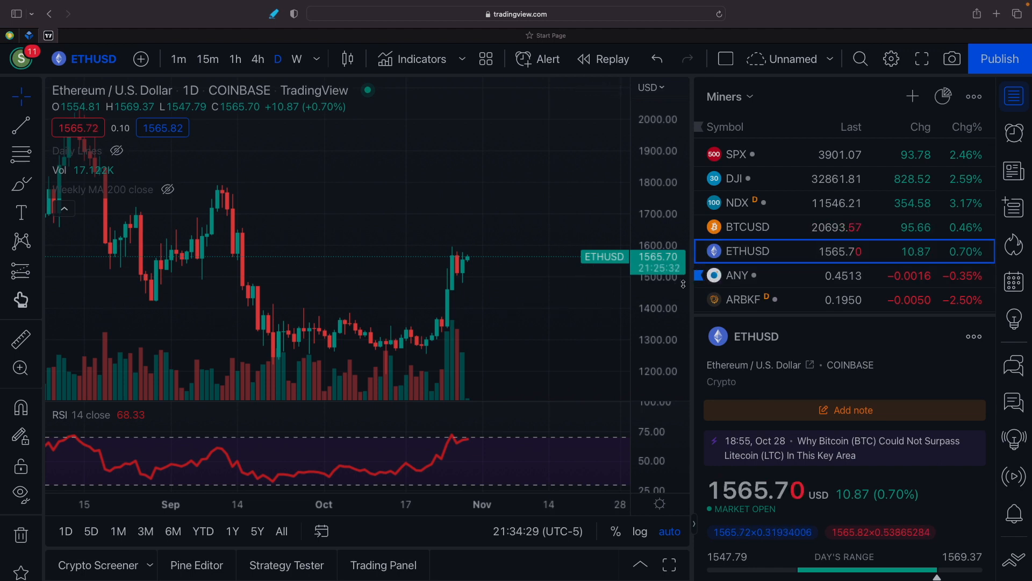
pyautogui.click(738, 275)
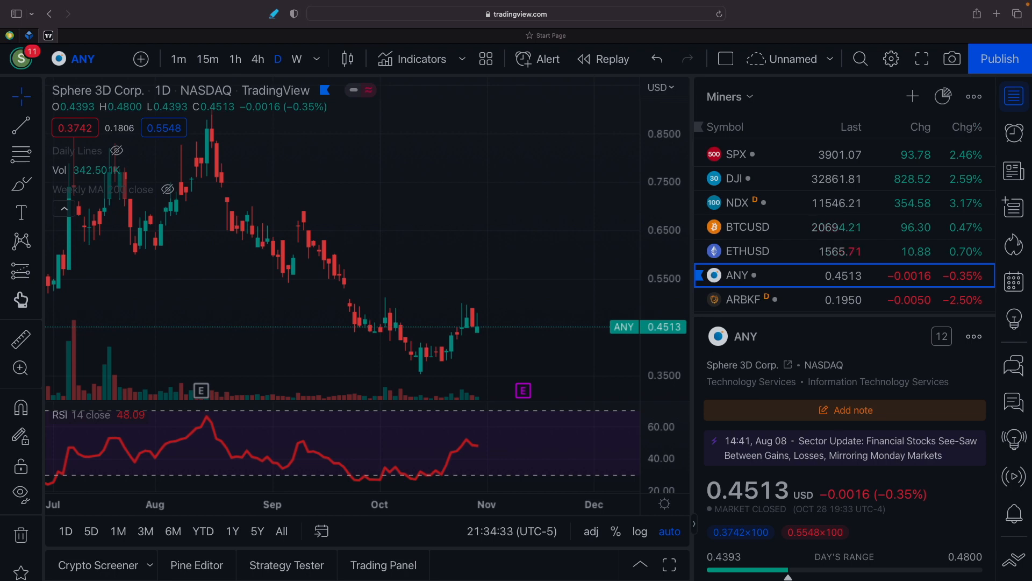
# Step: Cycle through Bit Digital, Bitfarms, CleanSpark, Core Scientific and the next miner charts toward Hive
pyautogui.click(737, 300)
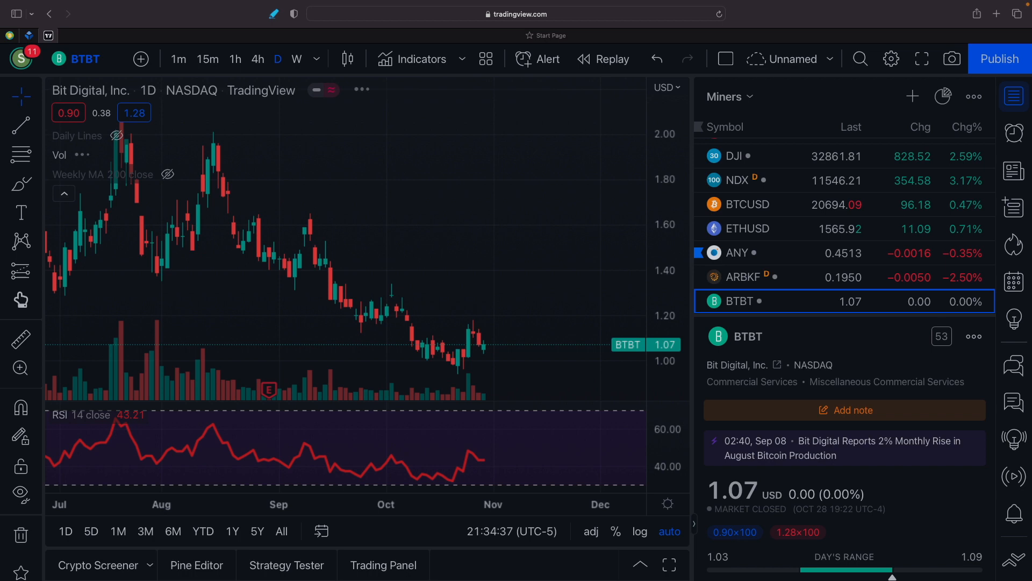
pyautogui.click(737, 301)
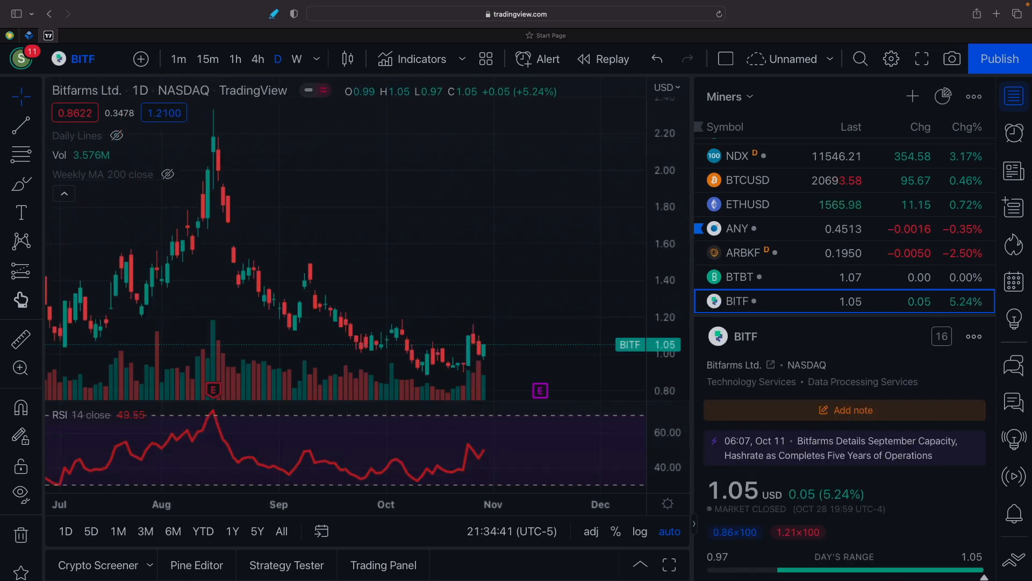
pyautogui.click(738, 301)
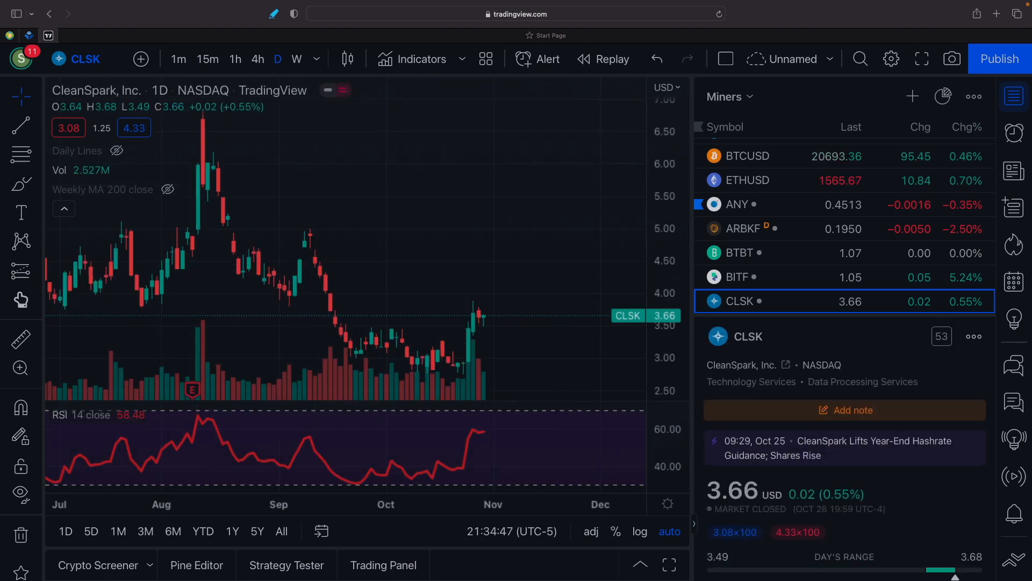
pyautogui.click(737, 302)
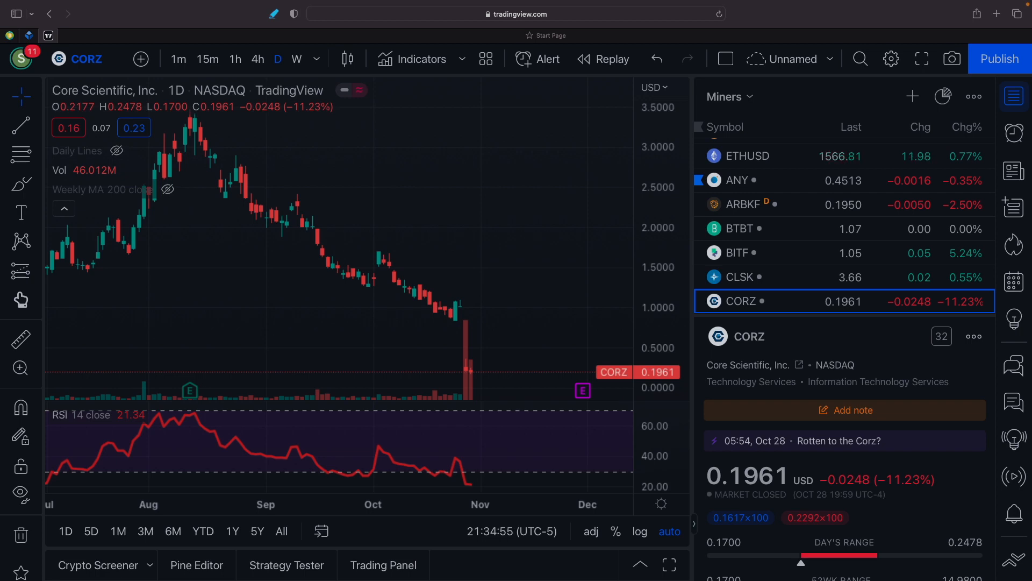
pyautogui.click(740, 301)
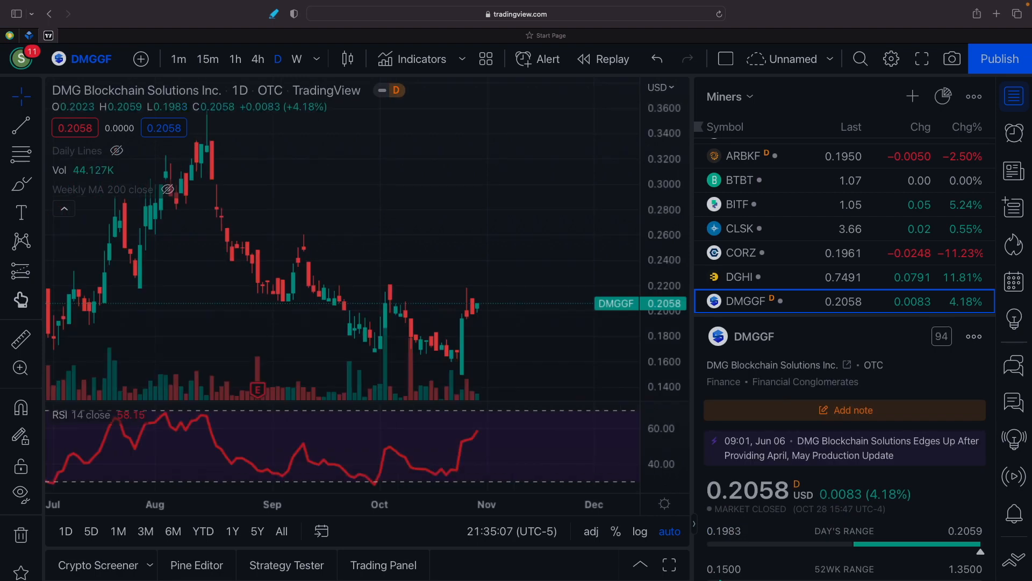
pyautogui.click(739, 301)
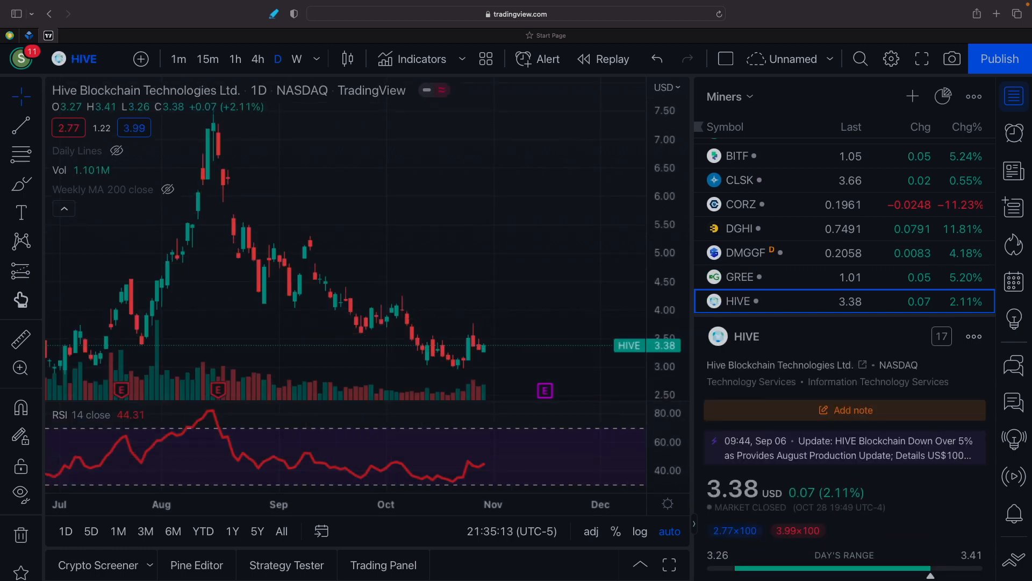
# Step: Review the Hut 8, Marathon, Mawson, Riot and Soluna charts, then switch to Blockchain.com
pyautogui.click(757, 301)
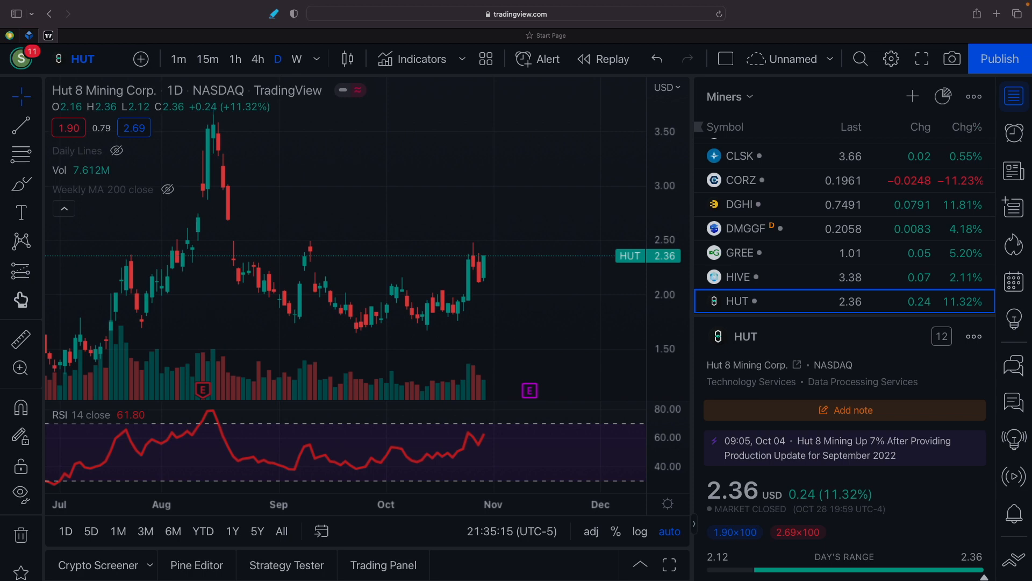
pyautogui.click(737, 301)
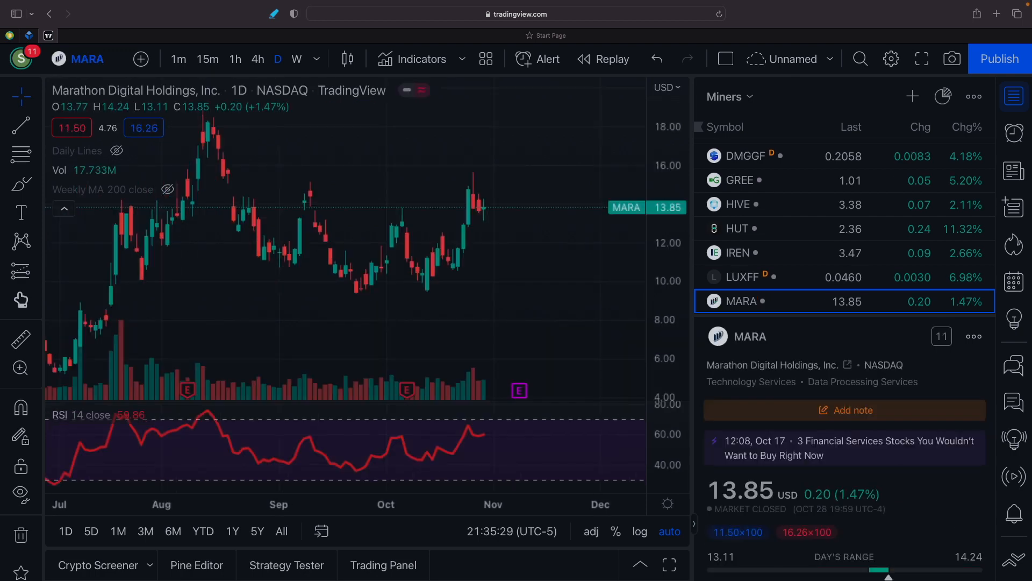
pyautogui.click(739, 301)
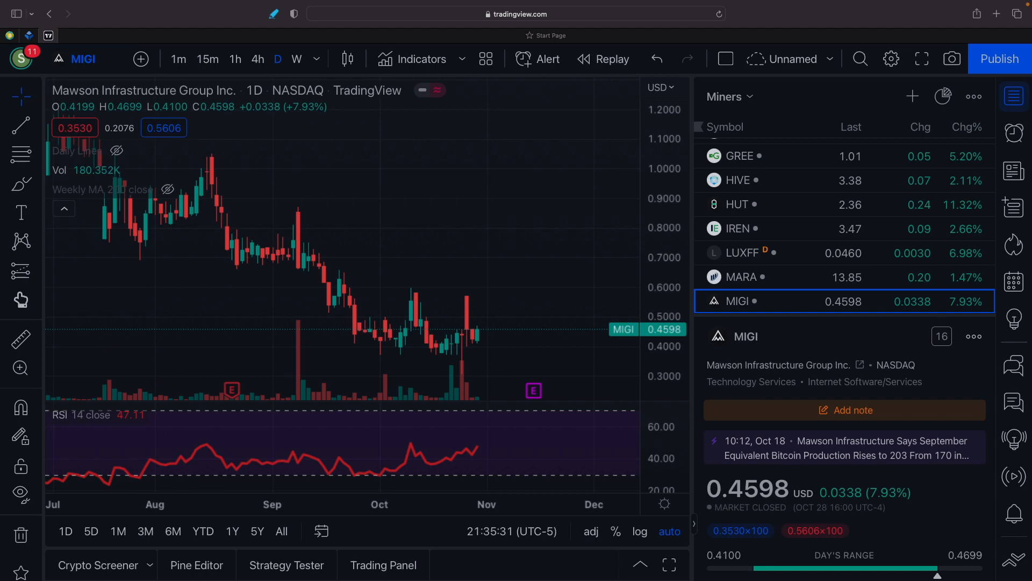
pyautogui.click(738, 301)
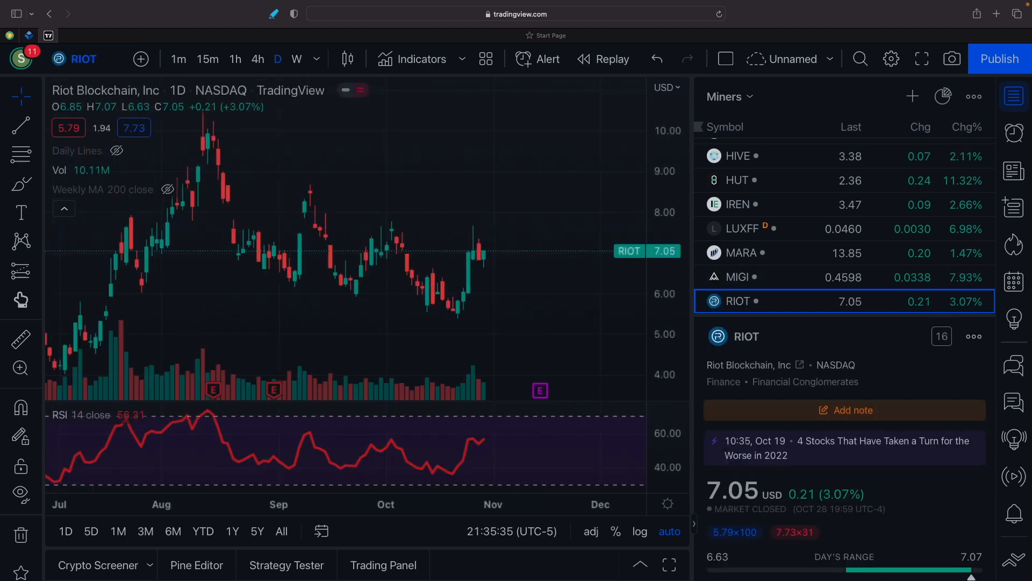
pyautogui.click(740, 301)
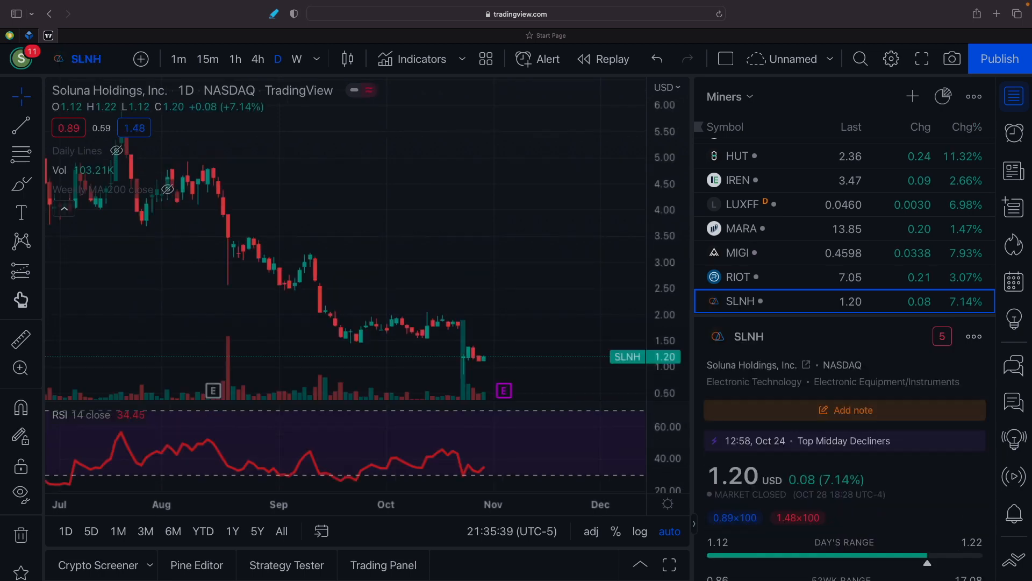
pyautogui.click(737, 301)
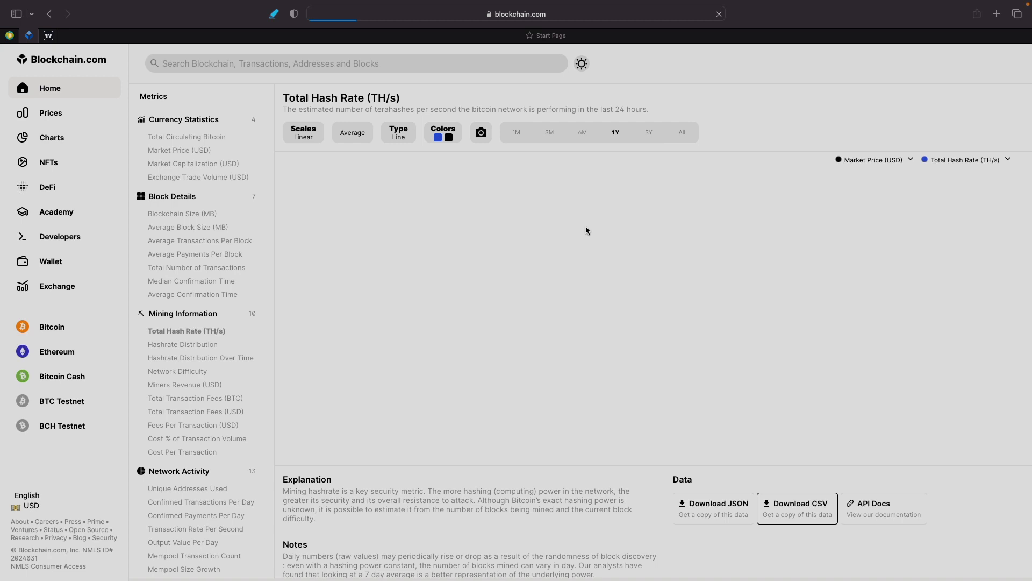
# Step: Display one year of Blockchain.com total hash rate plotted against bitcoin market price
pyautogui.click(52, 137)
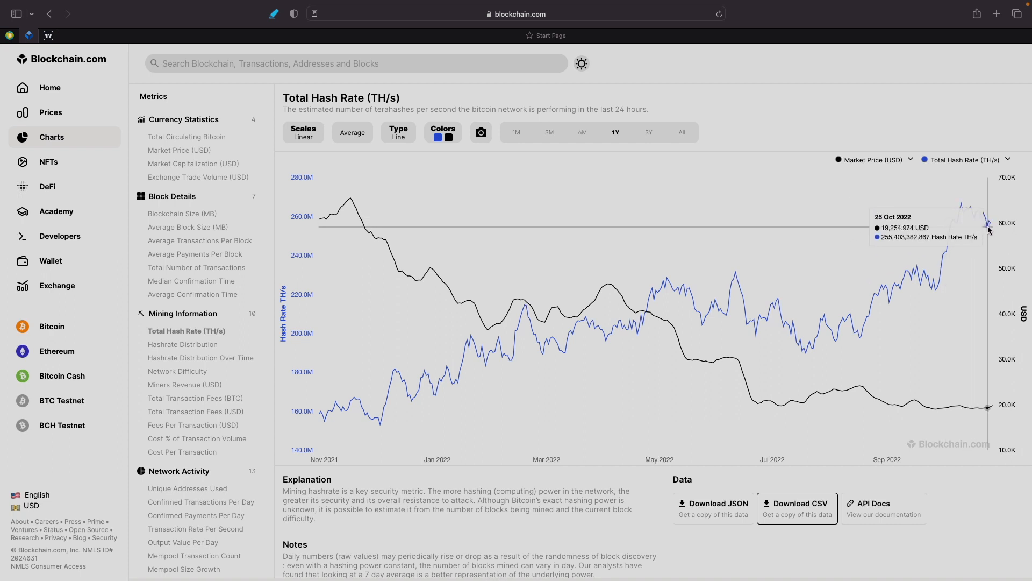
pyautogui.moveTo(856, 244)
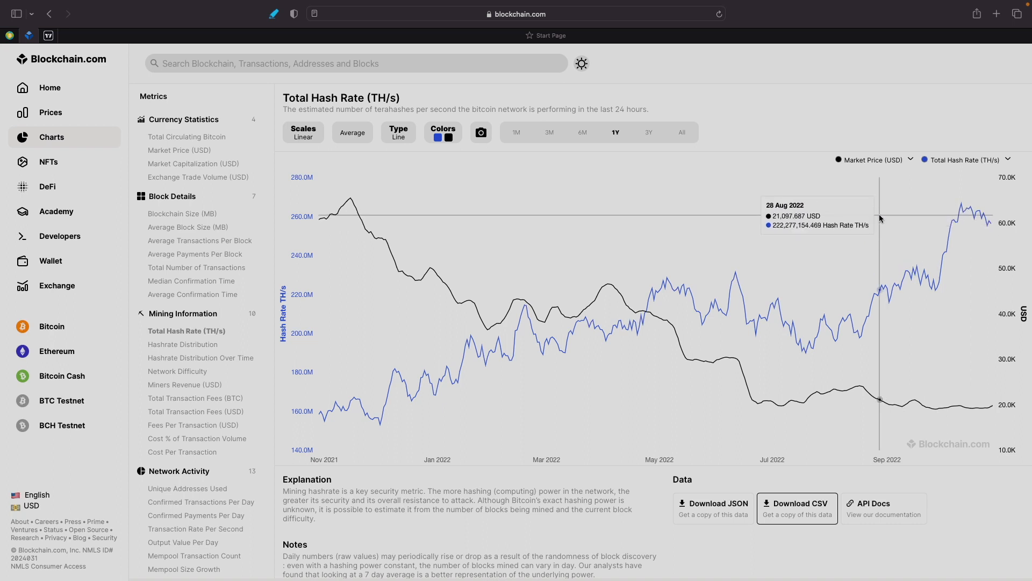
pyautogui.moveTo(956, 263)
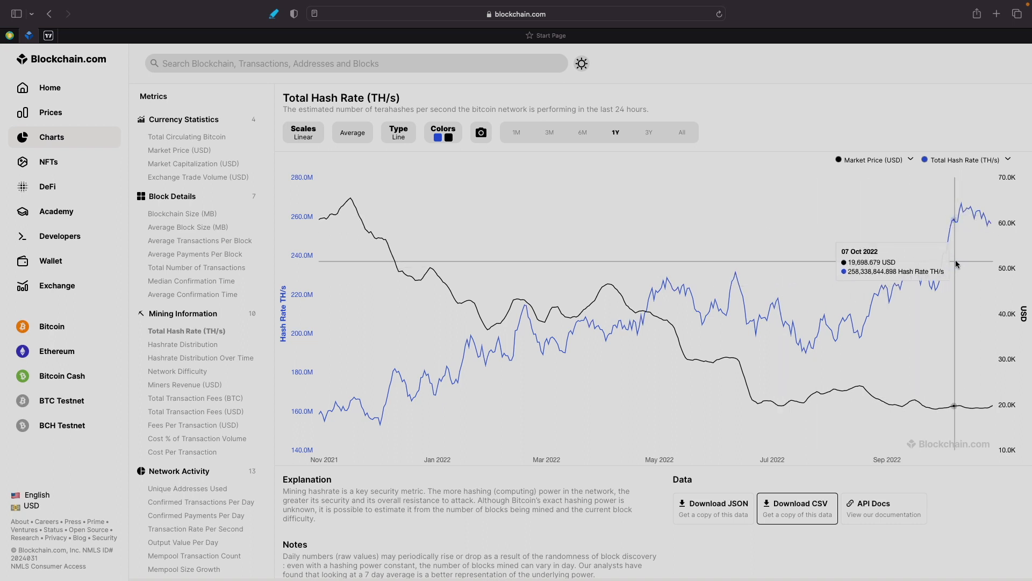
pyautogui.moveTo(618, 202)
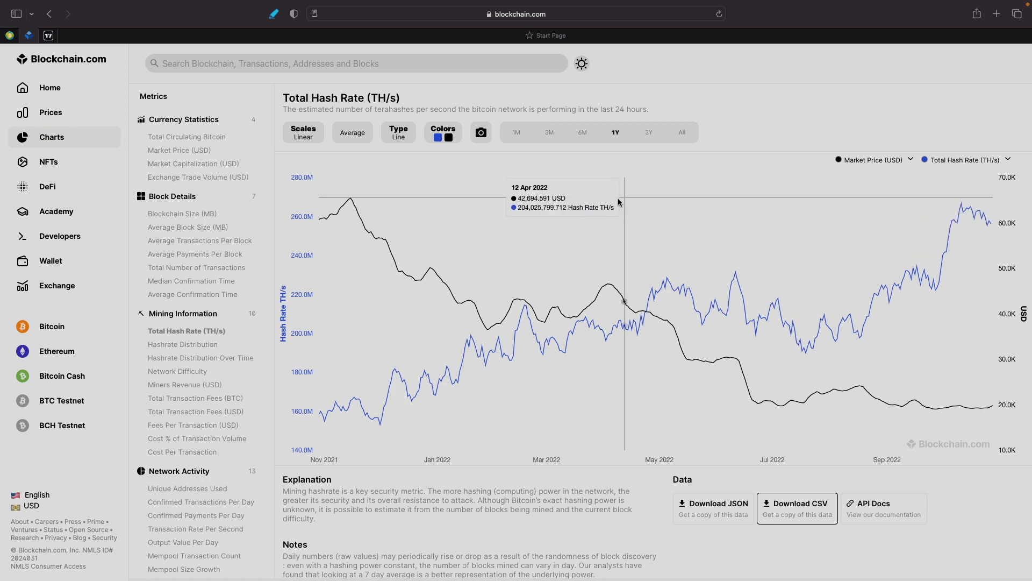
pyautogui.moveTo(406, 147)
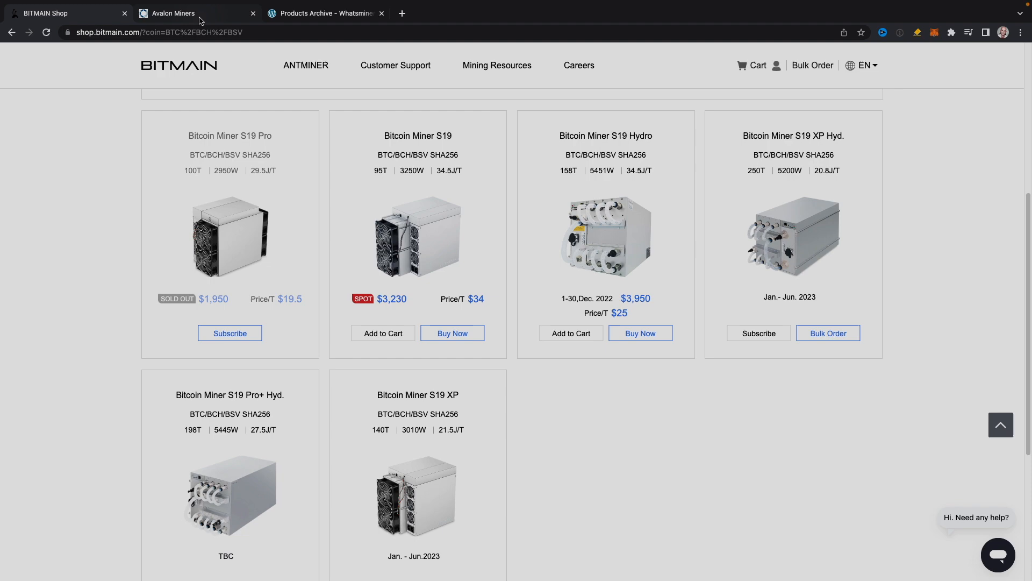
# Step: Browse the Avalon and WhatsMiner shop listings for prices, then select hashrate cell D2 in Numbers
pyautogui.click(172, 13)
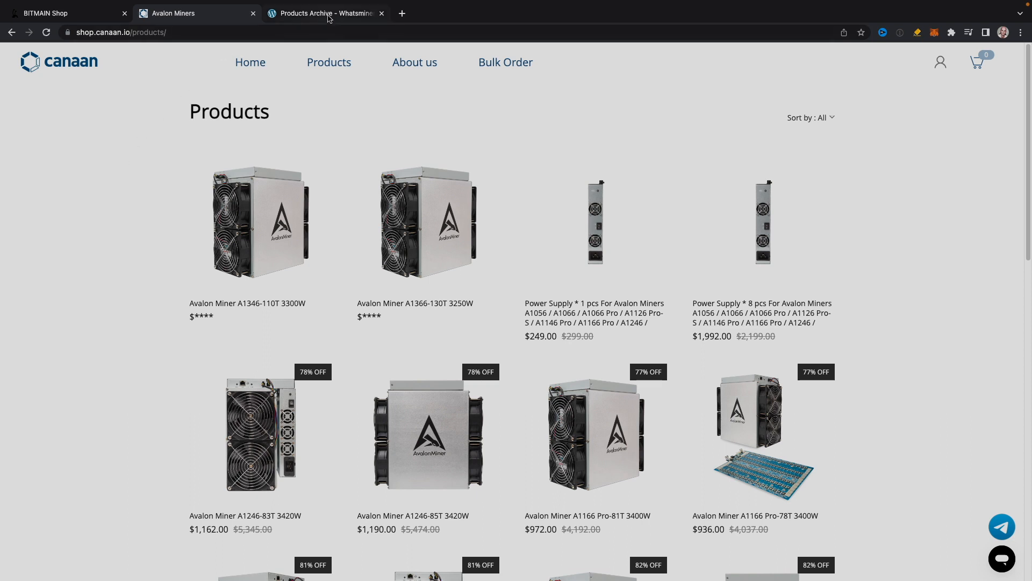
pyautogui.click(323, 13)
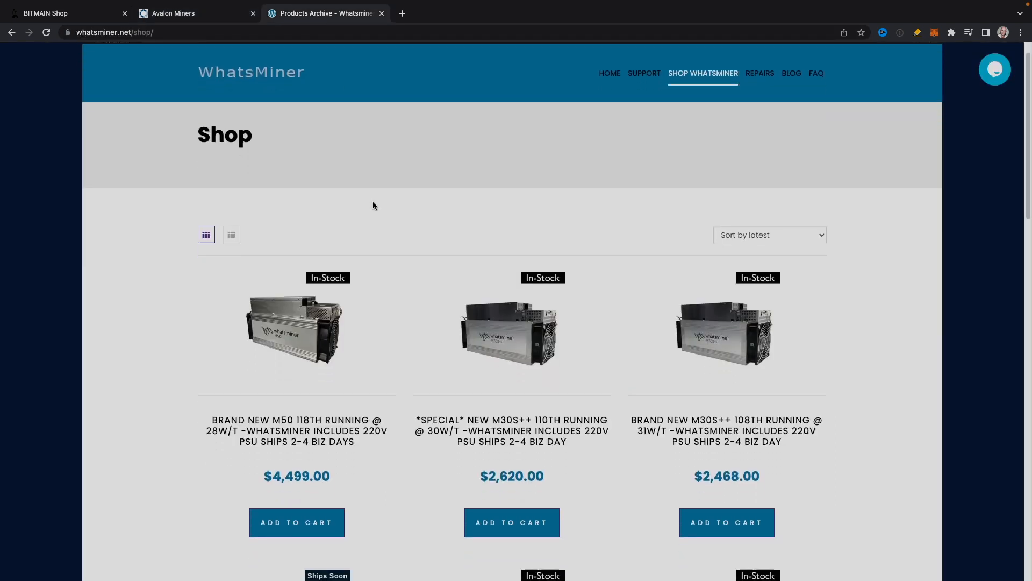
pyautogui.scroll(-3)
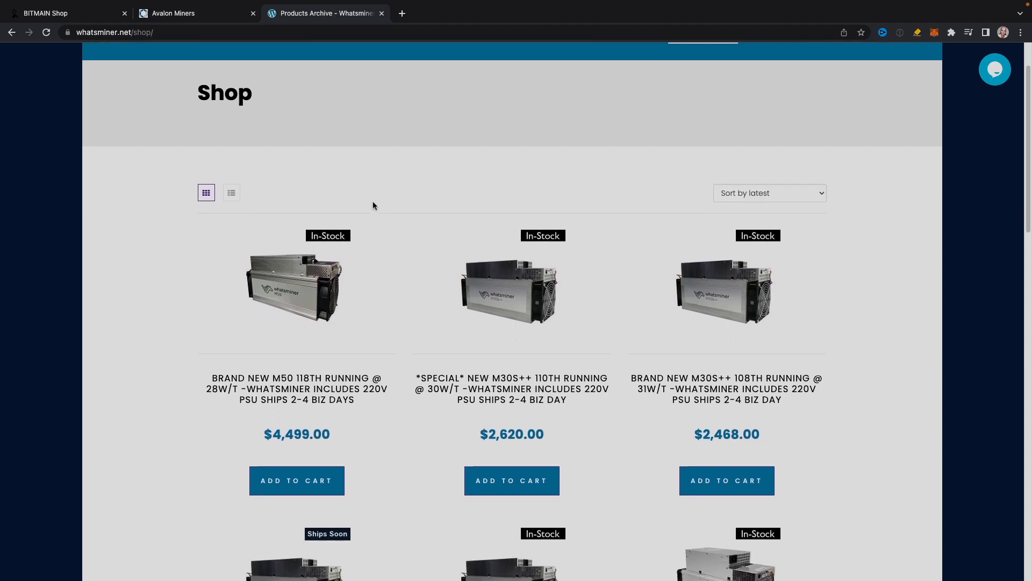
pyautogui.scroll(-3)
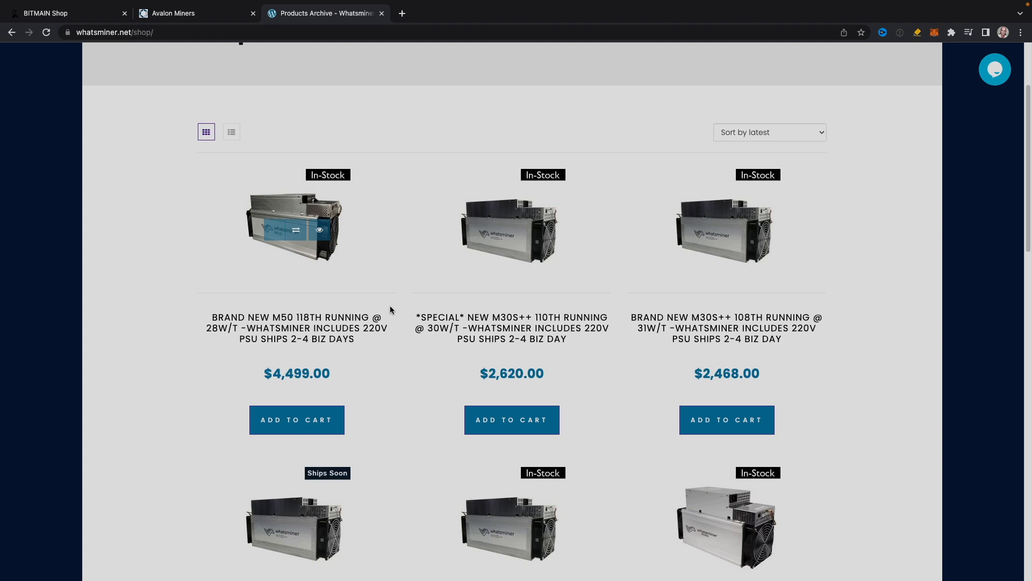
pyautogui.moveTo(386, 334)
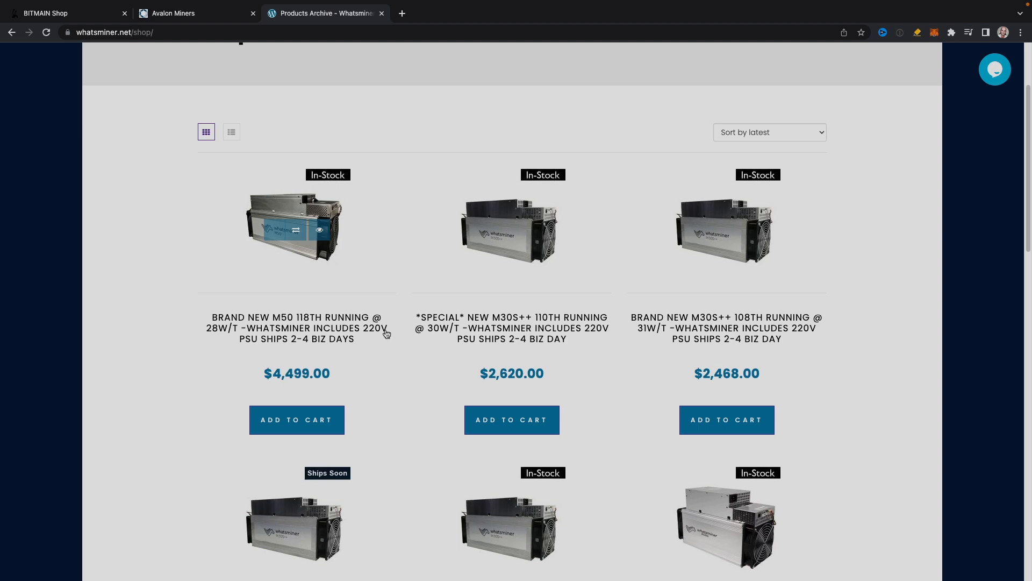
pyautogui.moveTo(379, 385)
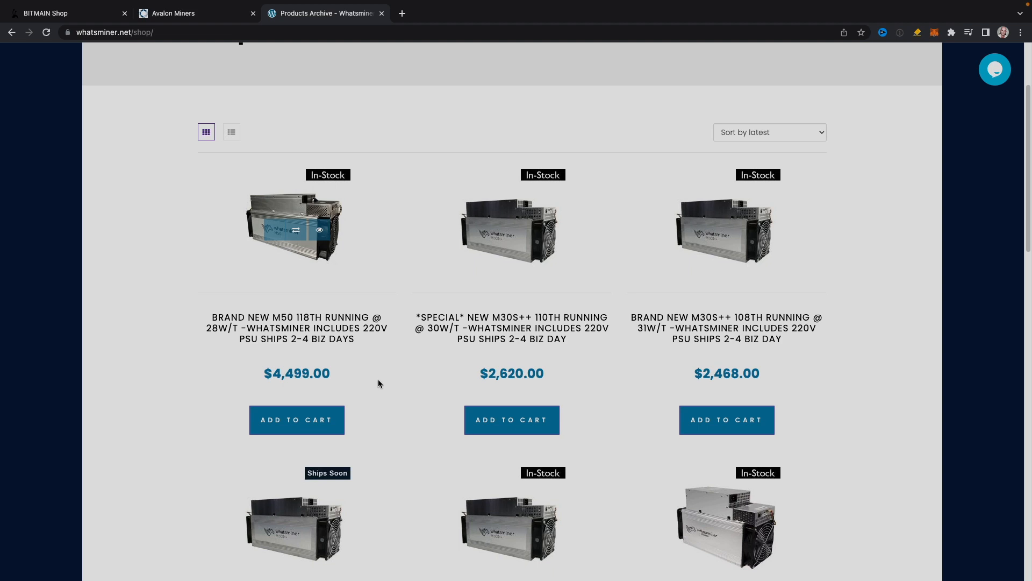
pyautogui.moveTo(362, 351)
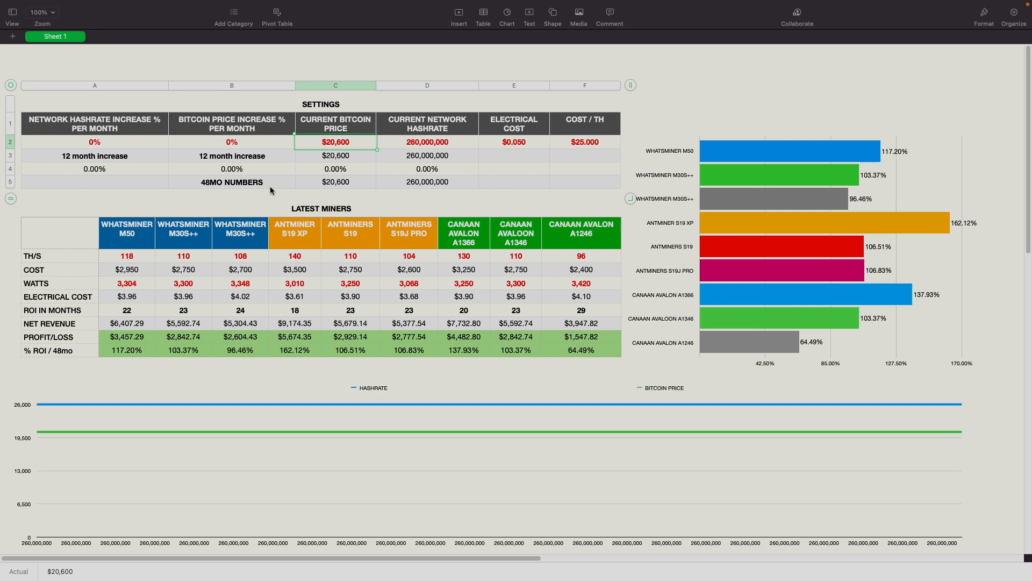
pyautogui.click(427, 141)
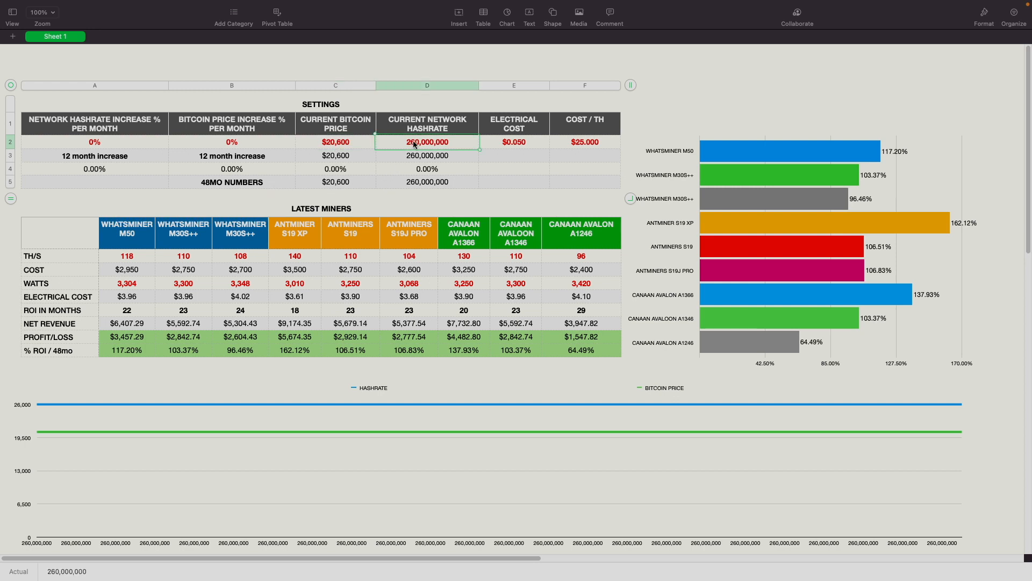
# Step: Enter 253,000,000 as the current network hashrate in cell D2
pyautogui.write('253')
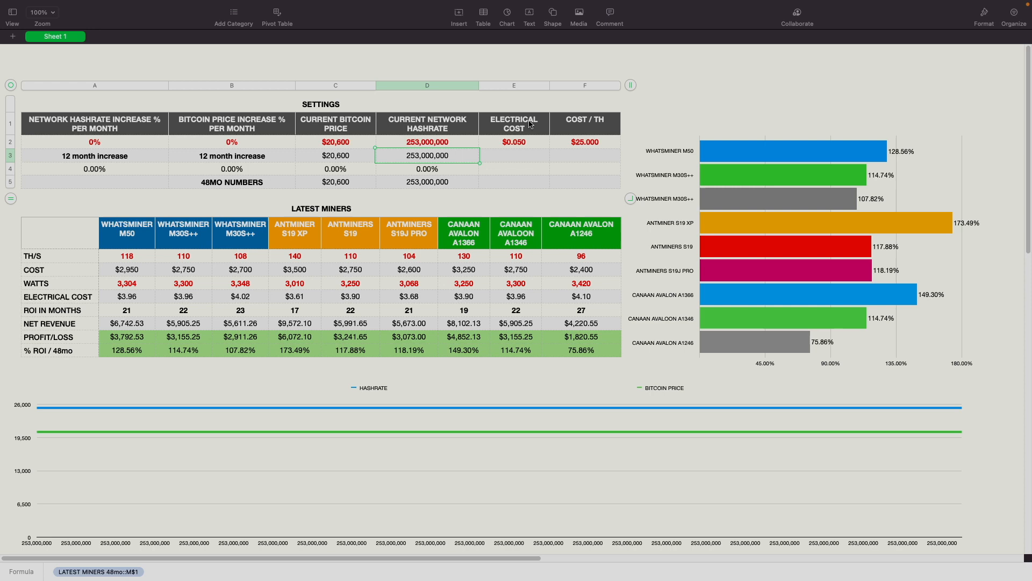
pyautogui.moveTo(531, 142)
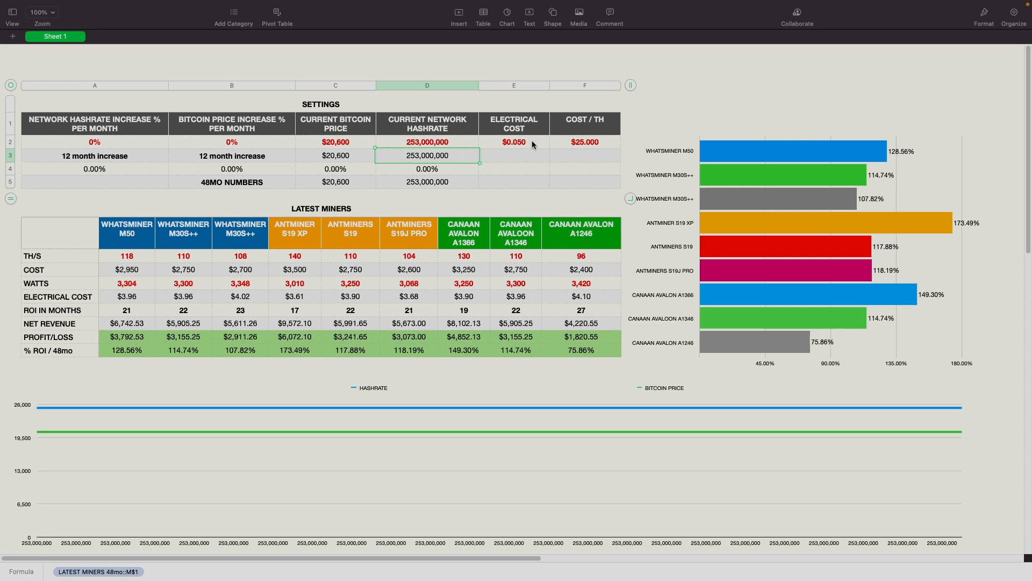
pyautogui.moveTo(583, 123)
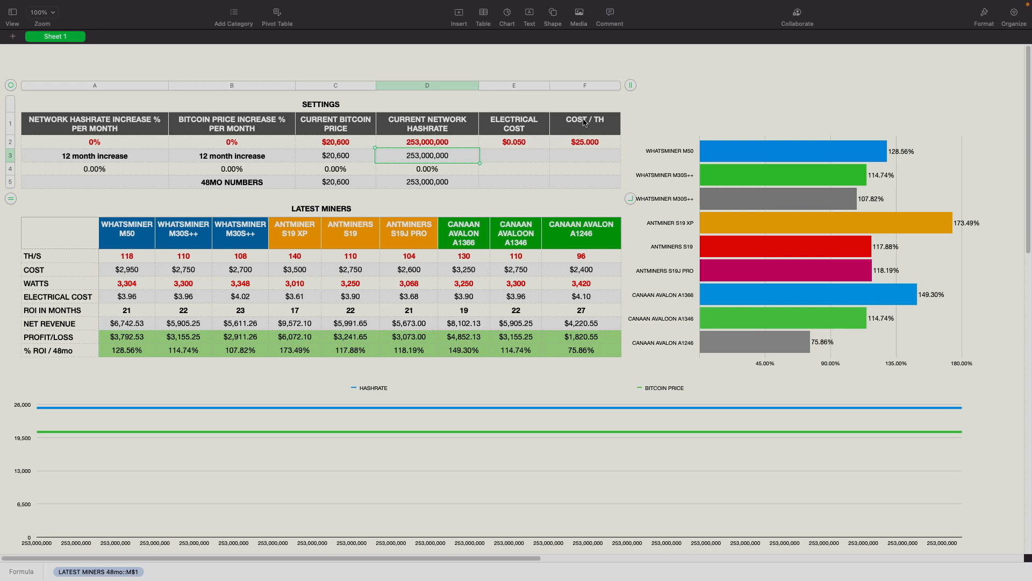
pyautogui.moveTo(577, 149)
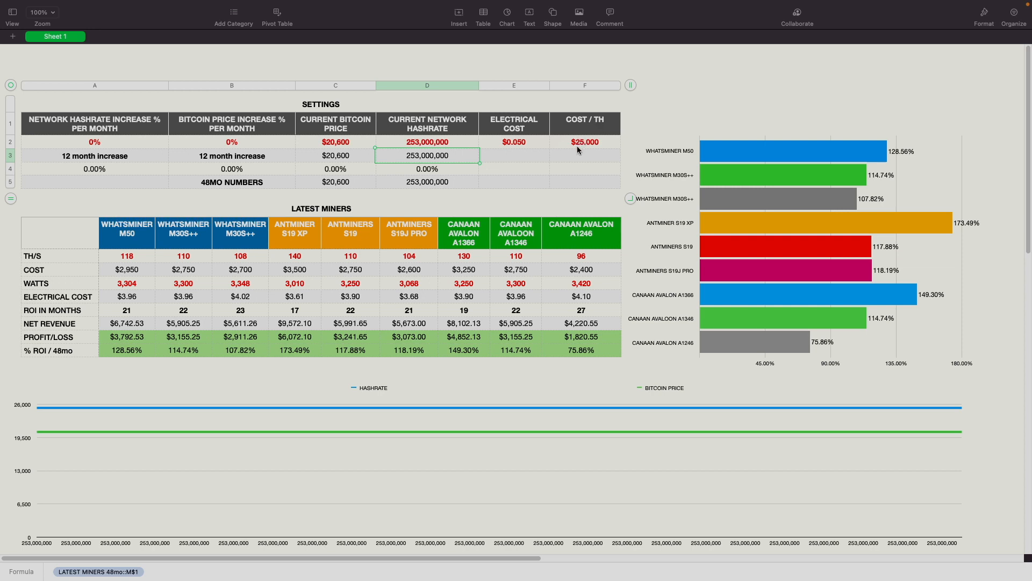
pyautogui.moveTo(585, 147)
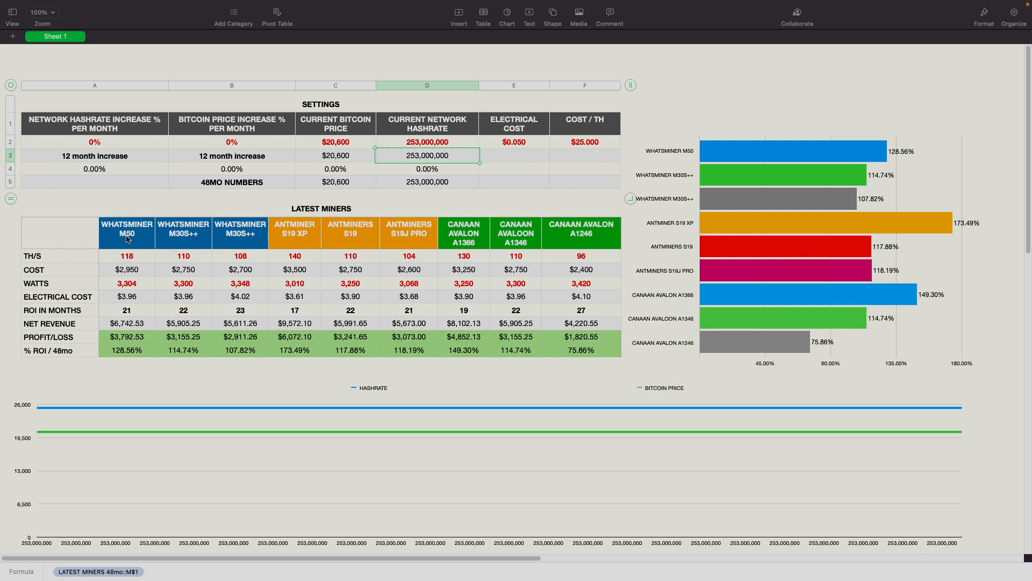
pyautogui.moveTo(507, 240)
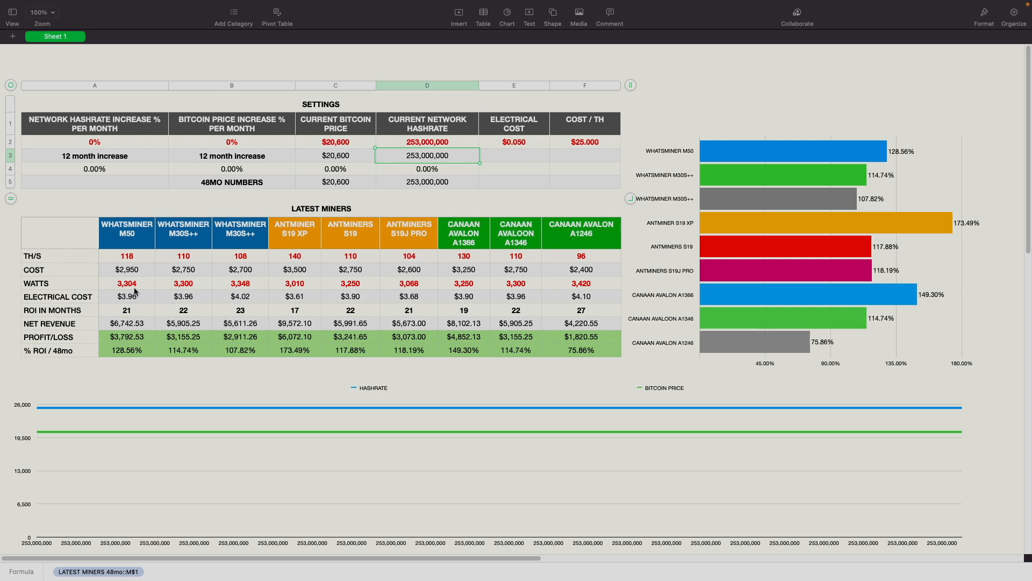
pyautogui.moveTo(132, 291)
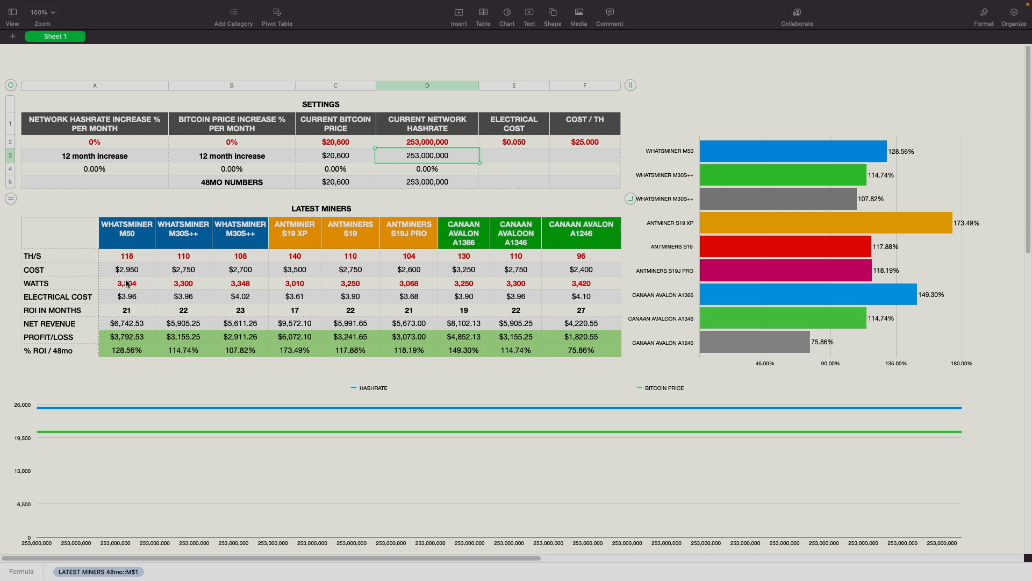
pyautogui.moveTo(140, 286)
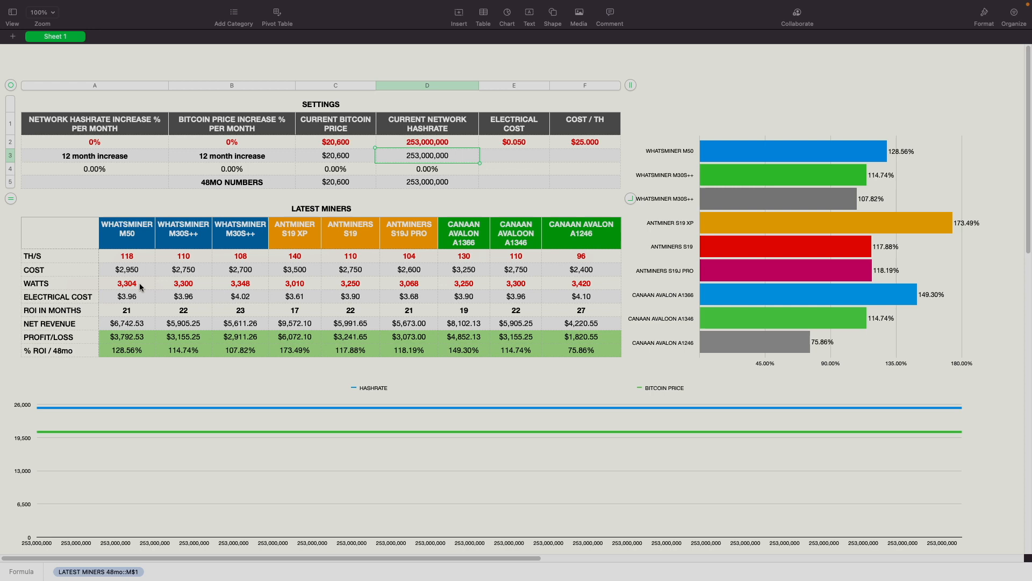
pyautogui.moveTo(485, 290)
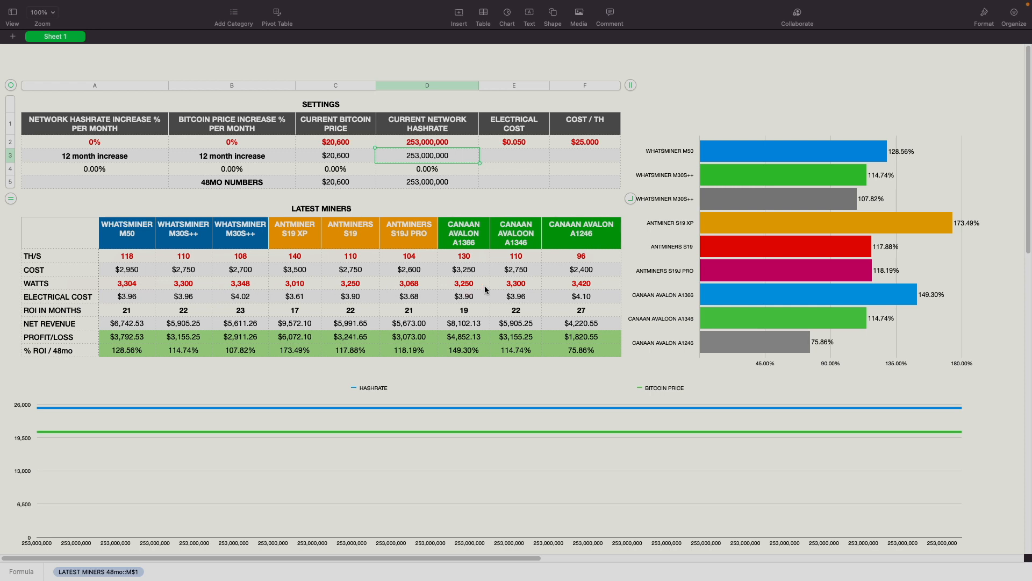
pyautogui.moveTo(124, 260)
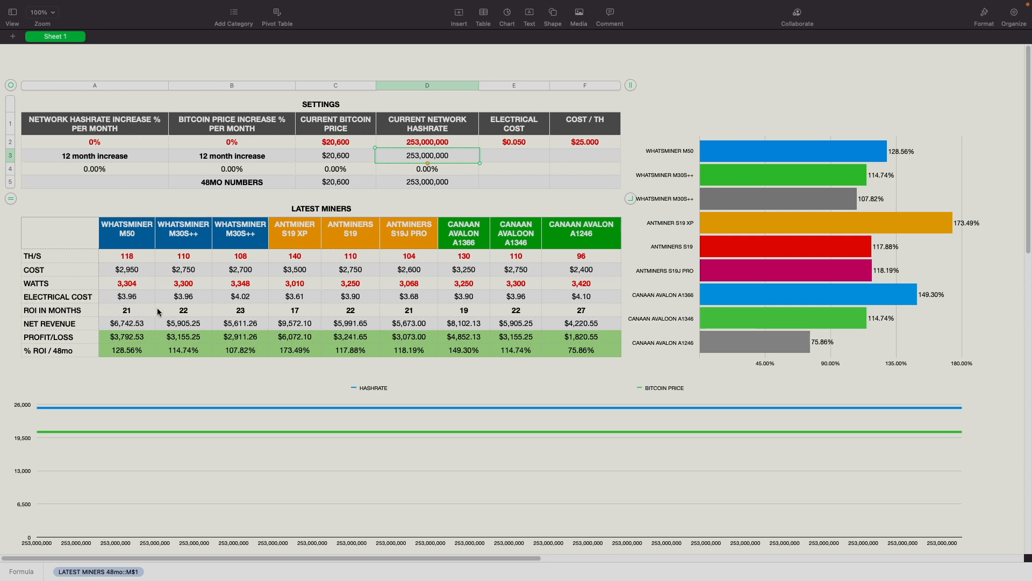
pyautogui.moveTo(28, 316)
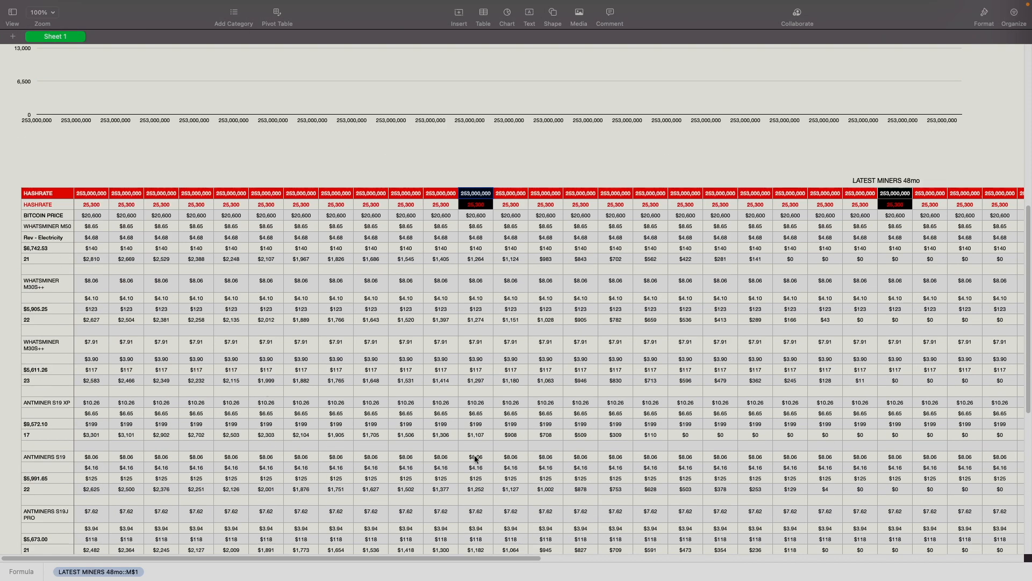
# Step: Scroll the 48-month breakdown rows down to the Canaan Avalon miners
pyautogui.scroll(-3)
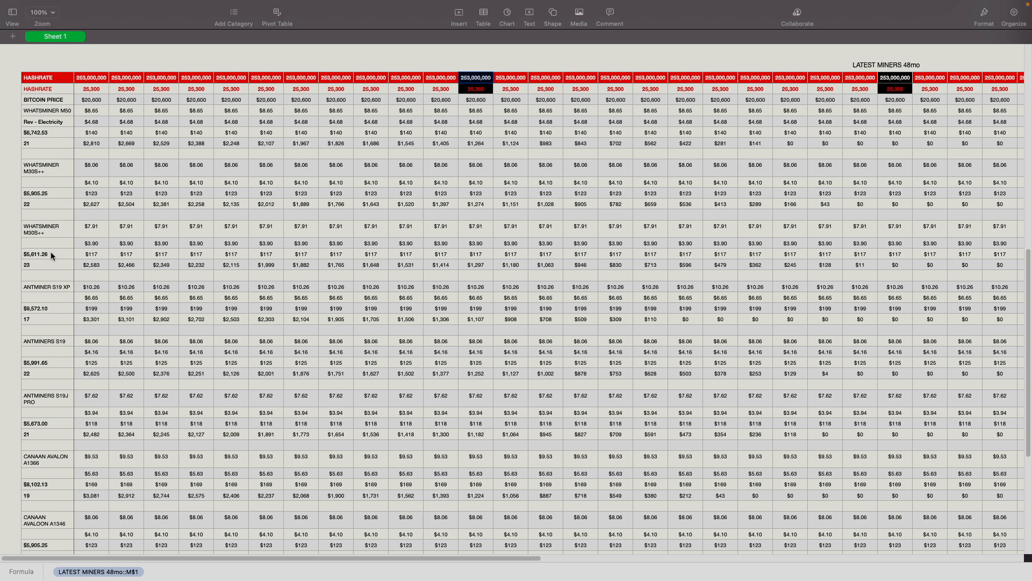
pyautogui.moveTo(99, 270)
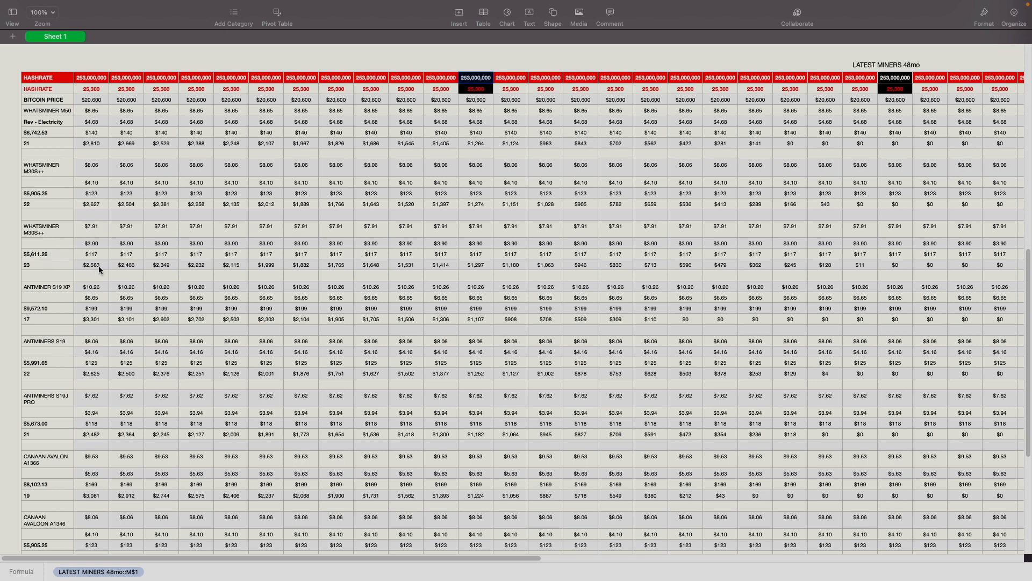
pyautogui.moveTo(352, 259)
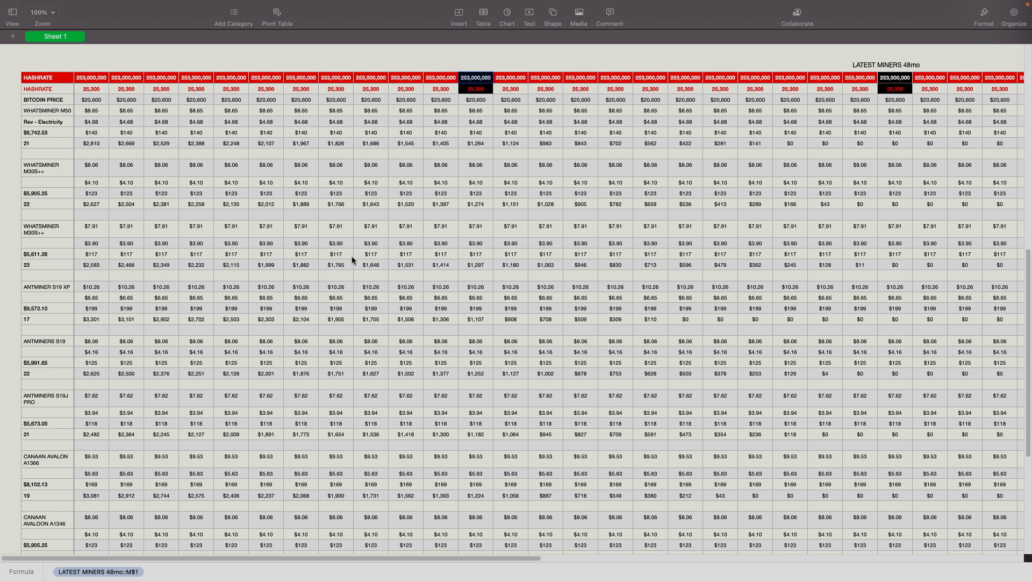
pyautogui.moveTo(441, 261)
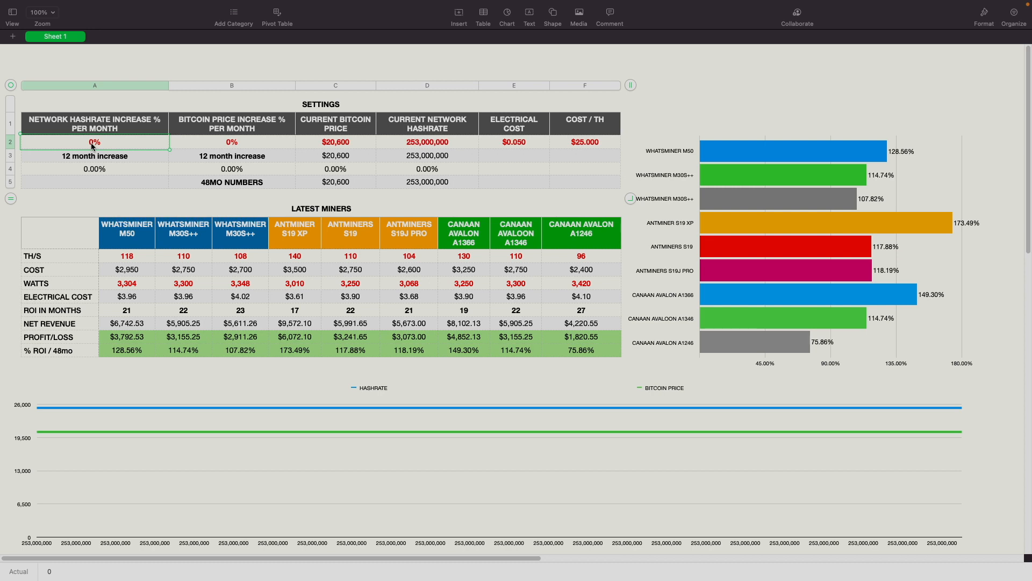
# Step: Enter a 3% monthly hashrate increase, then scroll to the growth chart and 48mo table
pyautogui.write('3%')
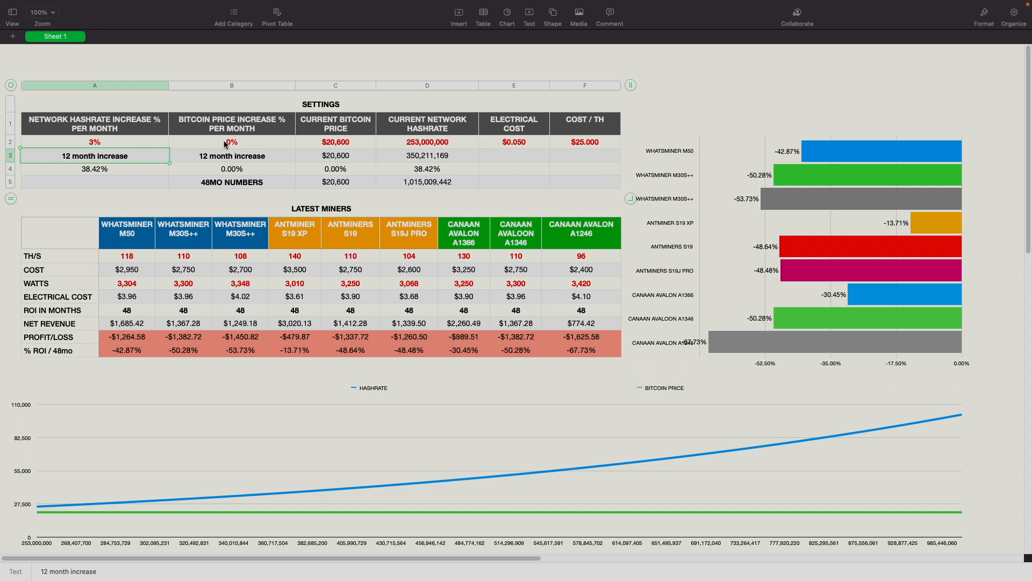
pyautogui.scroll(-3)
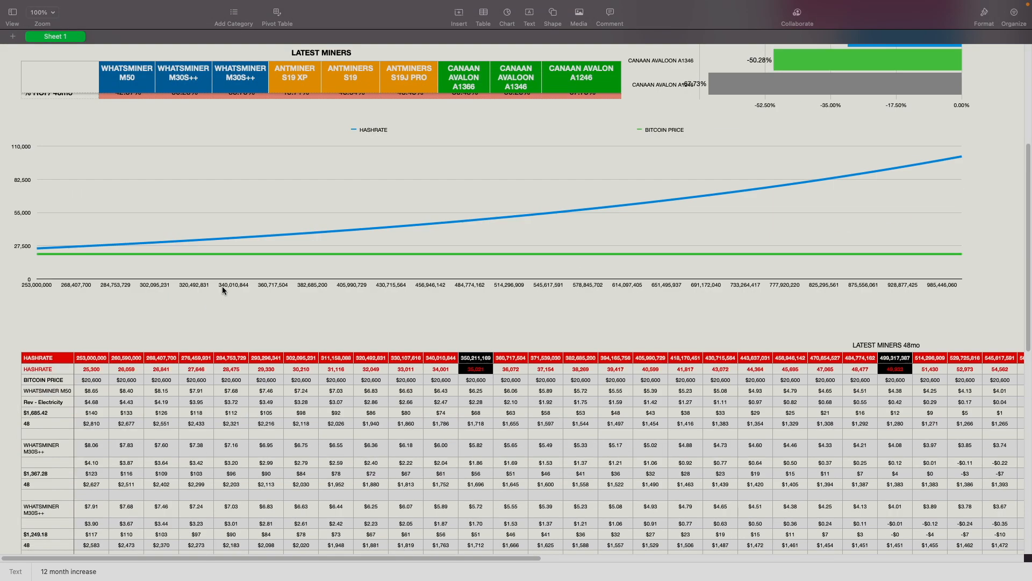
pyautogui.scroll(-3)
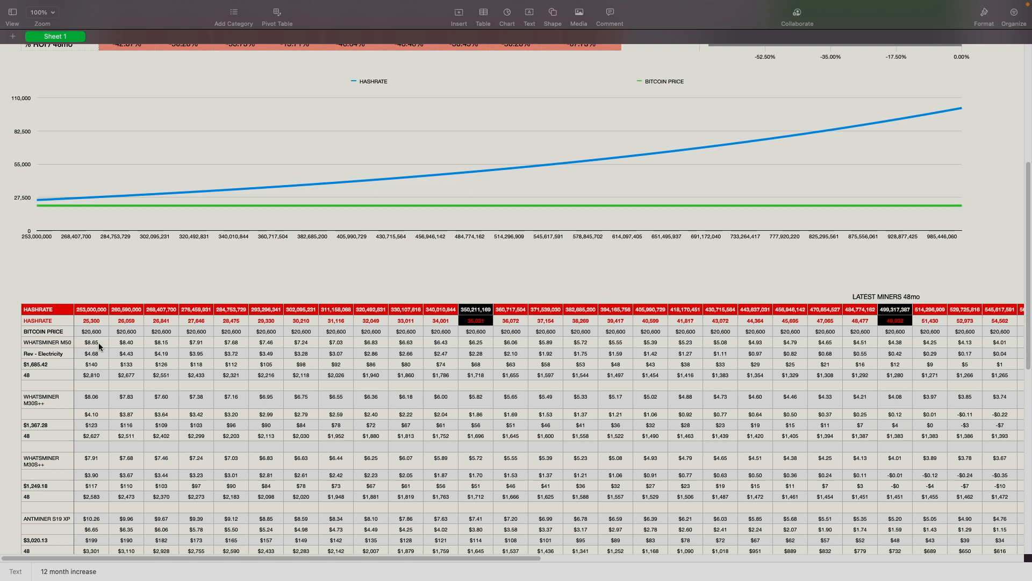
pyautogui.moveTo(71, 337)
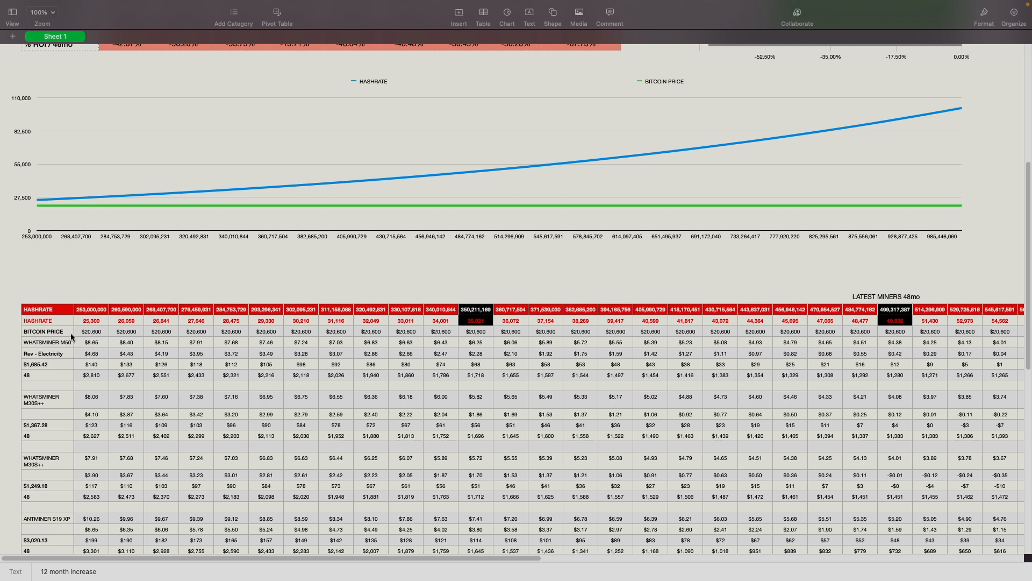
pyautogui.moveTo(47, 358)
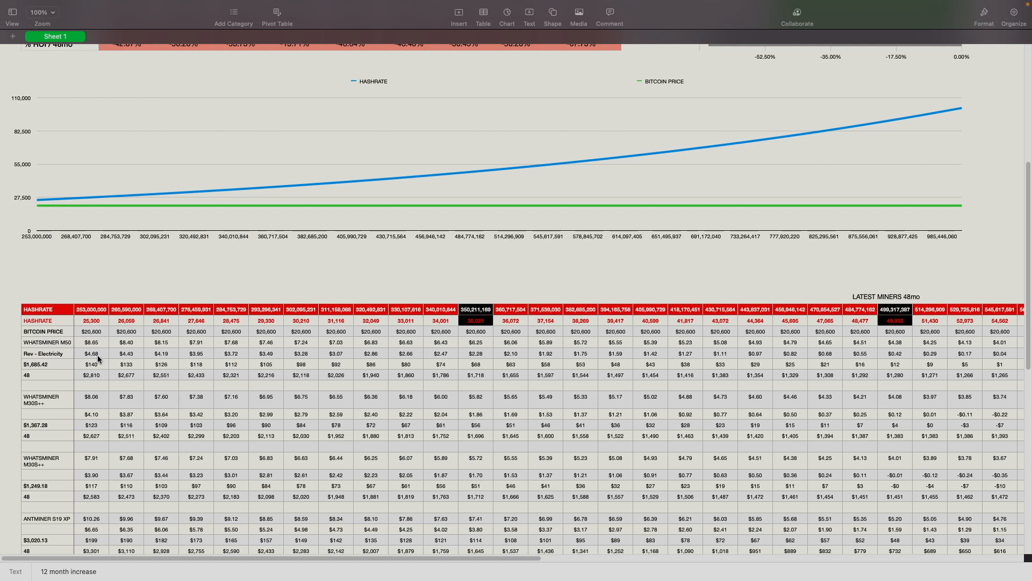
pyautogui.moveTo(72, 350)
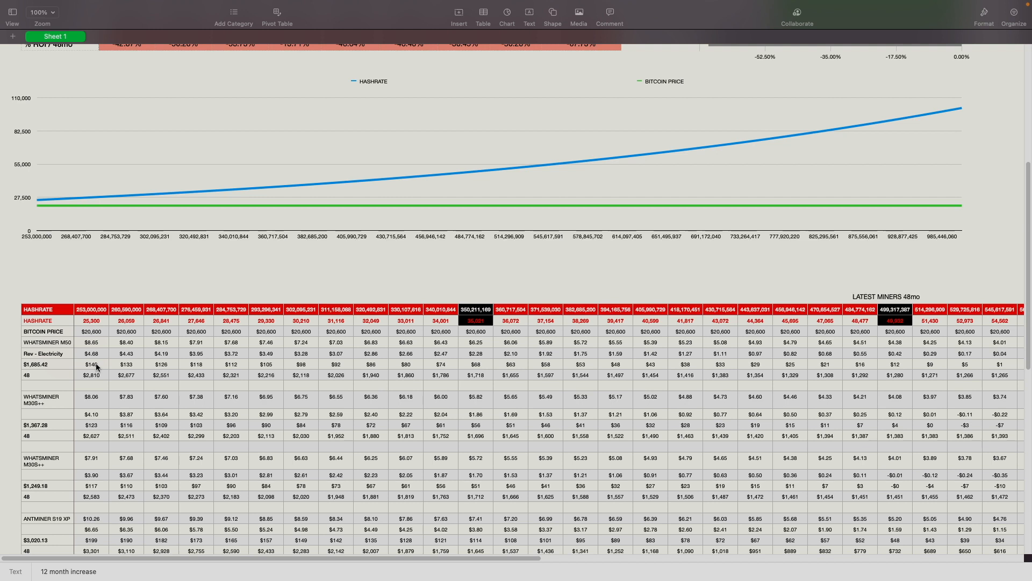
pyautogui.moveTo(90, 375)
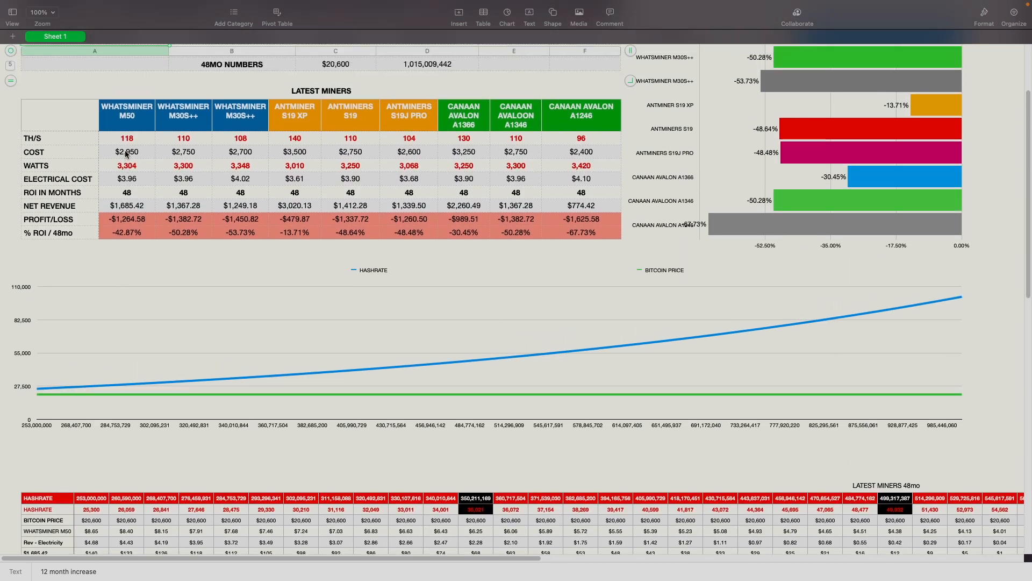
# Step: Scroll across the 48-month columns as hashrate nears 1,015,009,442, then back to the settings
pyautogui.scroll(-3)
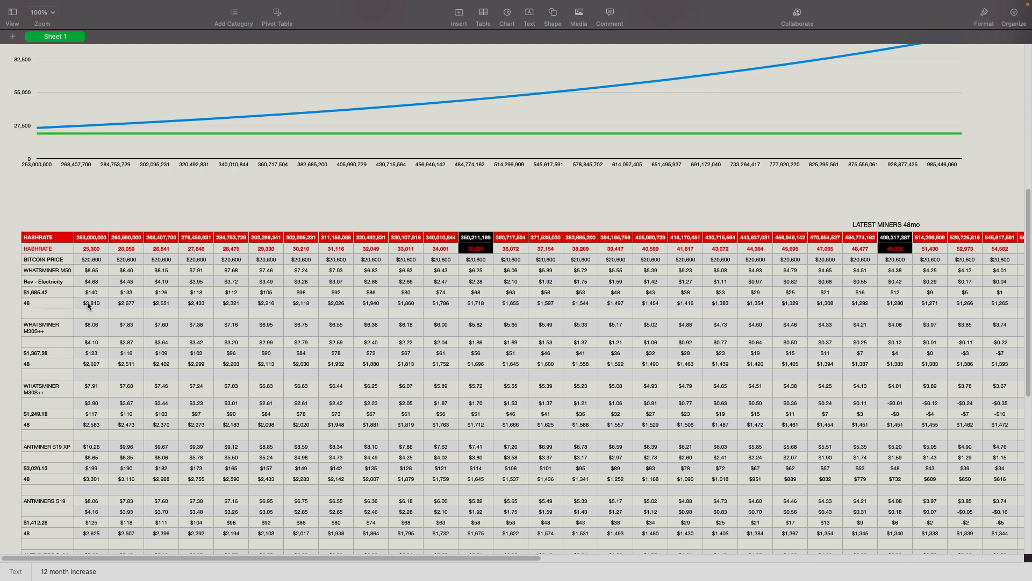
pyautogui.moveTo(777, 305)
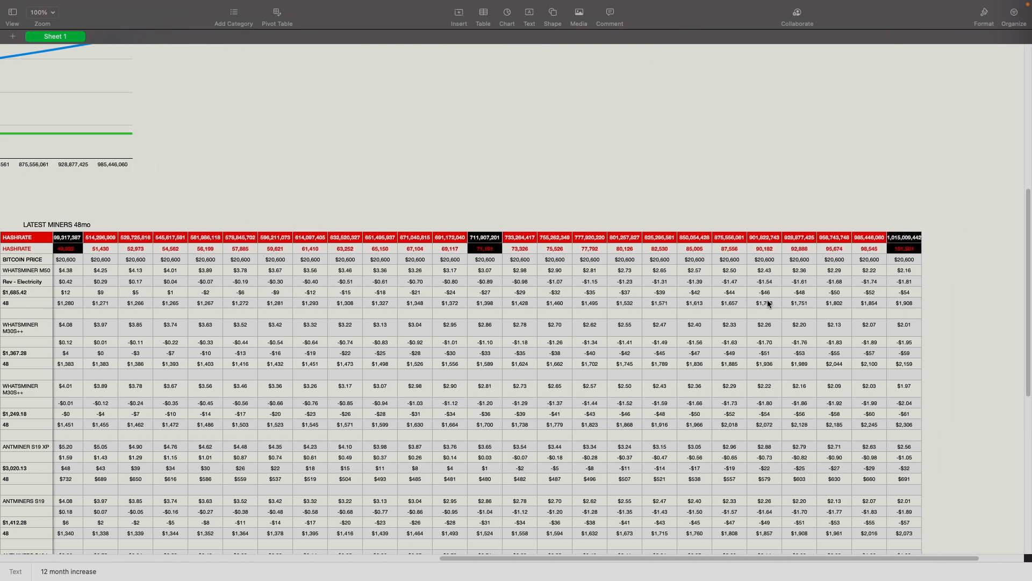
pyautogui.hscroll(3)
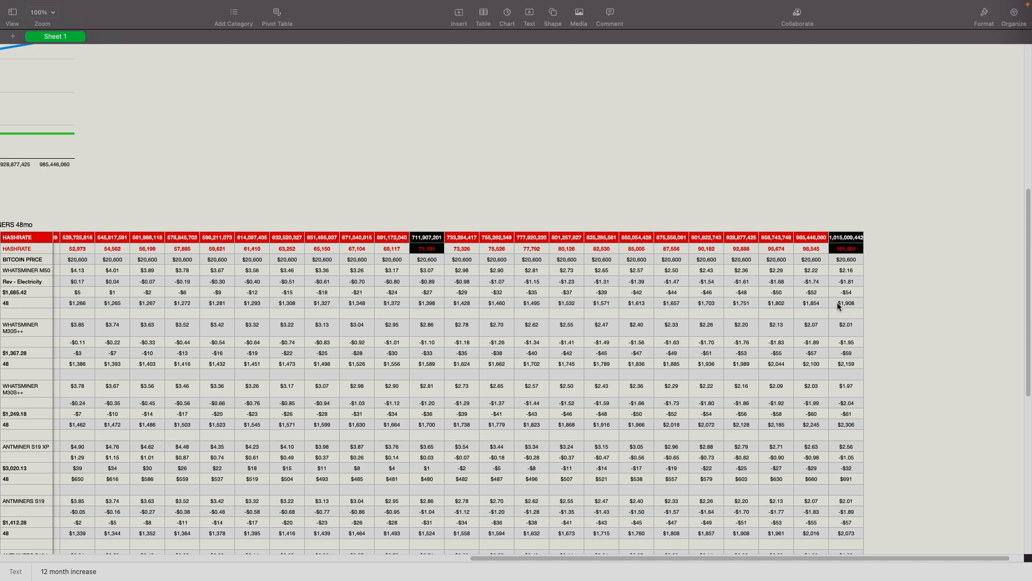
pyautogui.hscroll(-3)
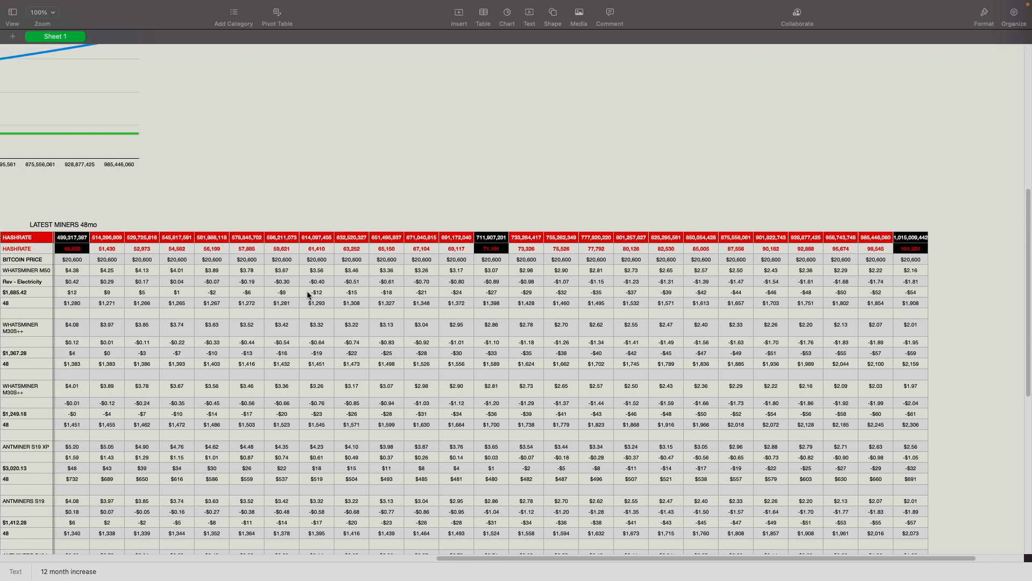
pyautogui.hscroll(-3)
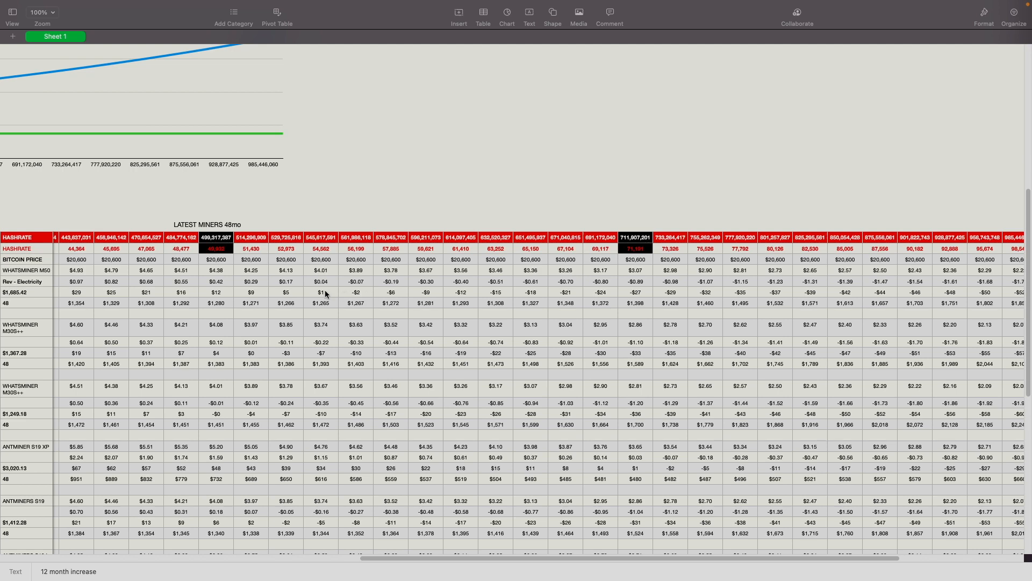
pyautogui.moveTo(317, 242)
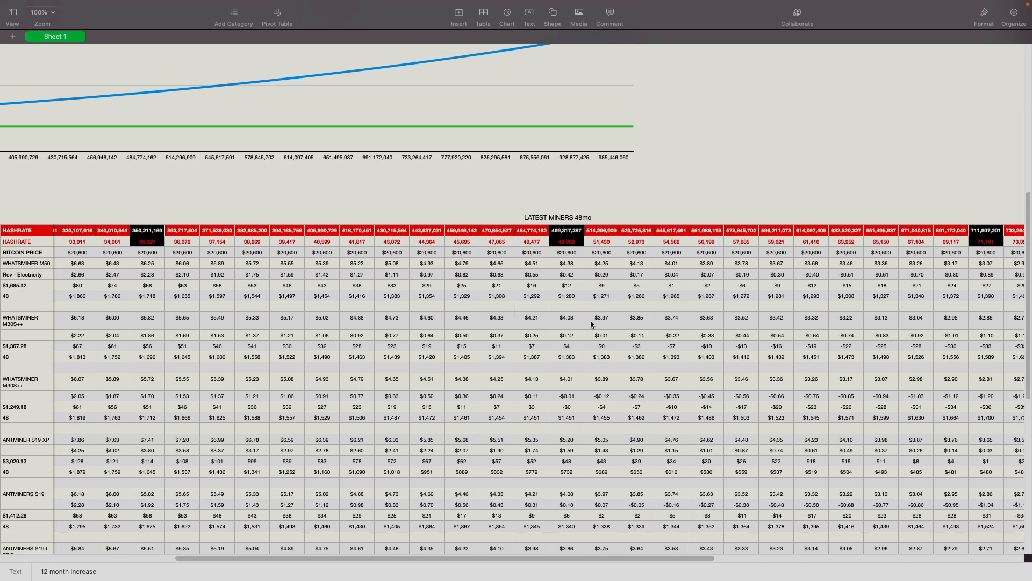
pyautogui.hscroll(-3)
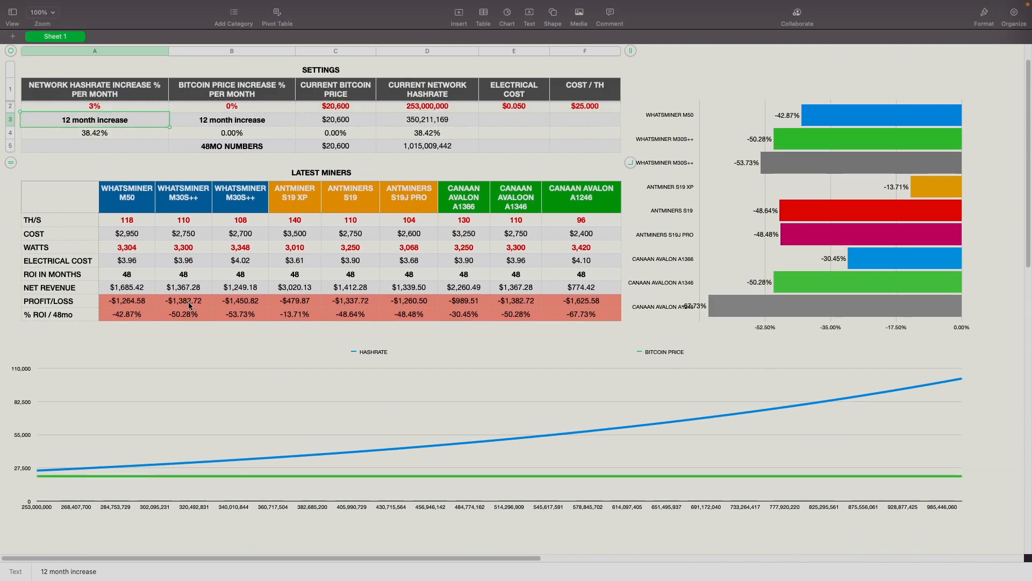
pyautogui.moveTo(370, 295)
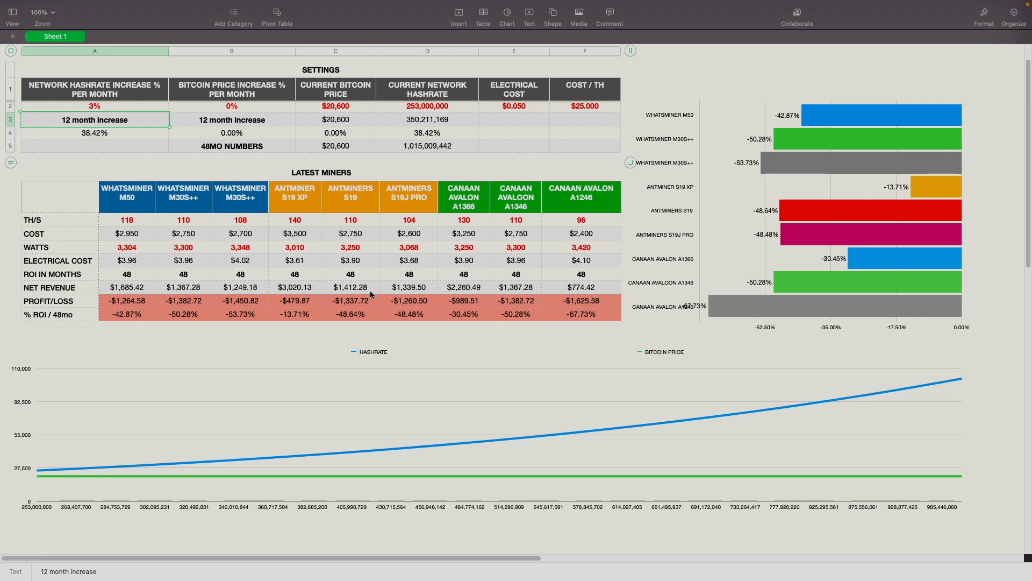
pyautogui.moveTo(364, 297)
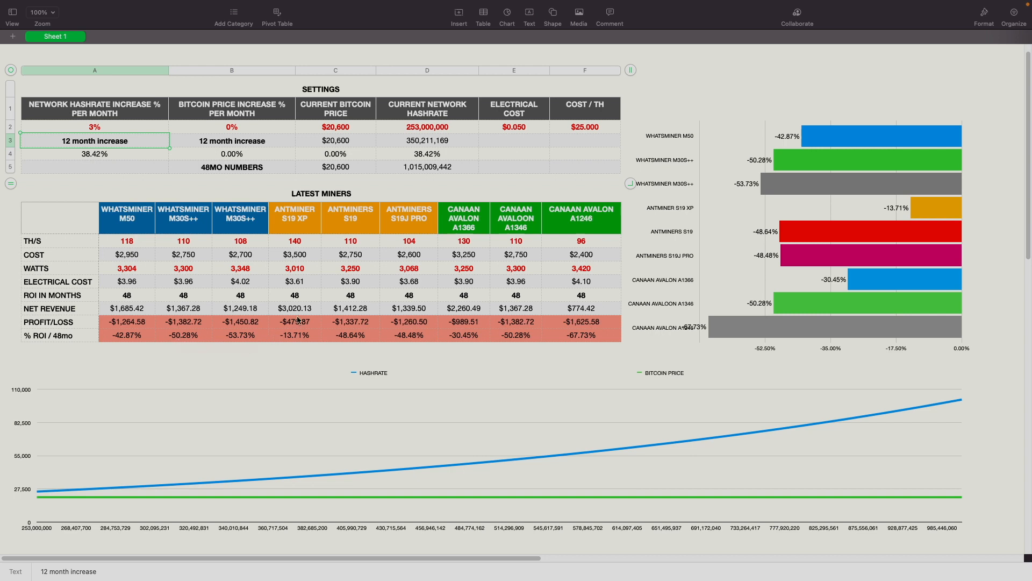
pyautogui.moveTo(115, 134)
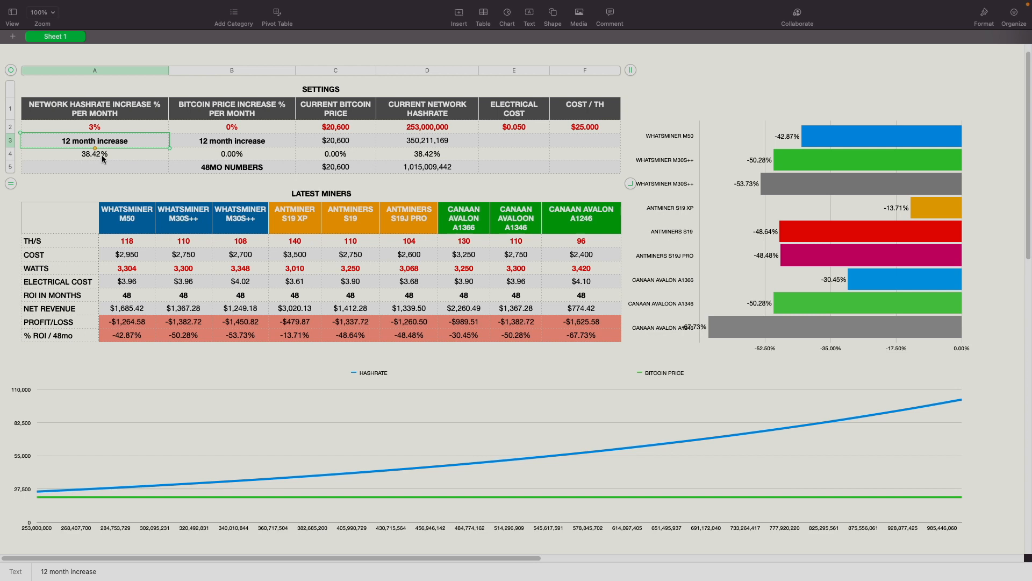
pyautogui.moveTo(282, 150)
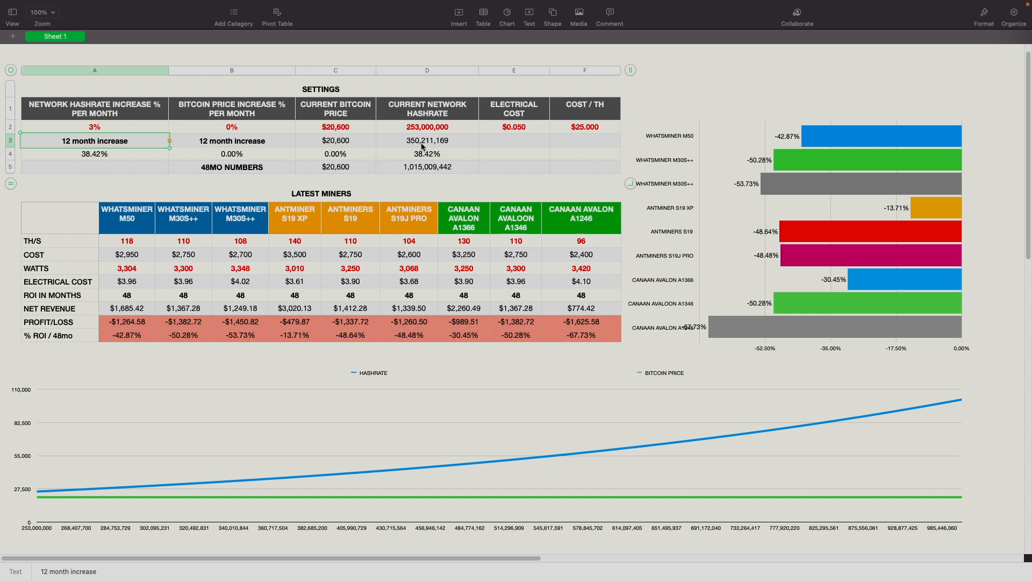
pyautogui.moveTo(428, 146)
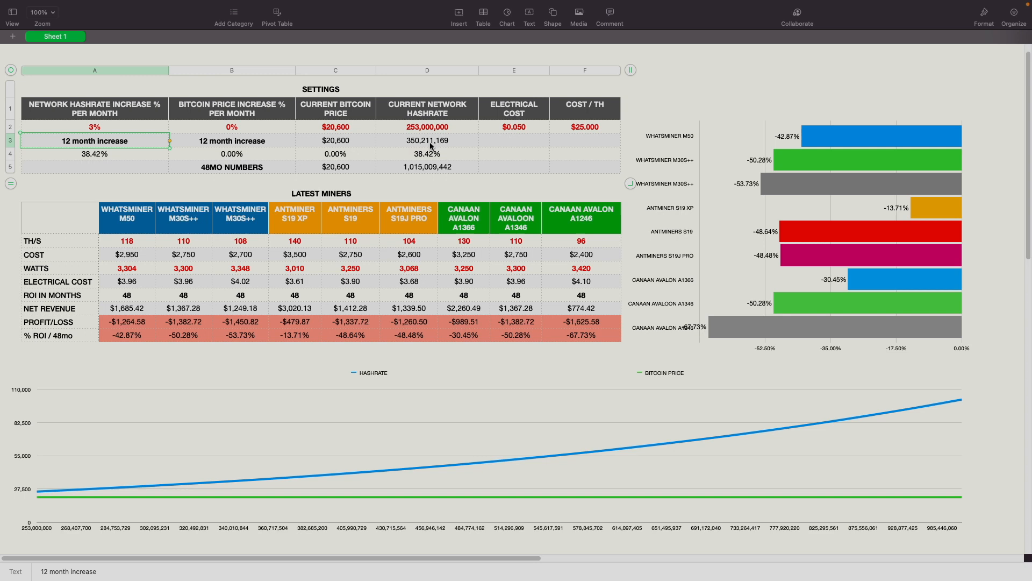
pyautogui.moveTo(318, 160)
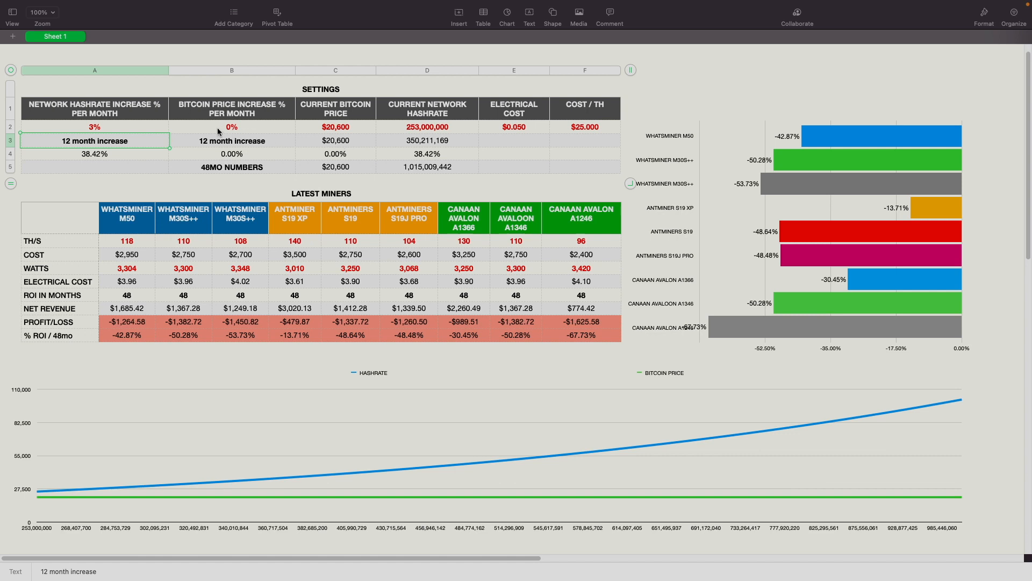
pyautogui.click(232, 126)
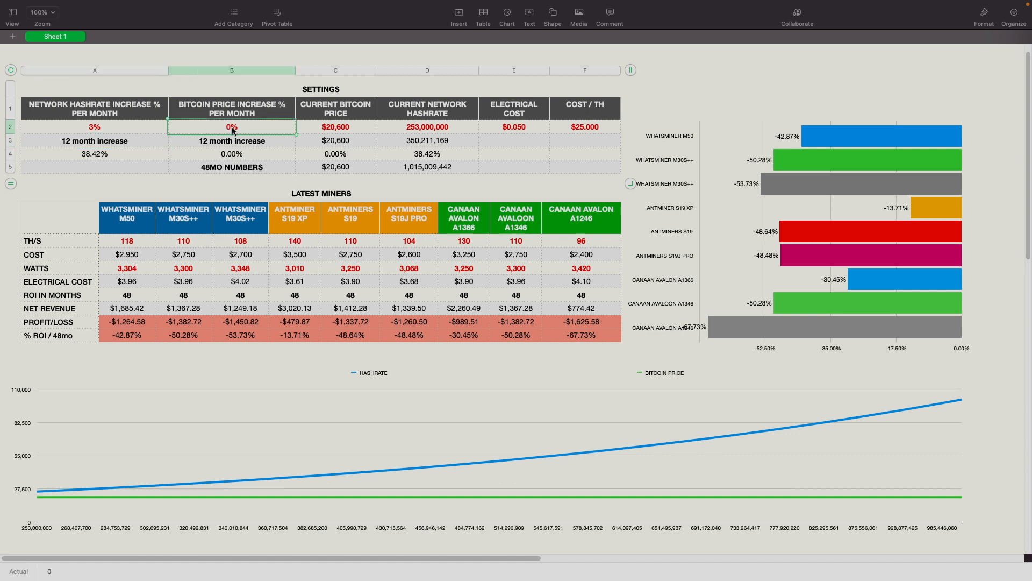
# Step: Enter 2.5% as the monthly bitcoin price increase in cell B2
pyautogui.write('2.5%')
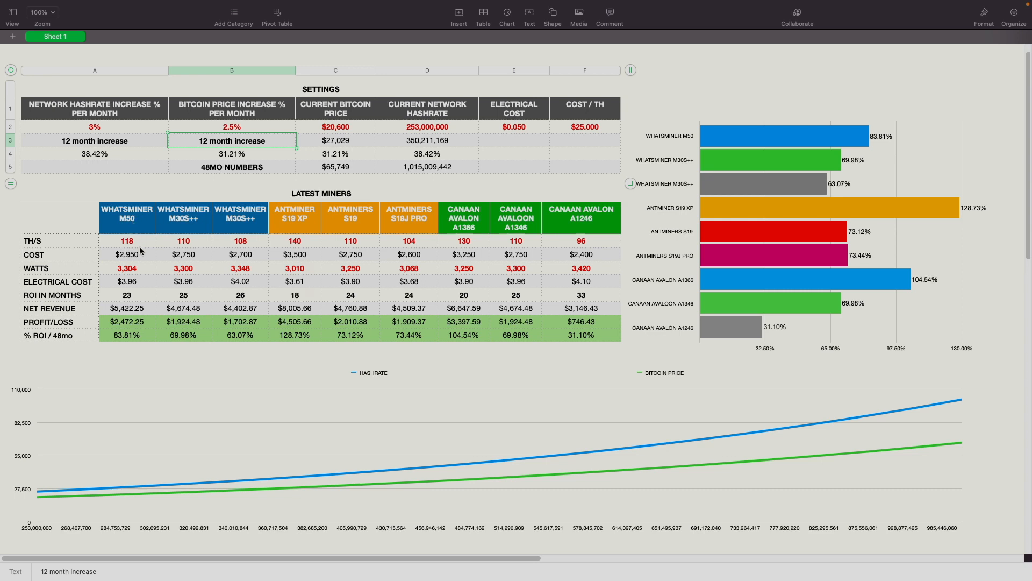
pyautogui.moveTo(134, 299)
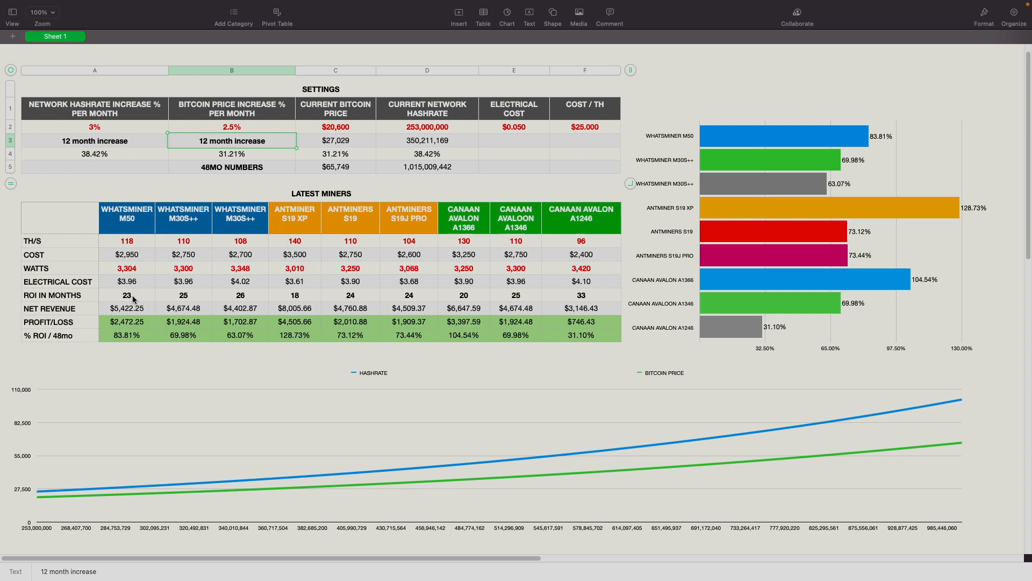
pyautogui.moveTo(193, 224)
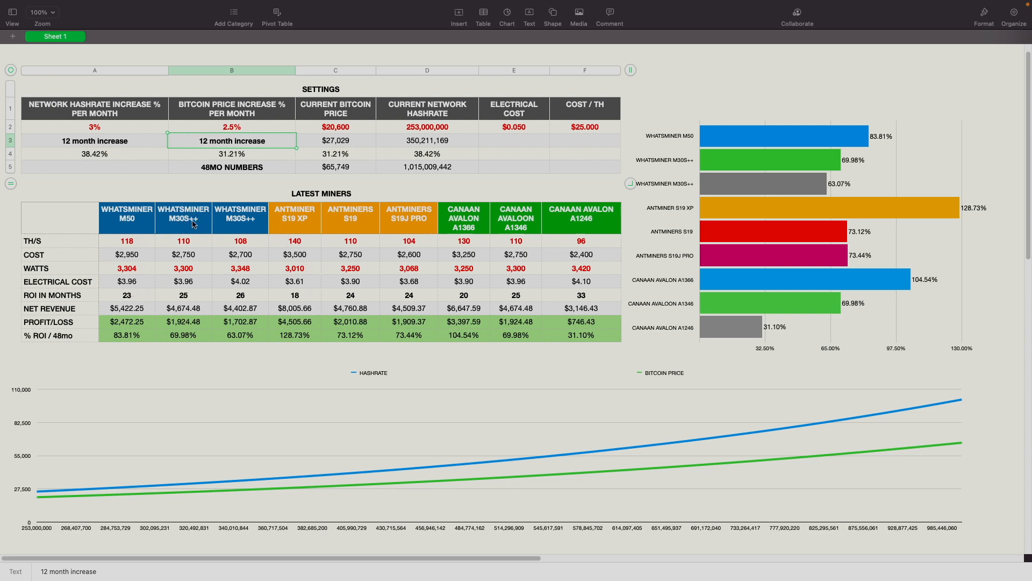
pyautogui.moveTo(194, 246)
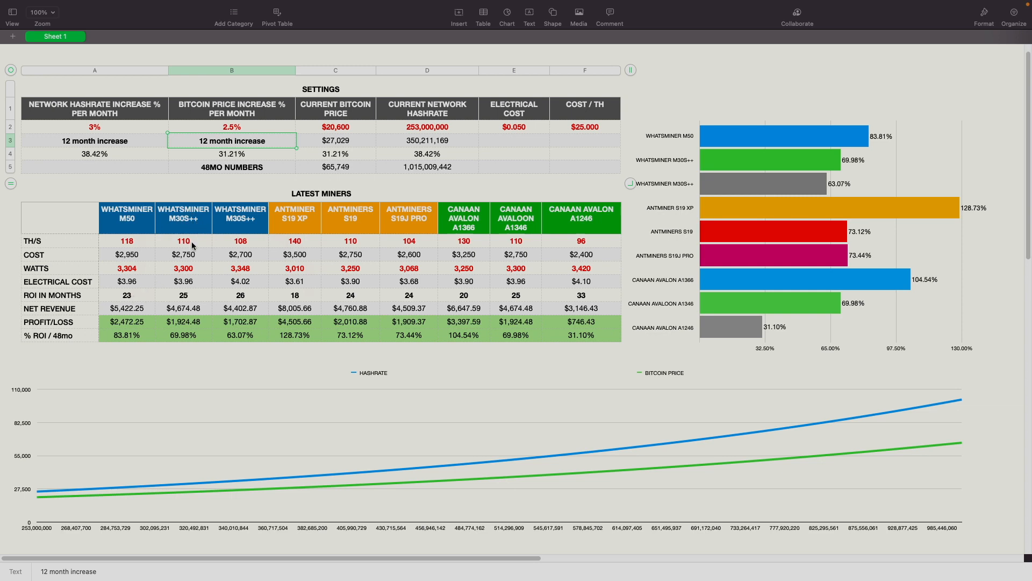
pyautogui.moveTo(191, 302)
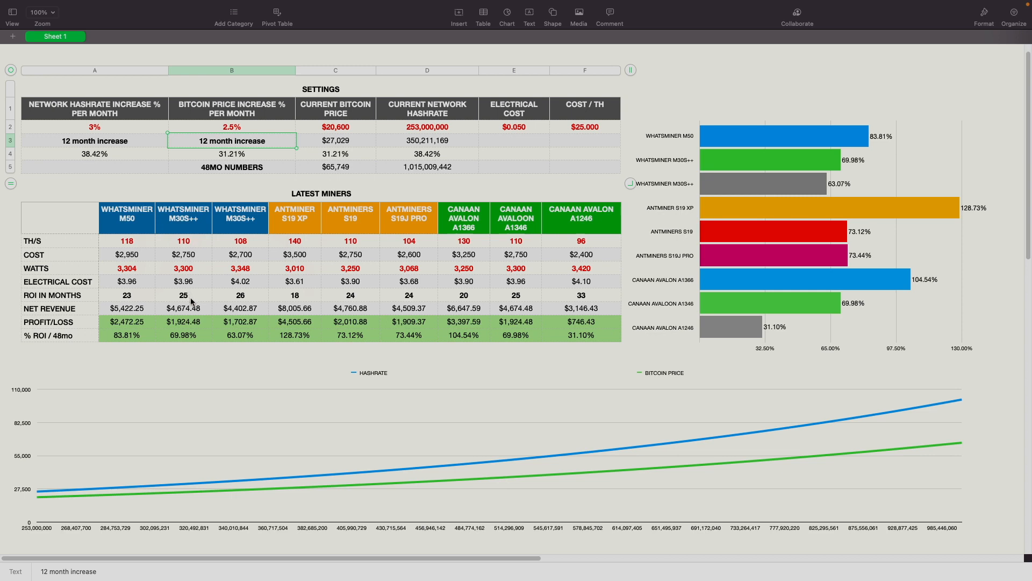
pyautogui.moveTo(240, 226)
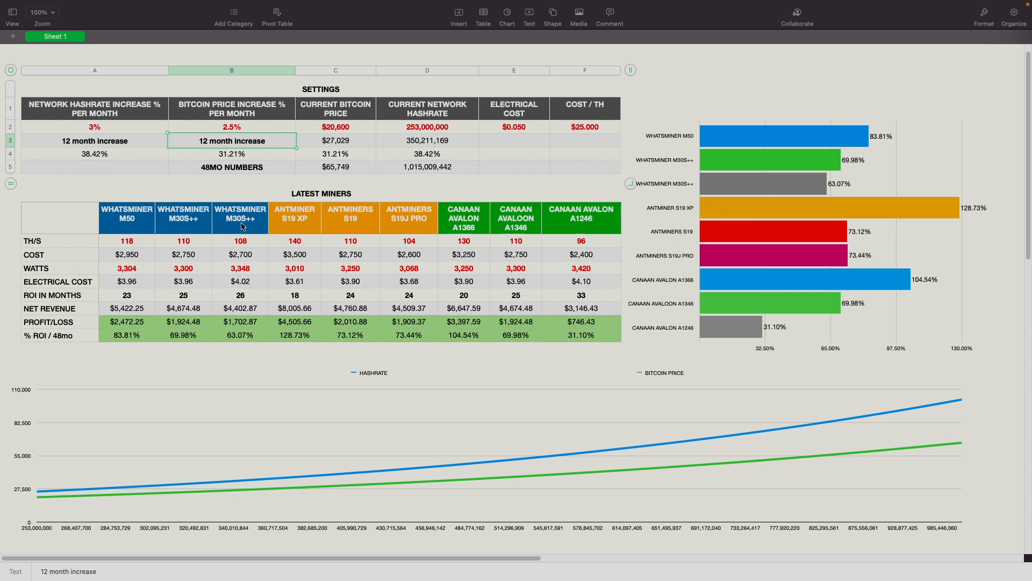
pyautogui.moveTo(245, 297)
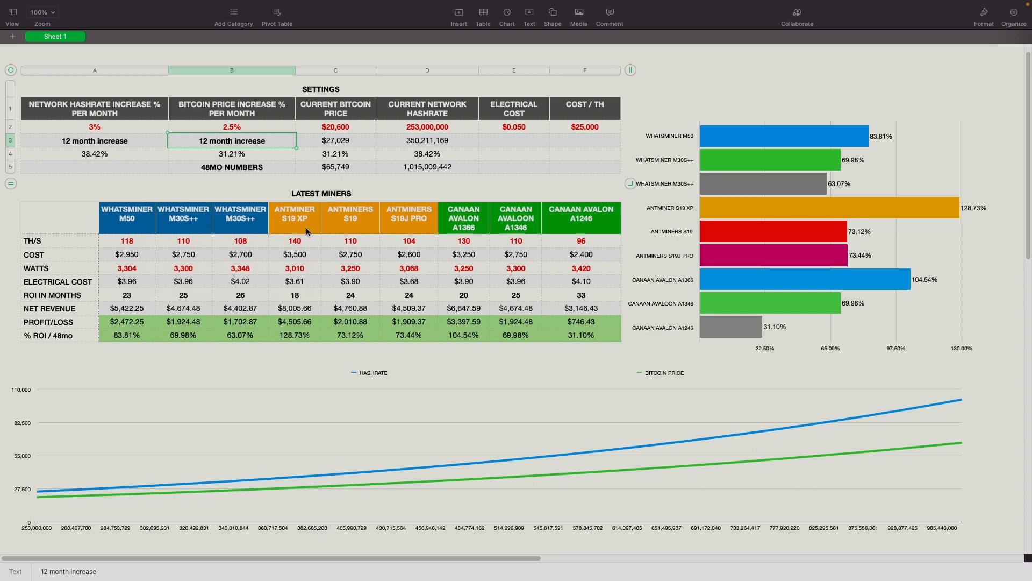
pyautogui.moveTo(302, 227)
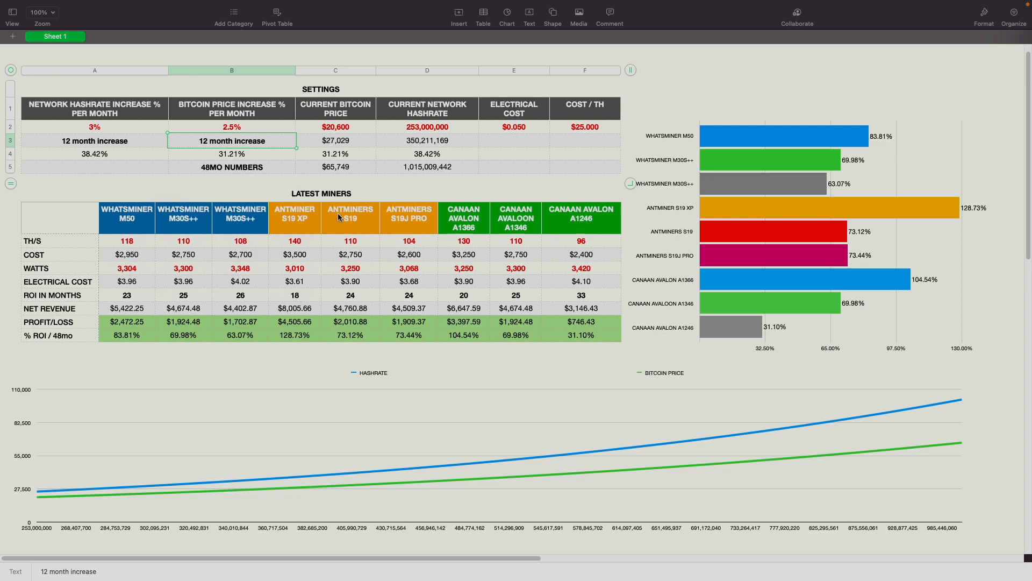
pyautogui.moveTo(355, 247)
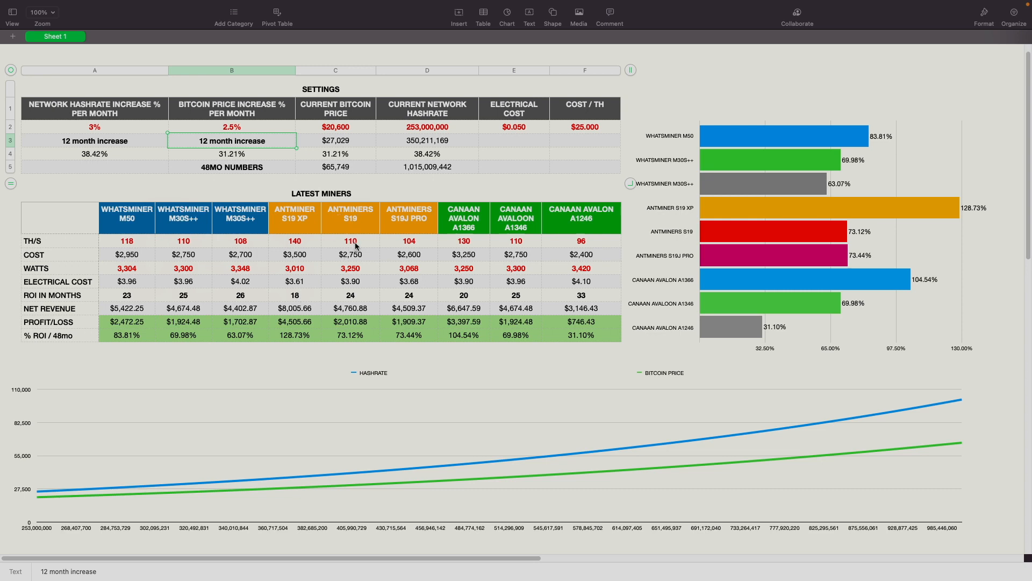
pyautogui.moveTo(390, 223)
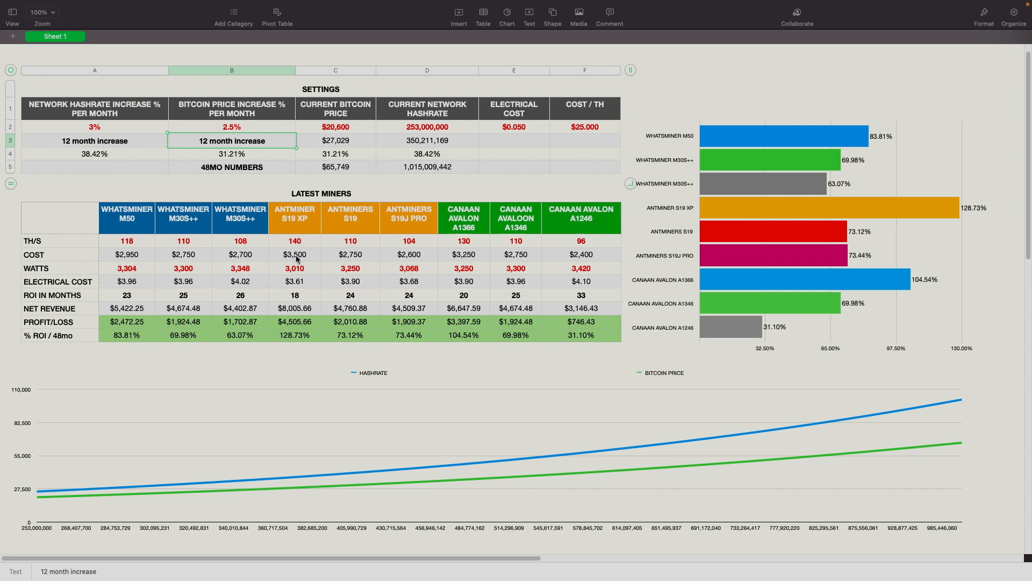
pyautogui.moveTo(298, 296)
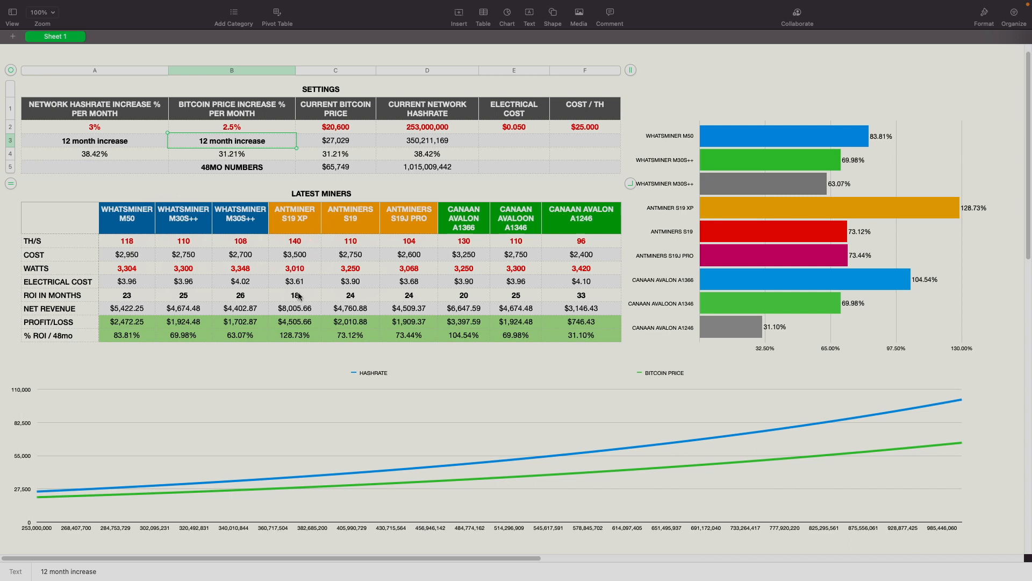
pyautogui.moveTo(310, 300)
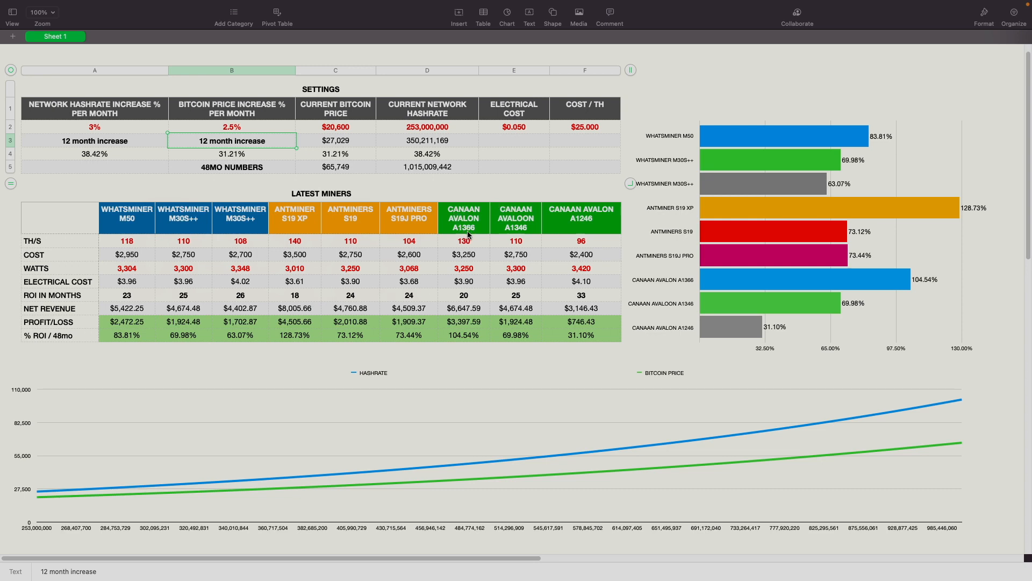
pyautogui.moveTo(475, 238)
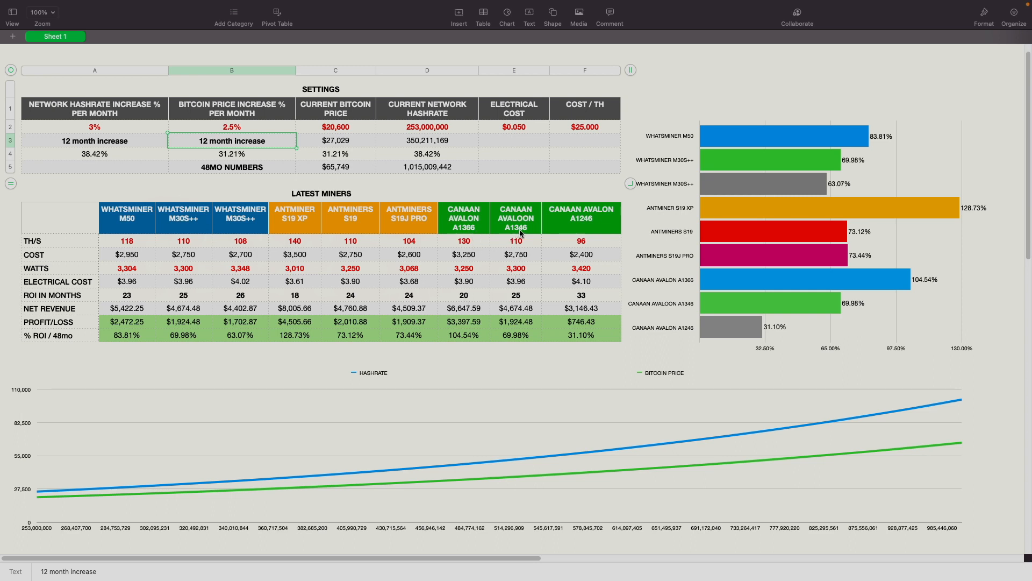
pyautogui.moveTo(583, 256)
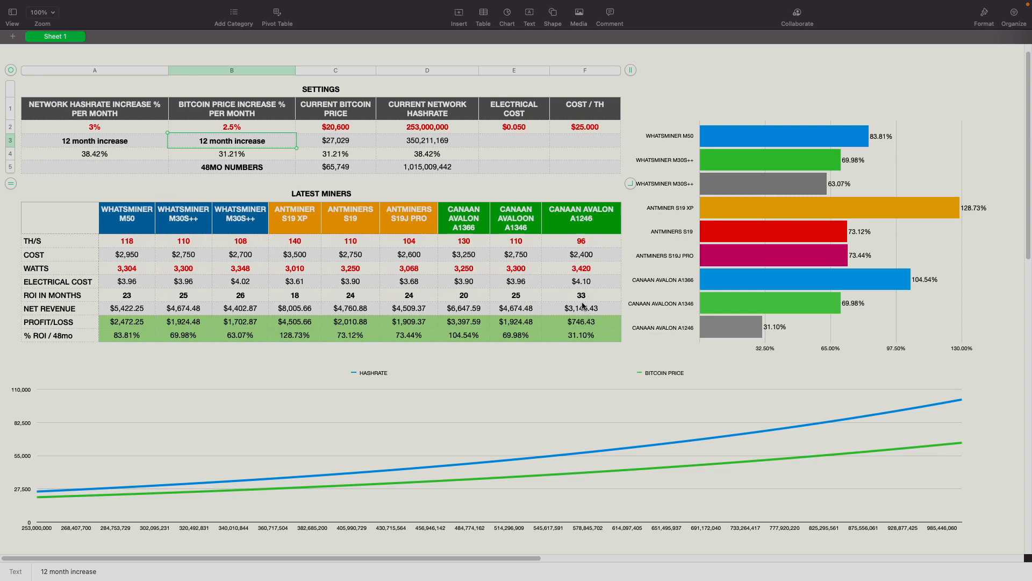
pyautogui.moveTo(580, 301)
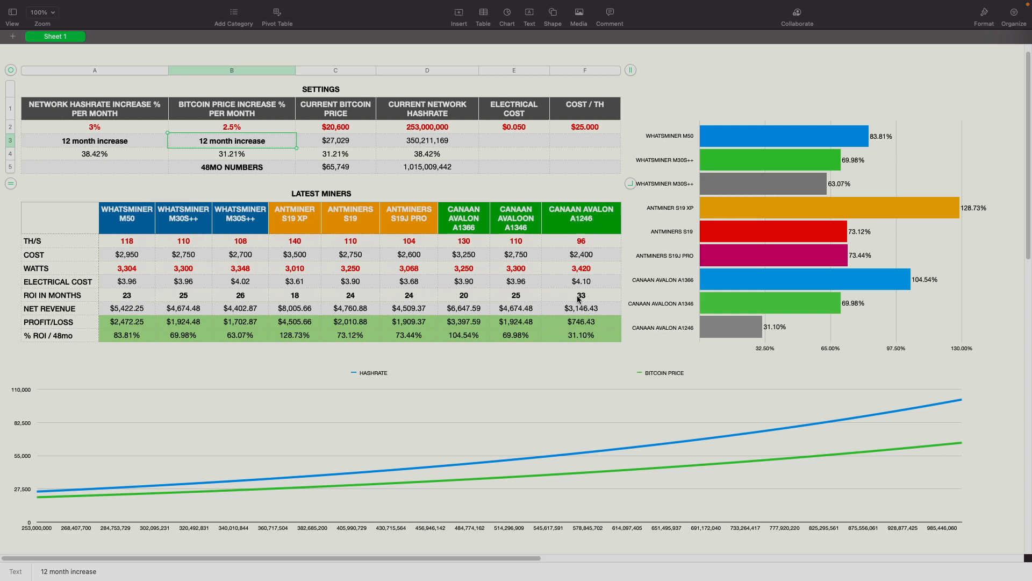
pyautogui.moveTo(581, 298)
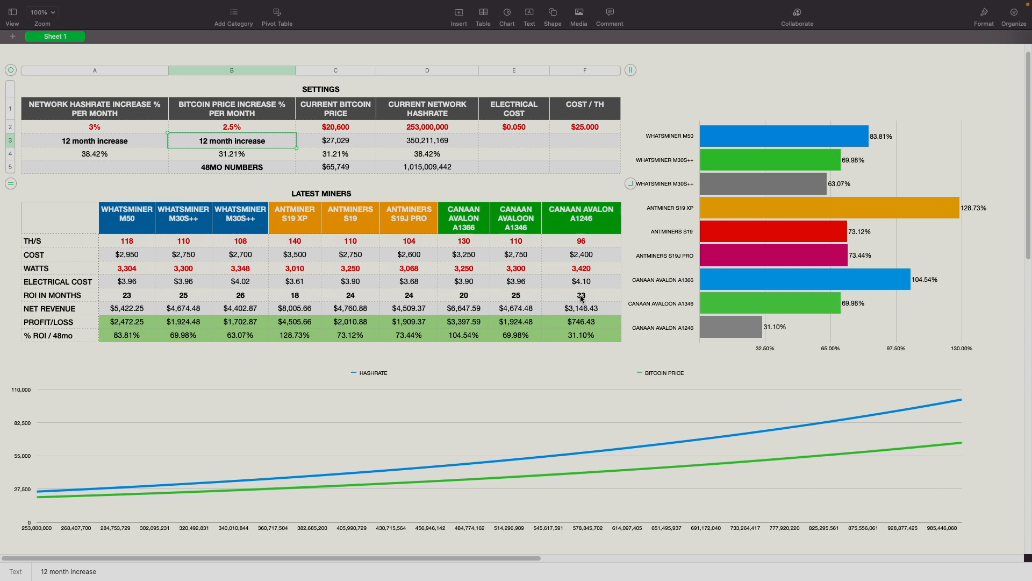
pyautogui.moveTo(554, 277)
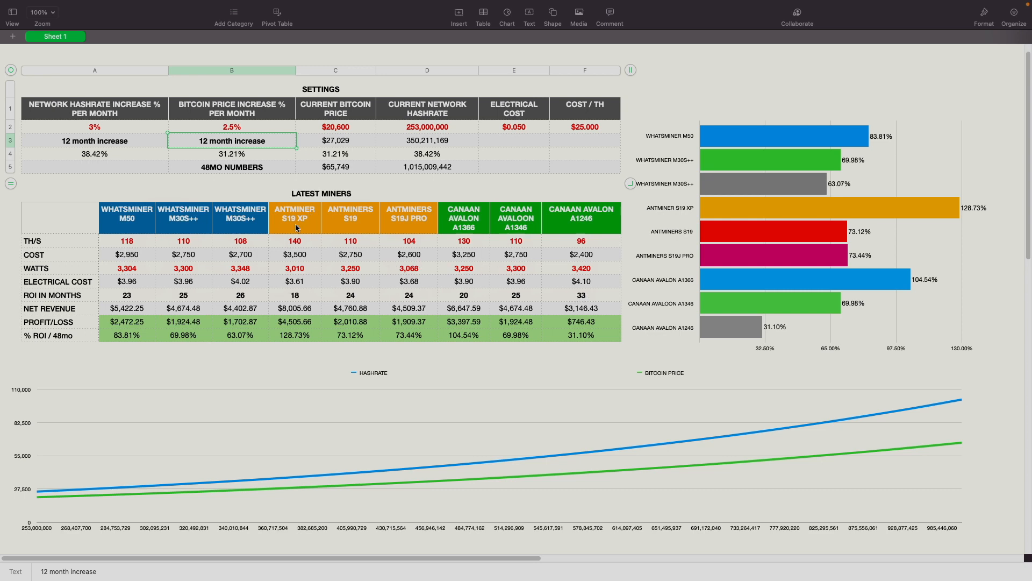
pyautogui.moveTo(455, 224)
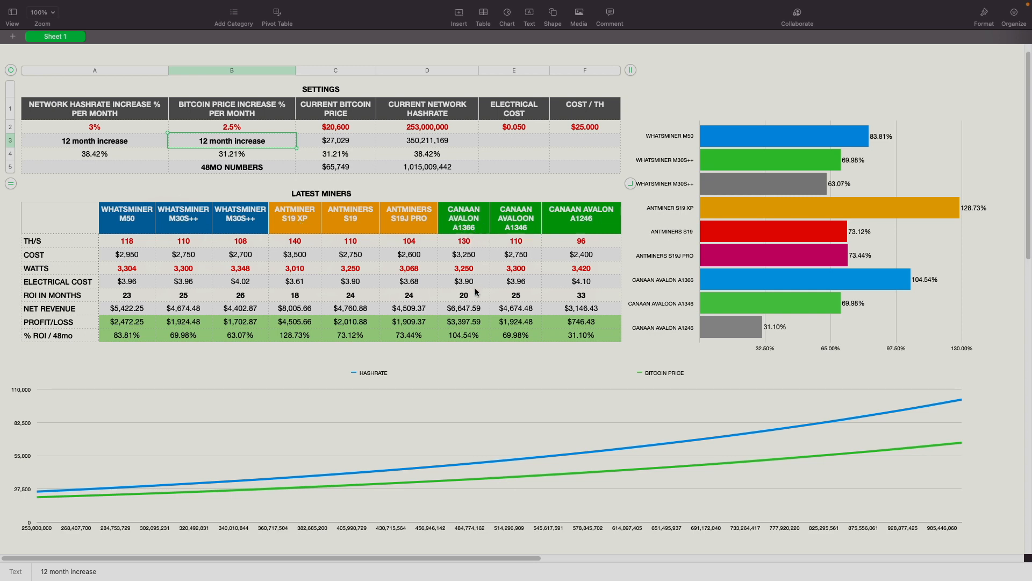
pyautogui.moveTo(472, 300)
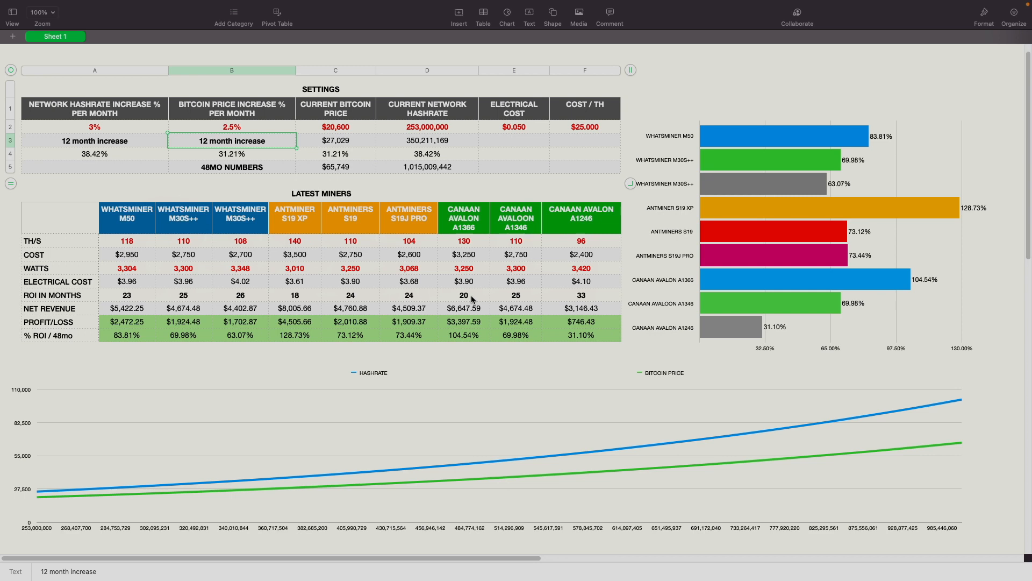
pyautogui.moveTo(231, 290)
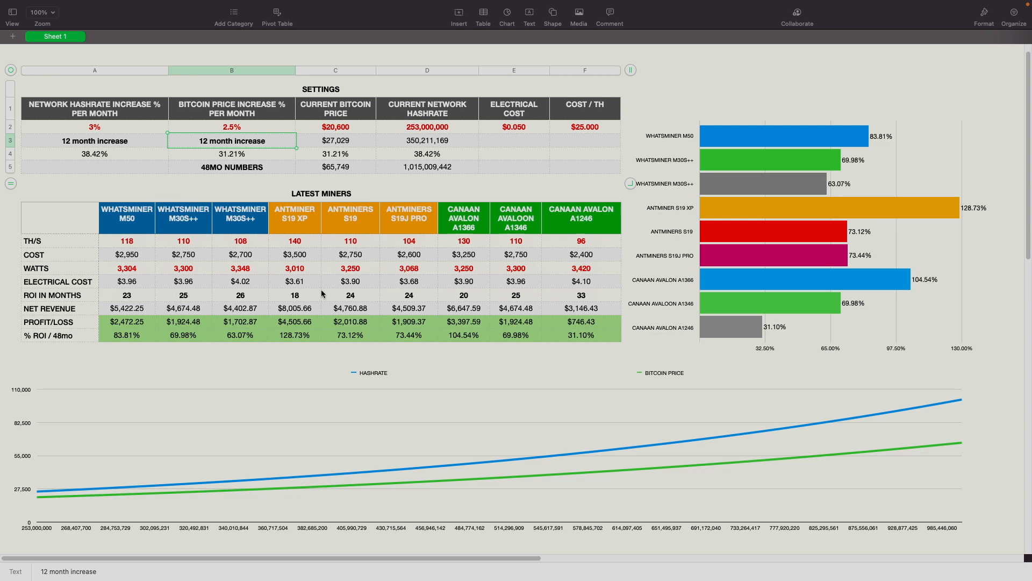
pyautogui.moveTo(392, 226)
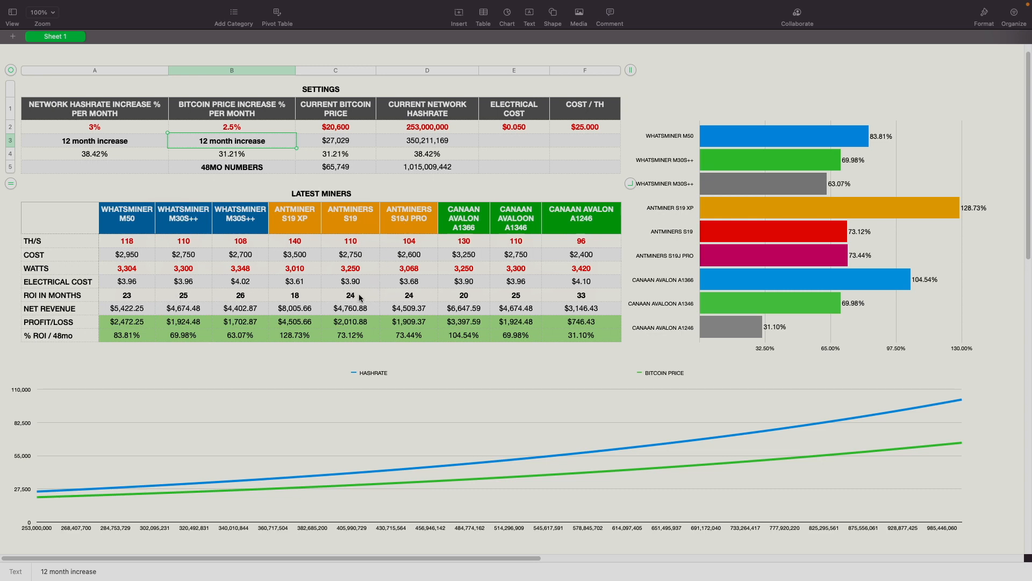
pyautogui.moveTo(393, 314)
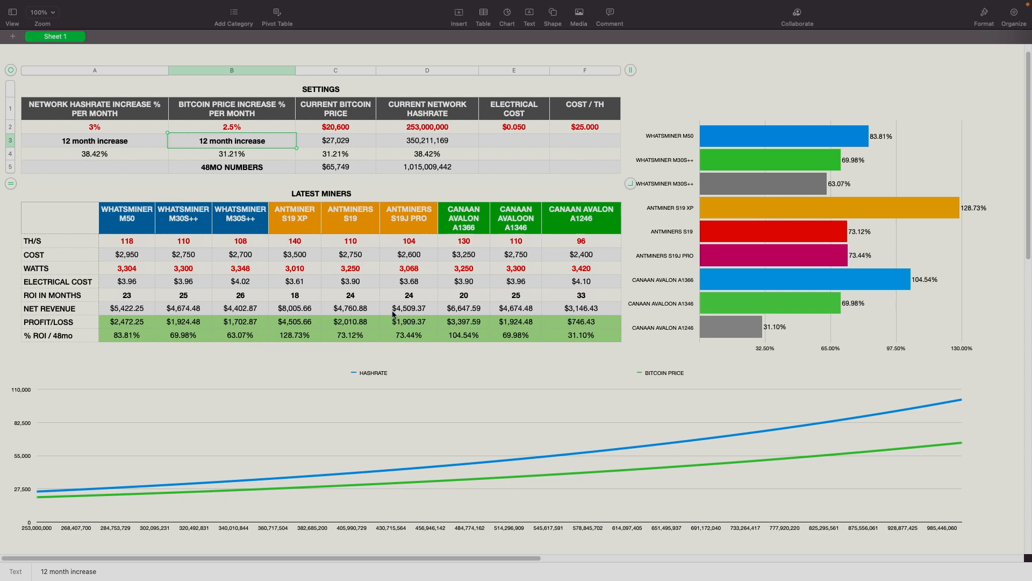
pyautogui.moveTo(314, 222)
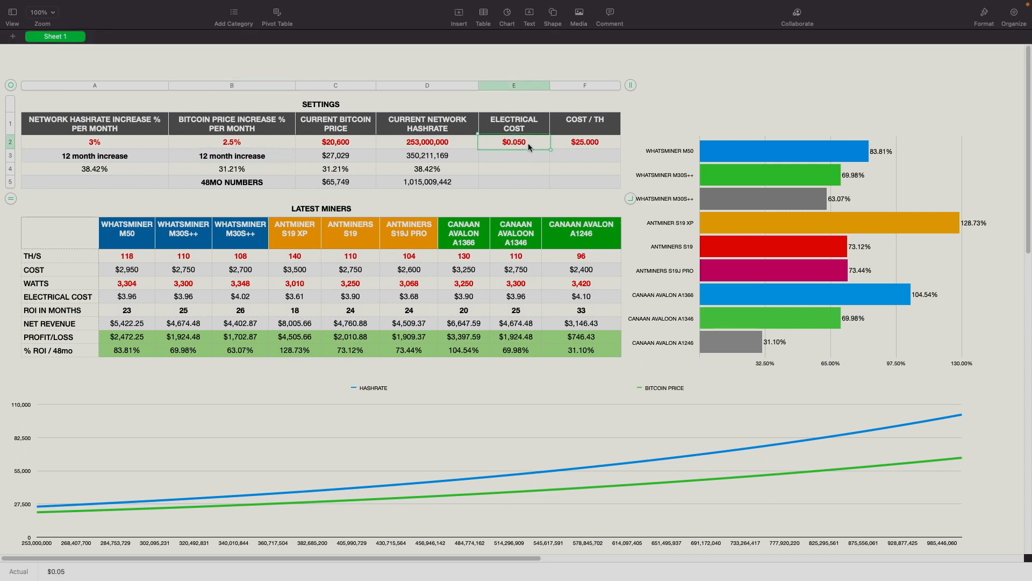
# Step: Enter 0.065 as the electrical cost in cell E2
pyautogui.write('.06')
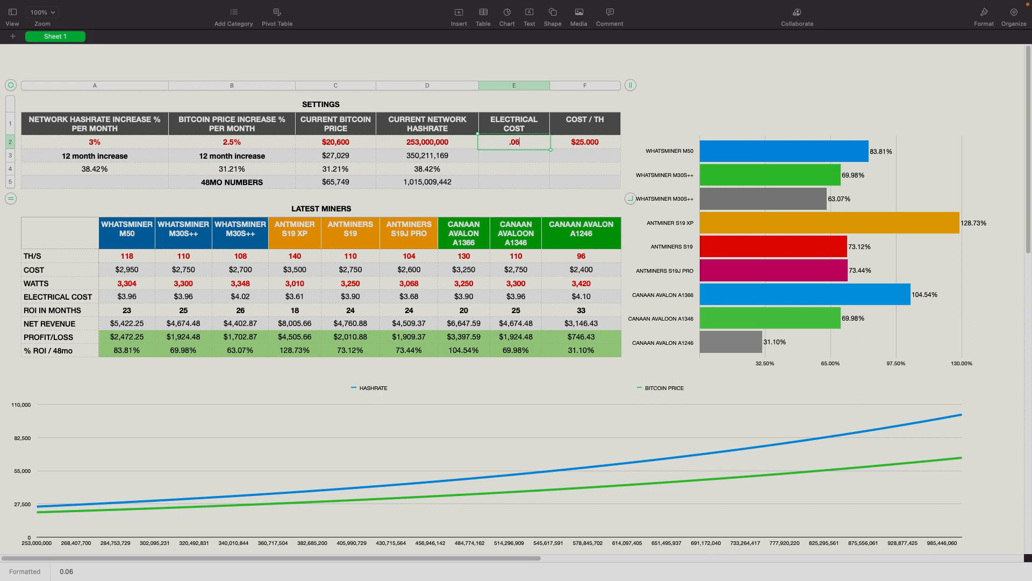
pyautogui.write('0.065')
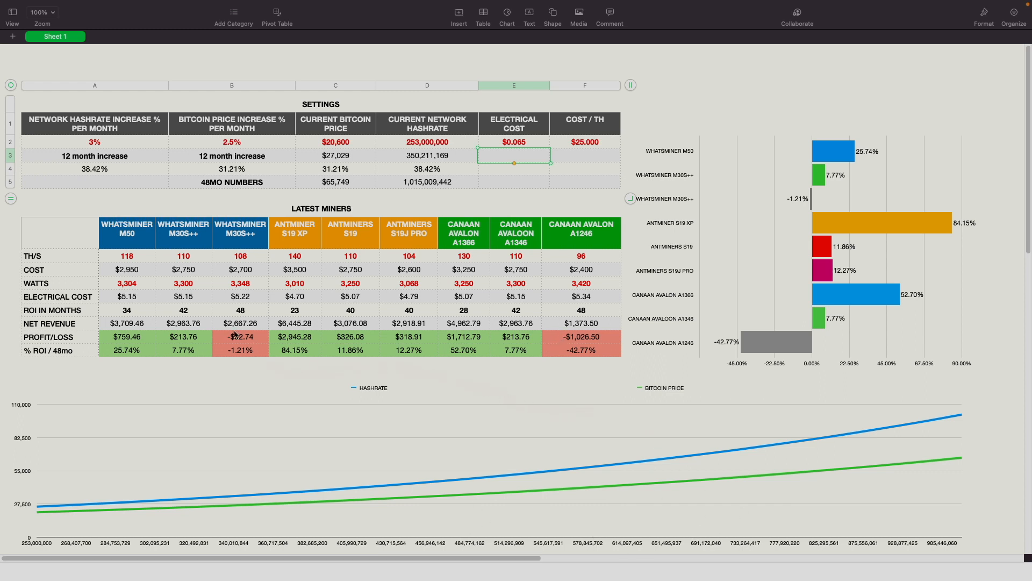
pyautogui.moveTo(303, 296)
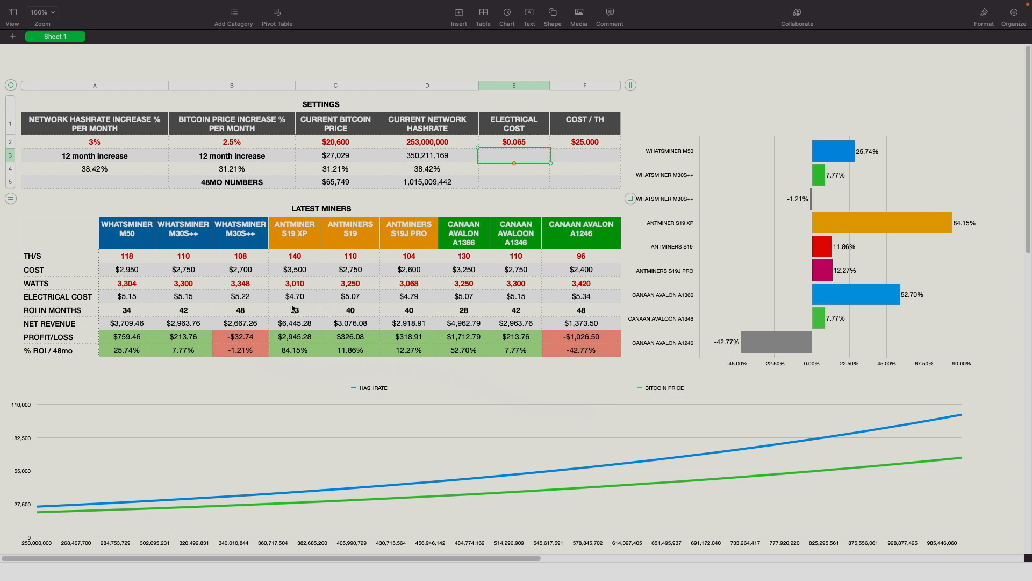
pyautogui.moveTo(290, 317)
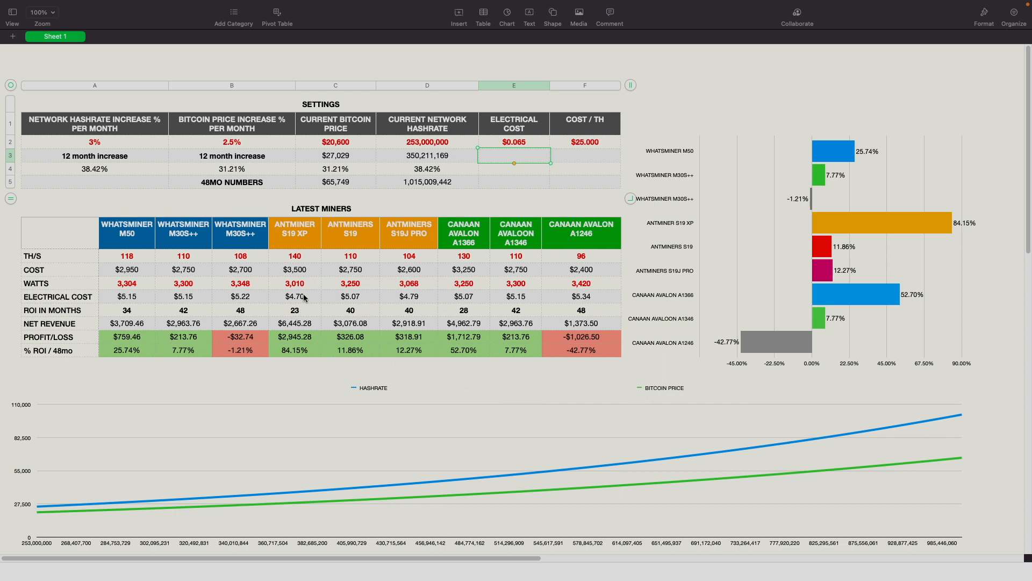
pyautogui.moveTo(294, 312)
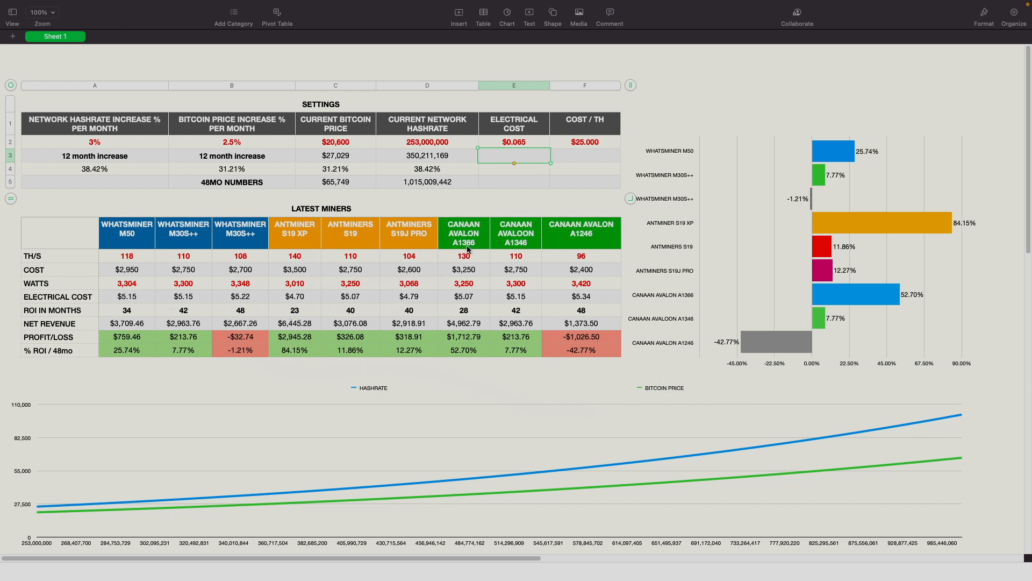
pyautogui.moveTo(461, 314)
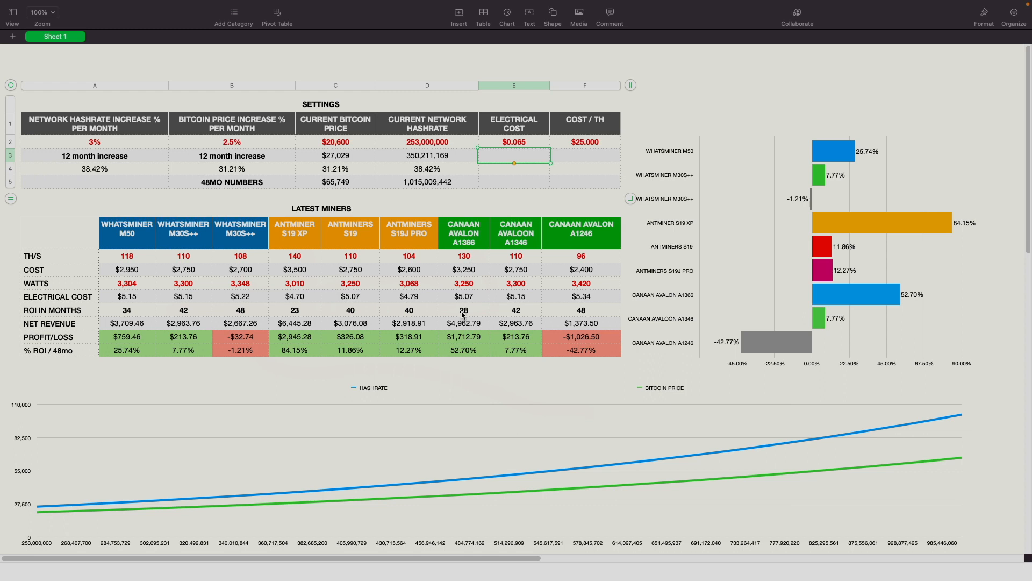
pyautogui.moveTo(285, 309)
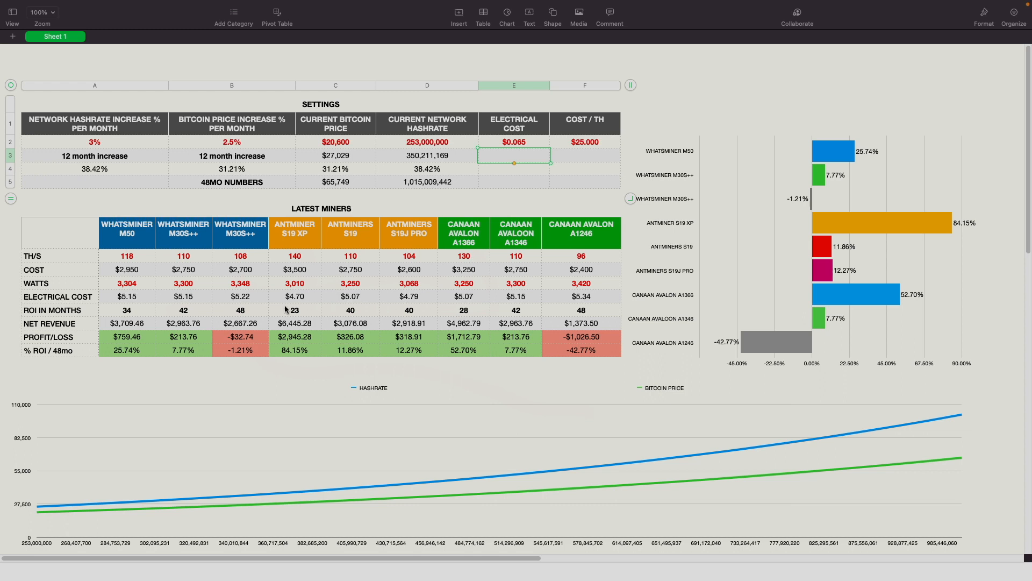
pyautogui.moveTo(284, 308)
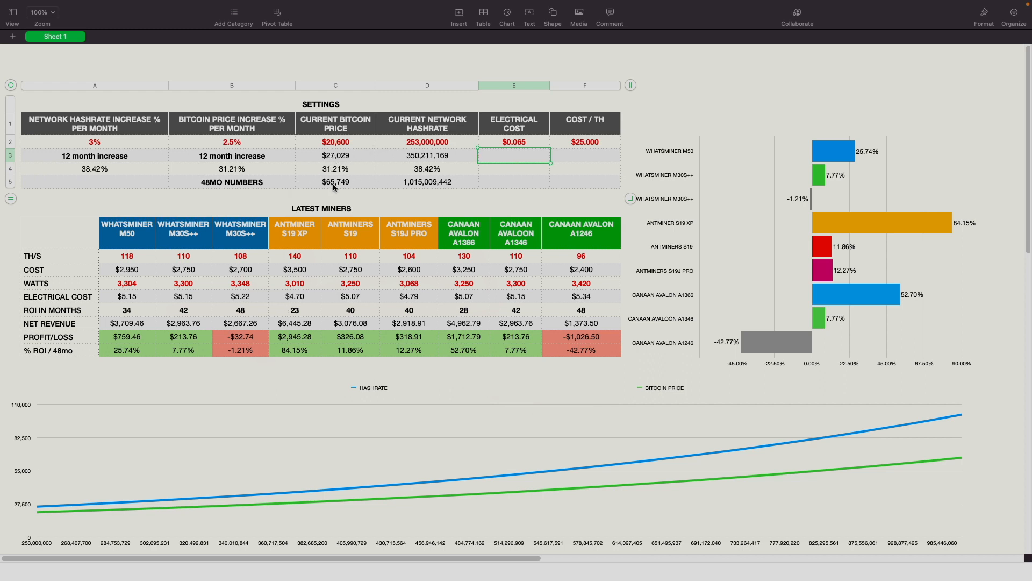
pyautogui.moveTo(212, 187)
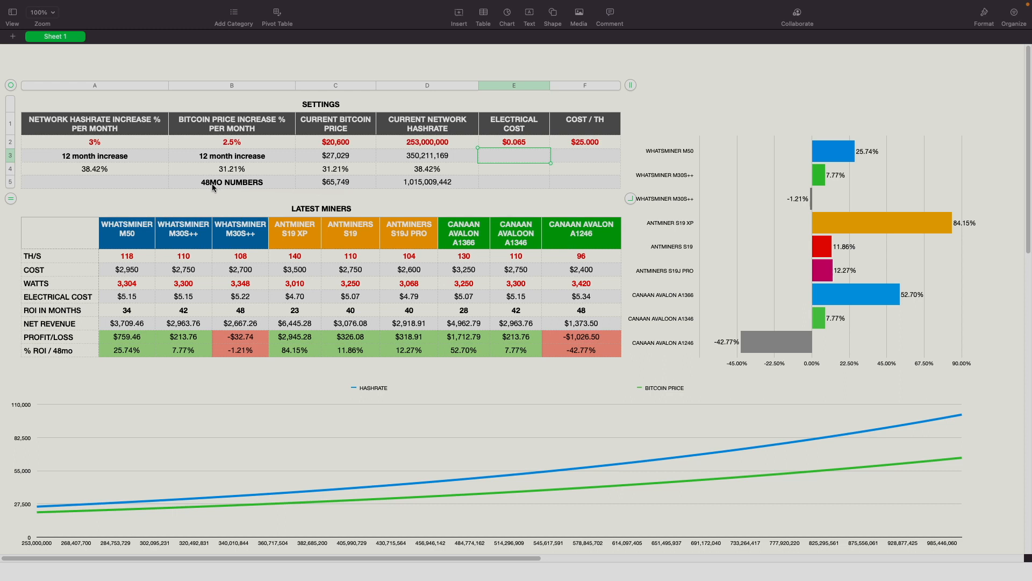
pyautogui.moveTo(349, 183)
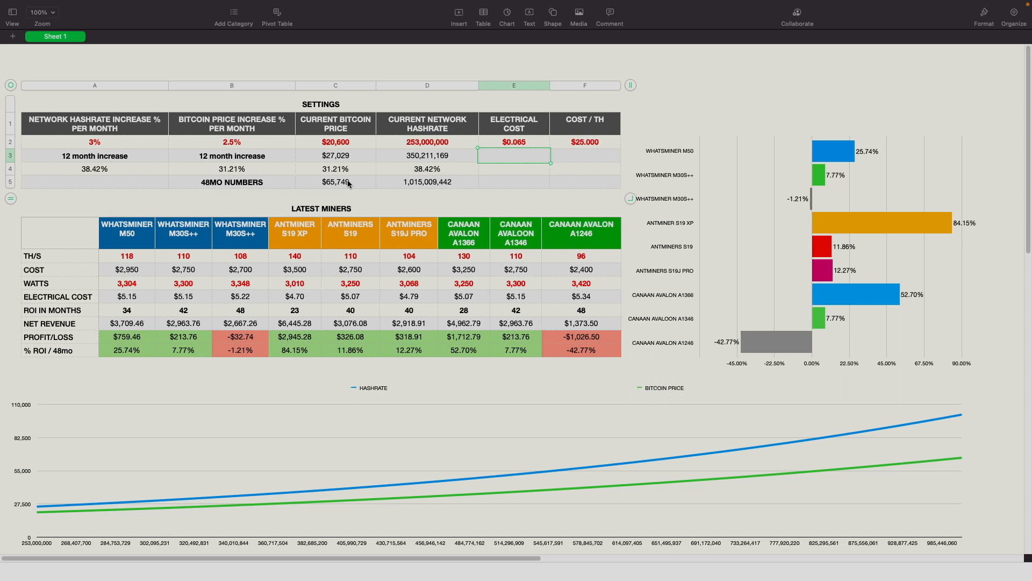
# Step: Enter 3%, then 3.5%, as the monthly bitcoin price increase in B2
pyautogui.click(232, 142)
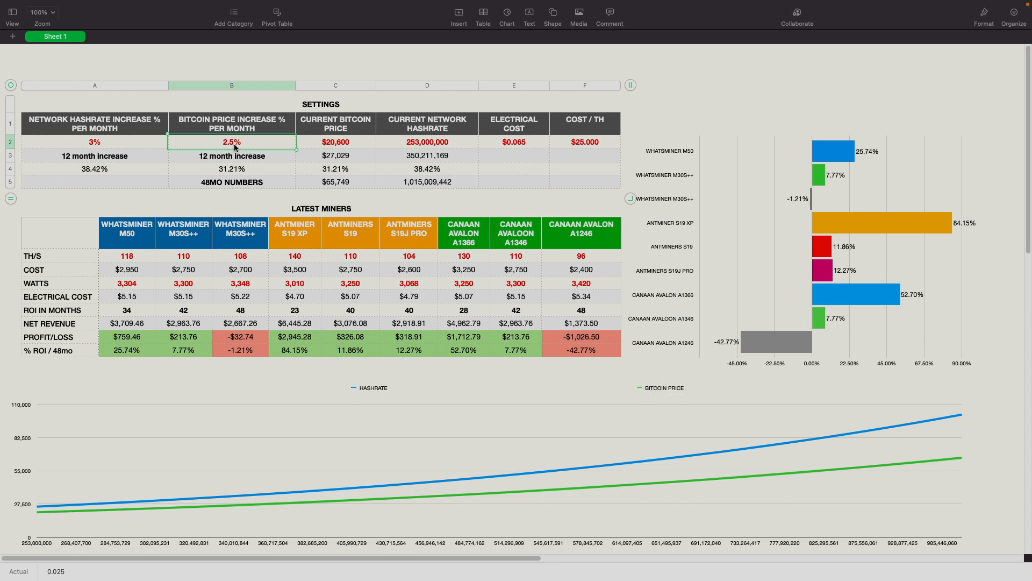
pyautogui.write('3%')
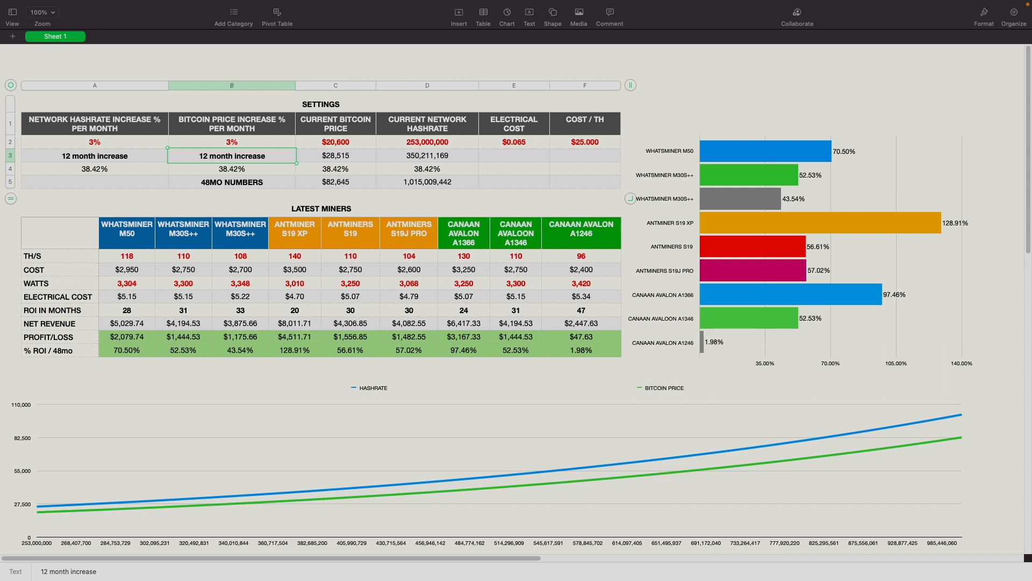
pyautogui.click(231, 141)
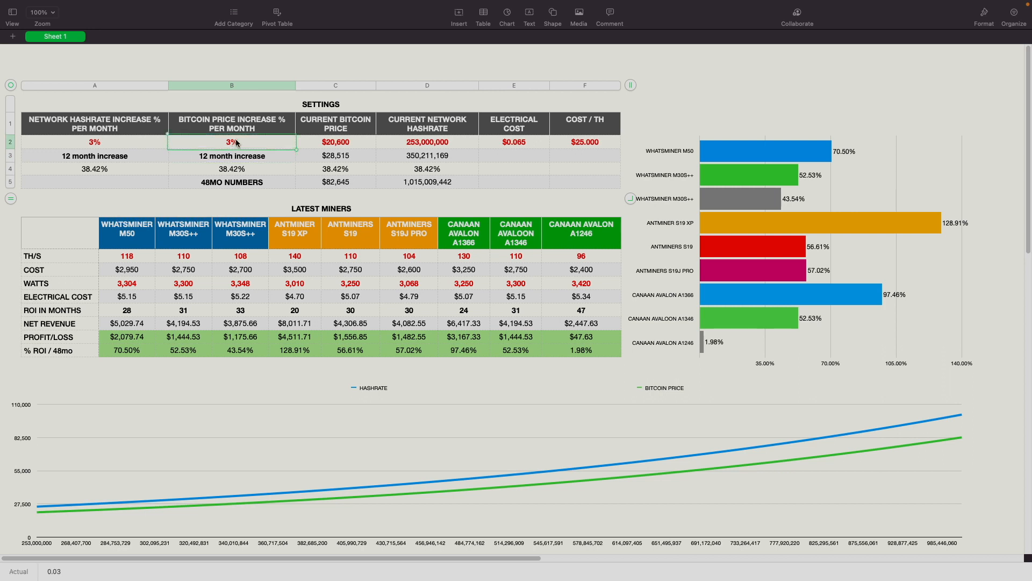
pyautogui.write('3.5%')
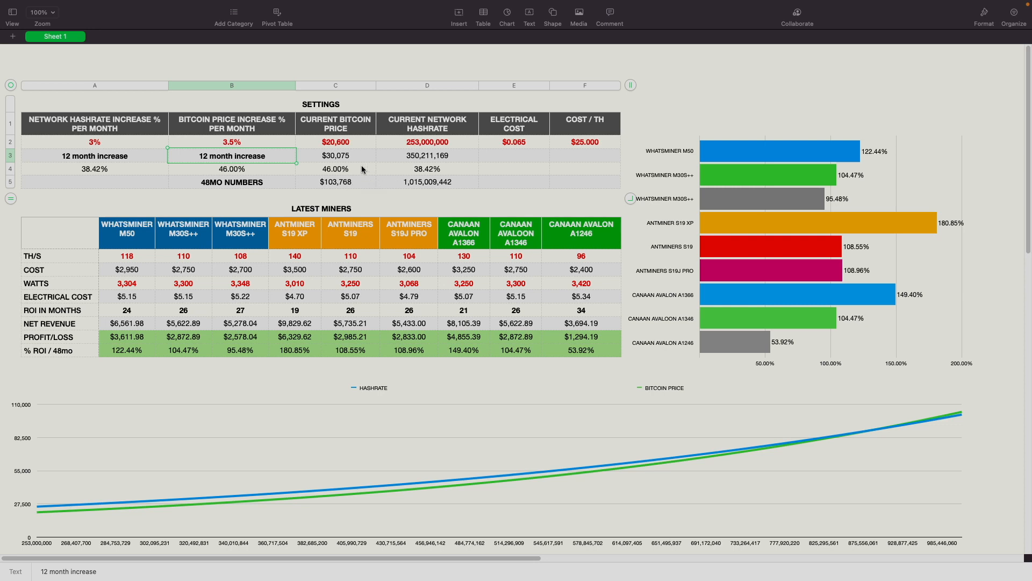
pyautogui.moveTo(298, 310)
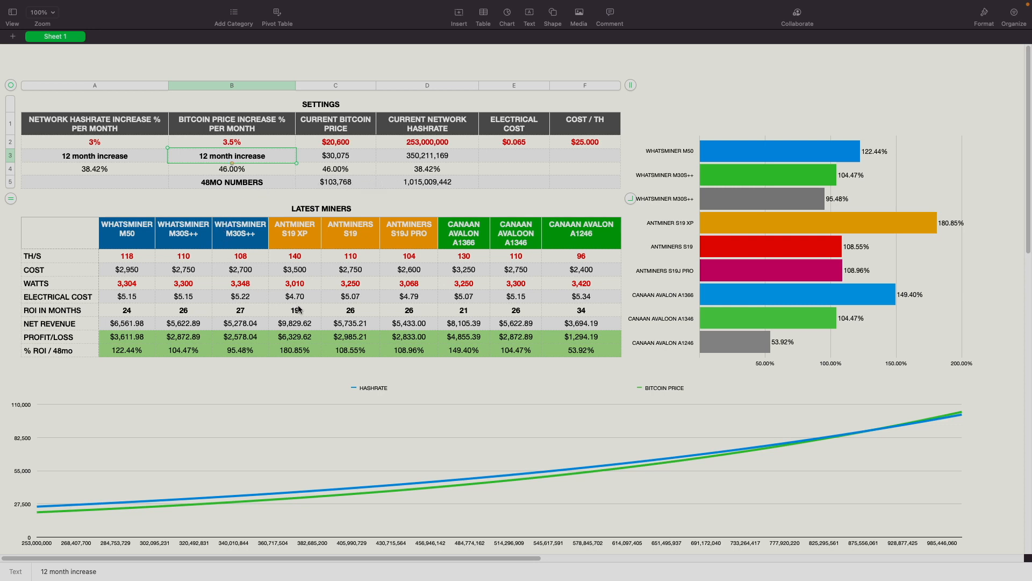
pyautogui.moveTo(295, 270)
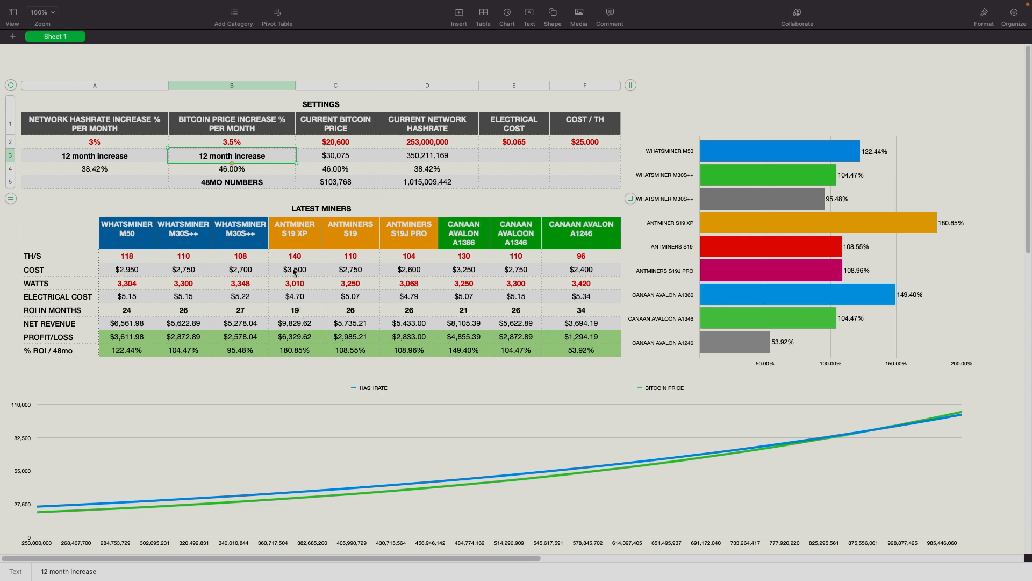
pyautogui.moveTo(468, 265)
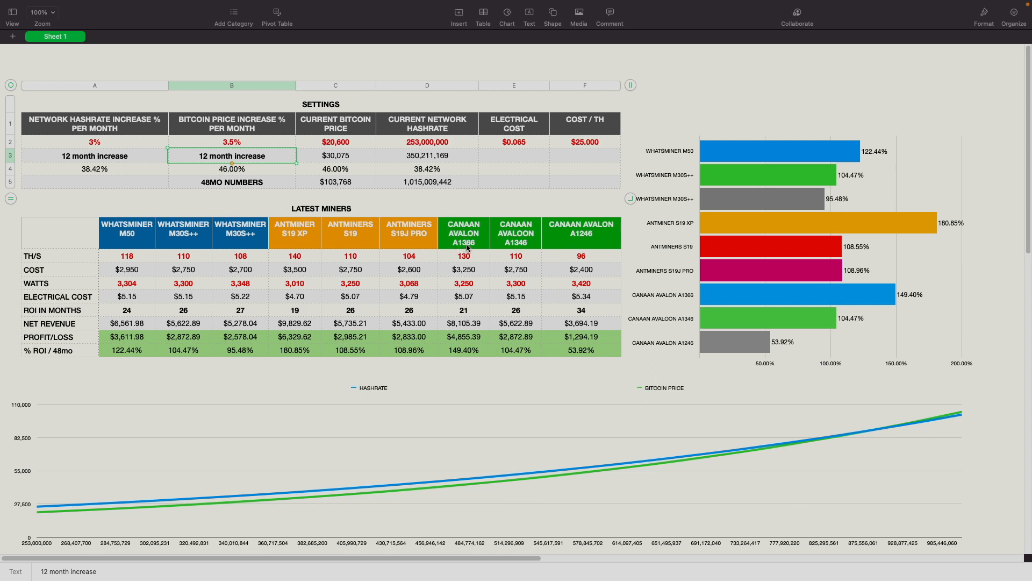
# Step: Enter 0.090 as the electrical cost in cell E2
pyautogui.click(513, 142)
pyautogui.write('.')
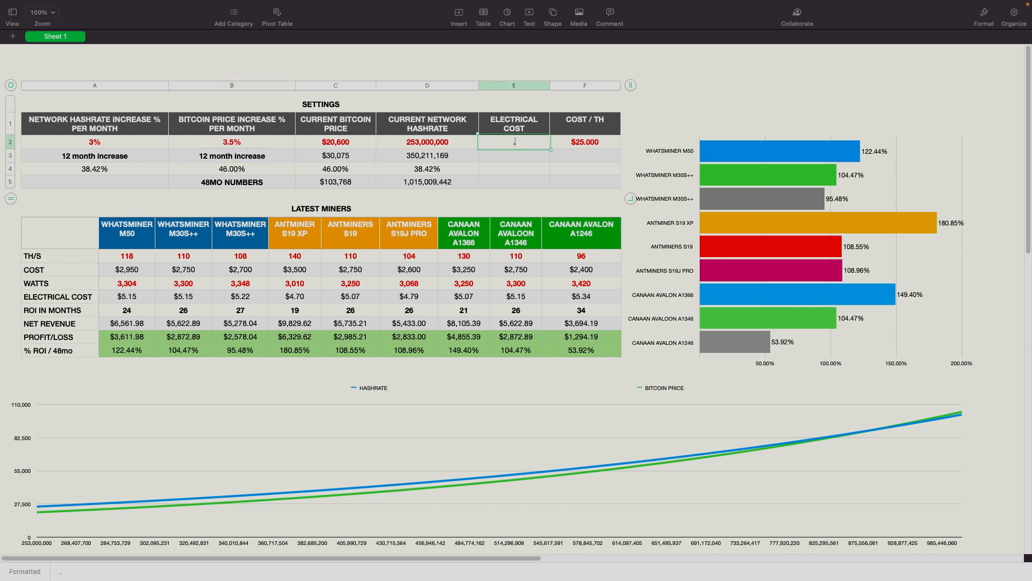
pyautogui.write('0.090')
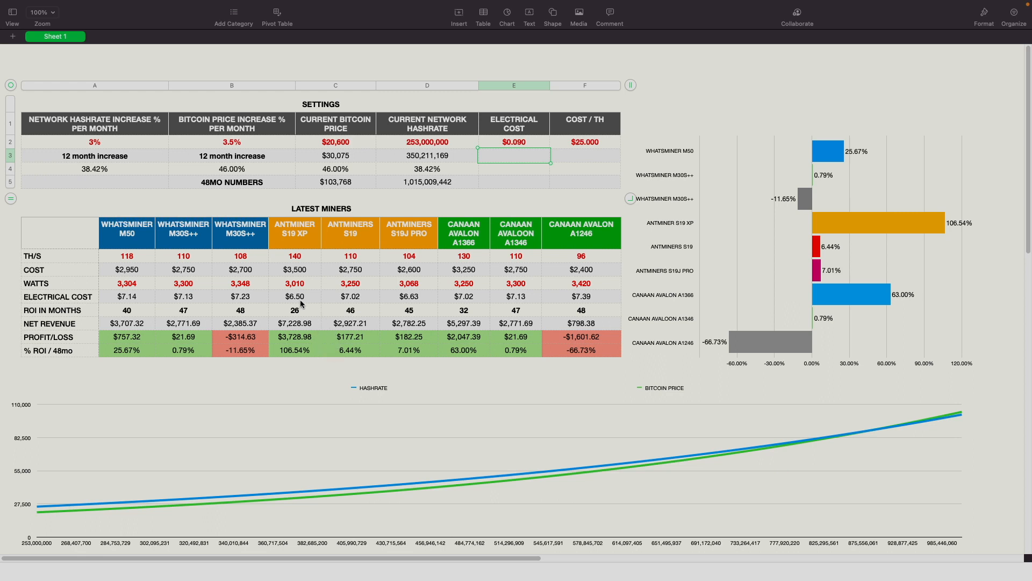
pyautogui.moveTo(298, 311)
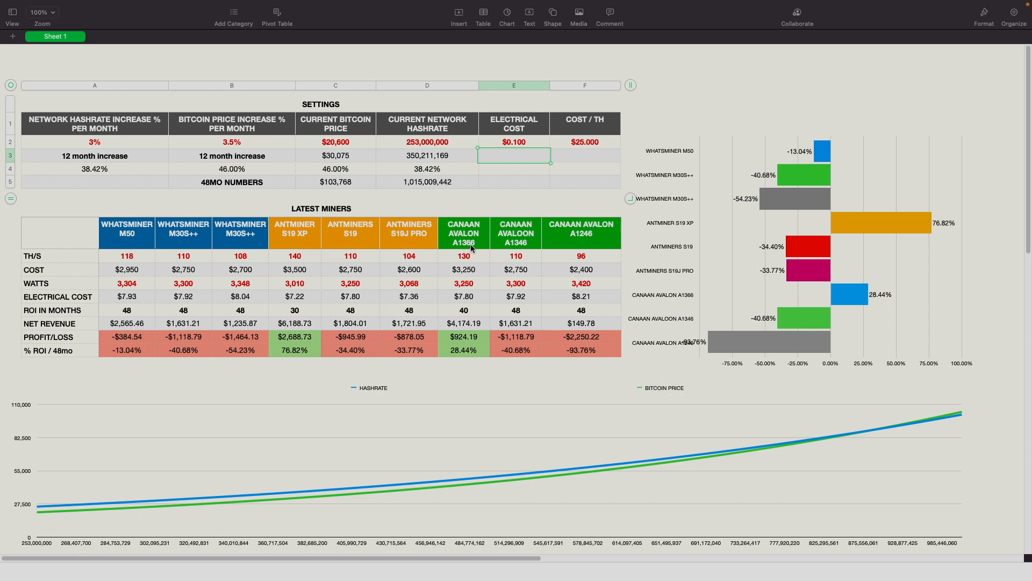
pyautogui.moveTo(461, 280)
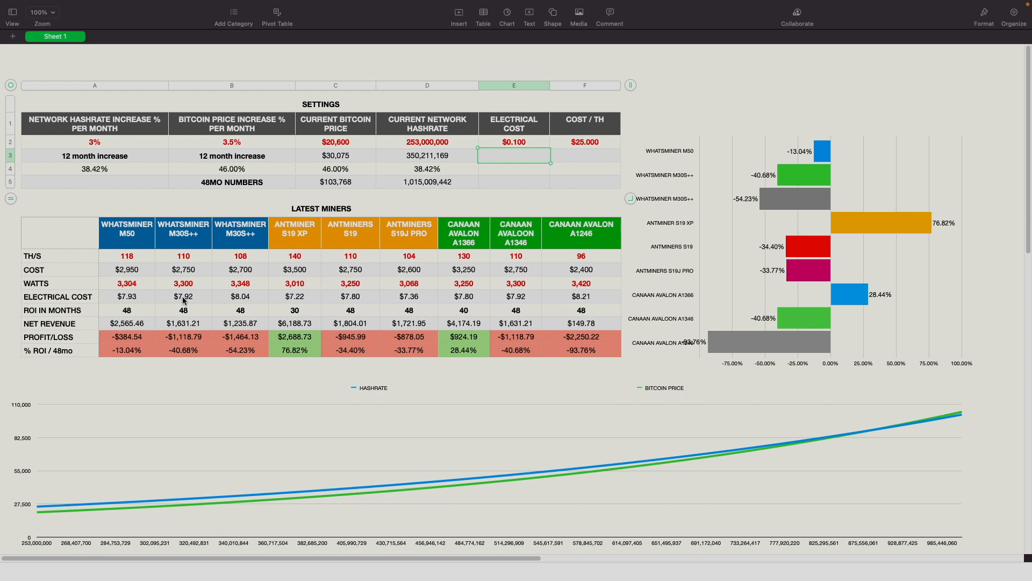
pyautogui.moveTo(100, 250)
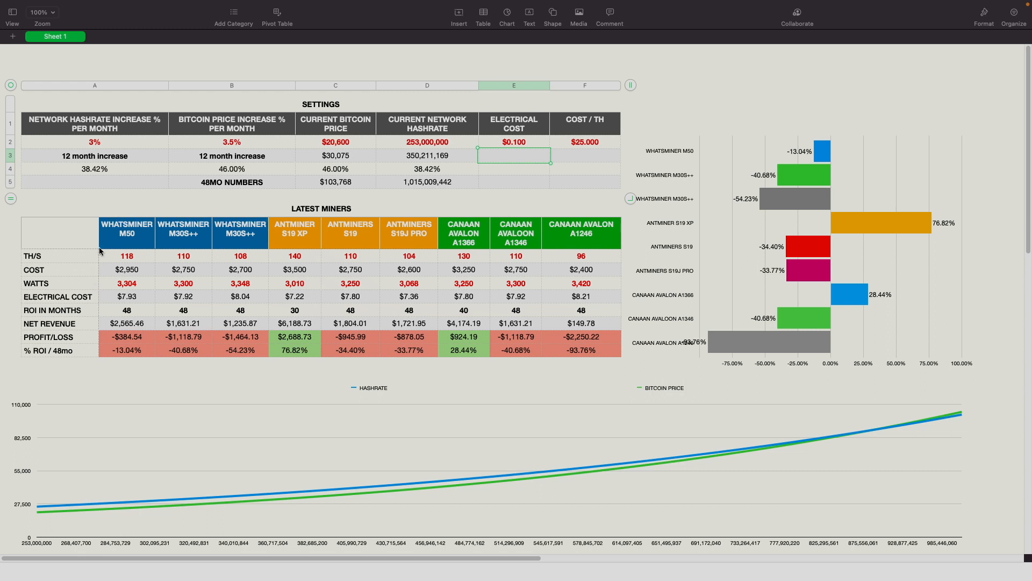
pyautogui.moveTo(208, 130)
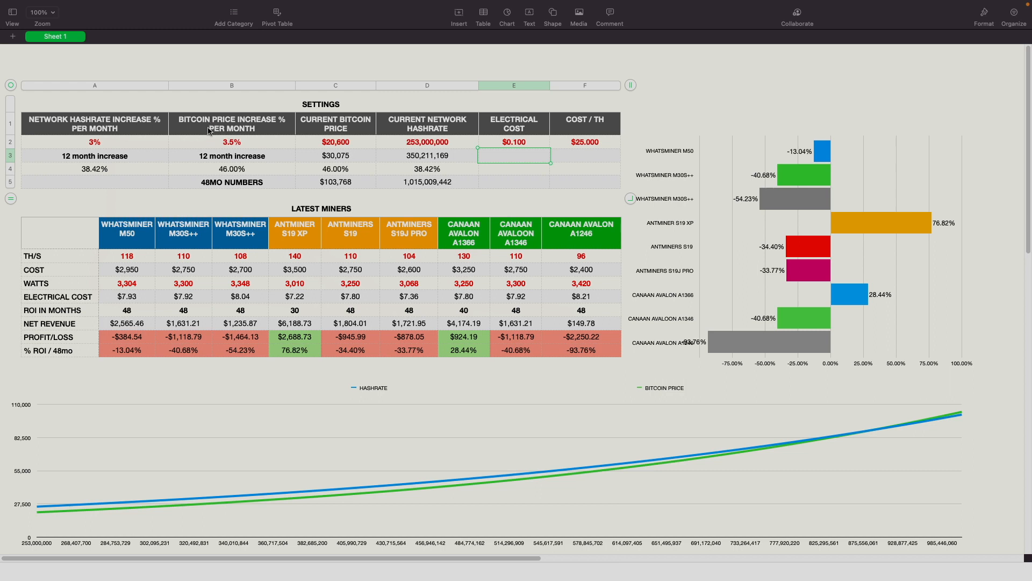
# Step: Select the electrical cost cell E2, then the bitcoin price increase cell B2
pyautogui.click(513, 142)
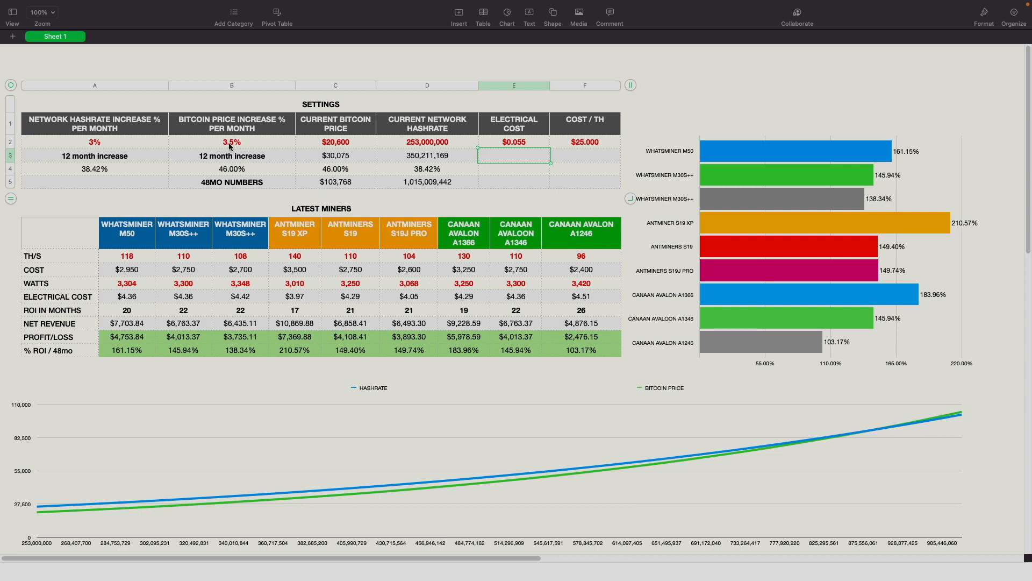
pyautogui.click(231, 142)
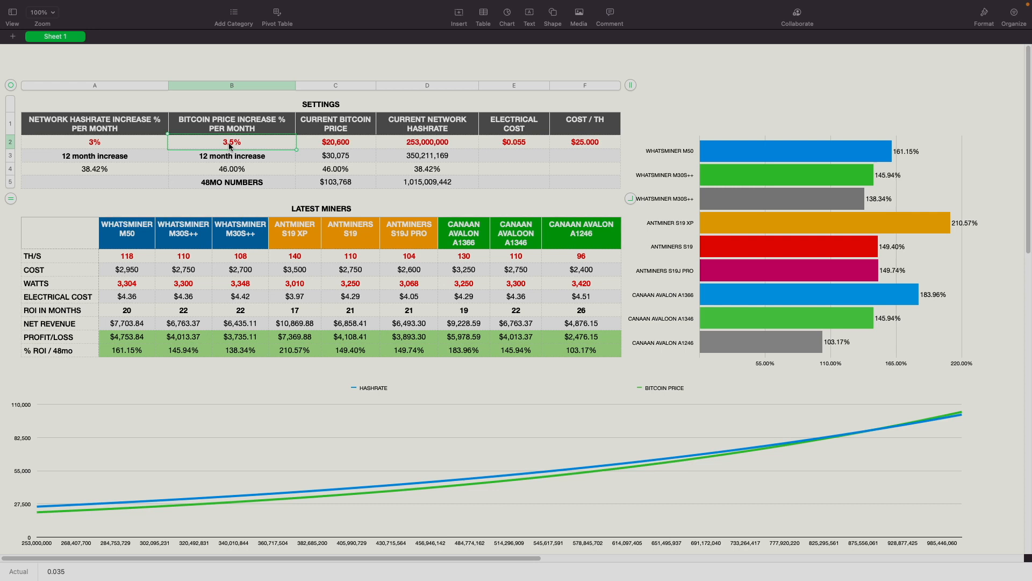
# Step: Enter 4% as the monthly bitcoin price increase in cell B2
pyautogui.write('4%')
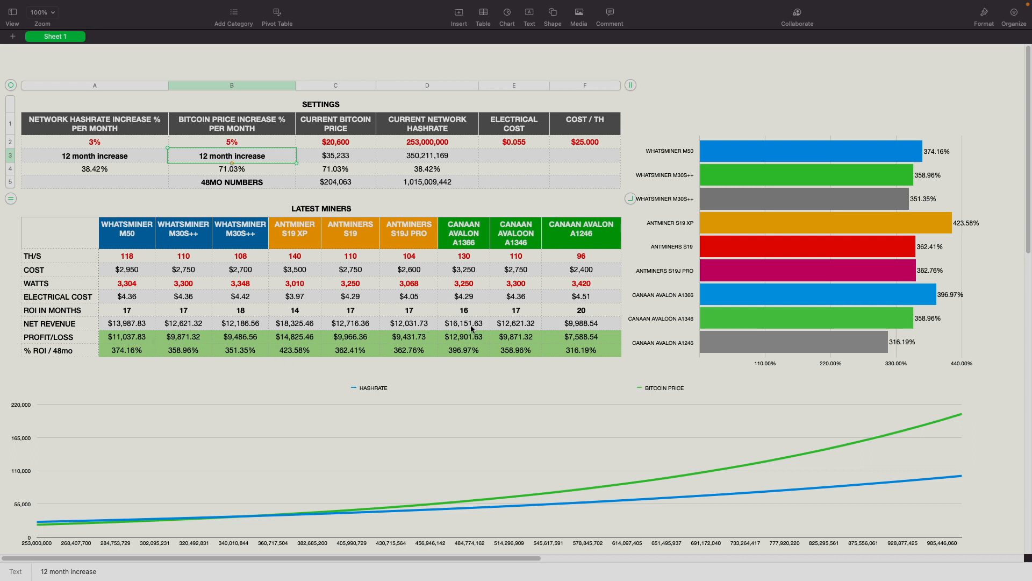
pyautogui.moveTo(295, 346)
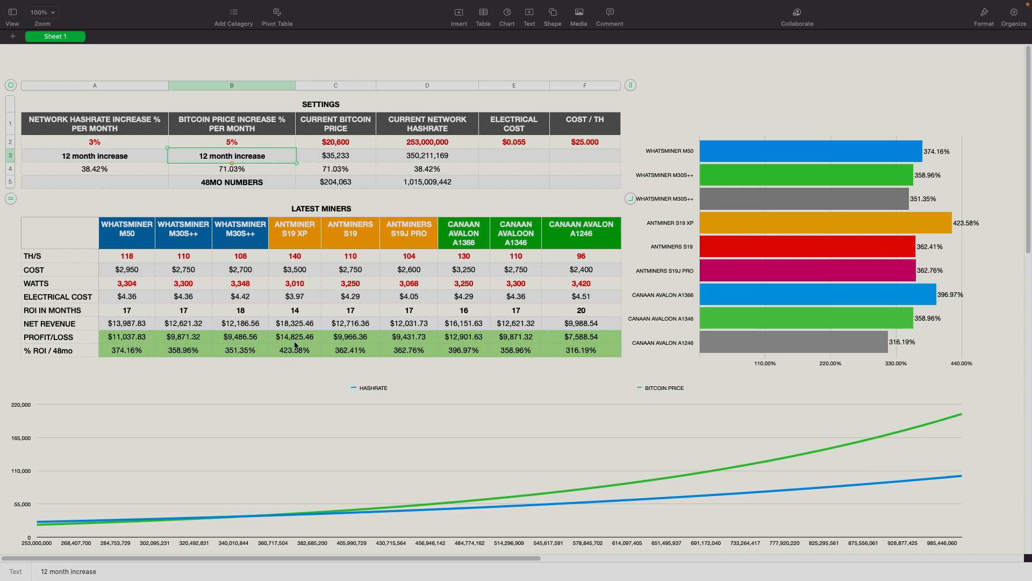
pyautogui.moveTo(294, 343)
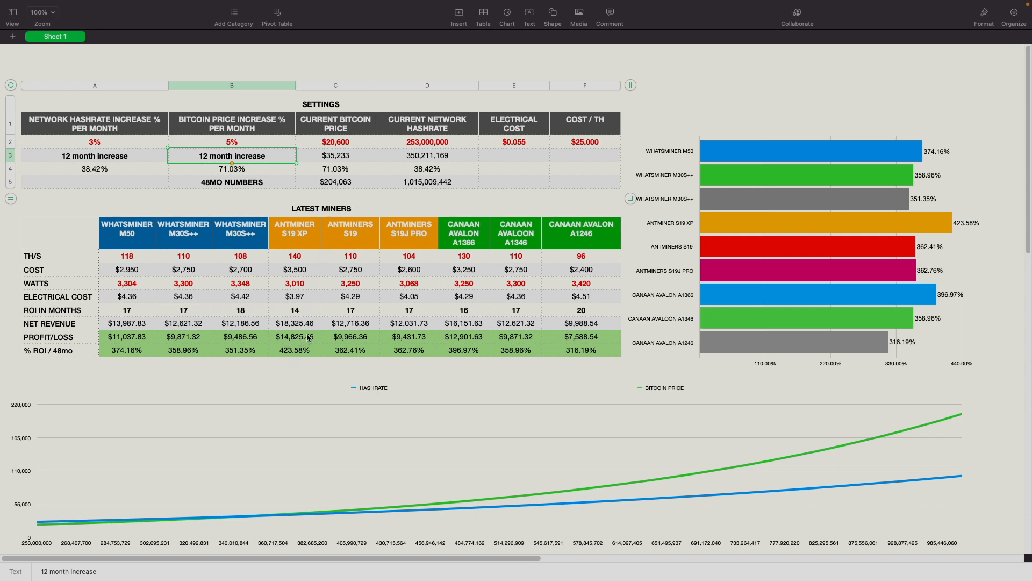
pyautogui.moveTo(316, 355)
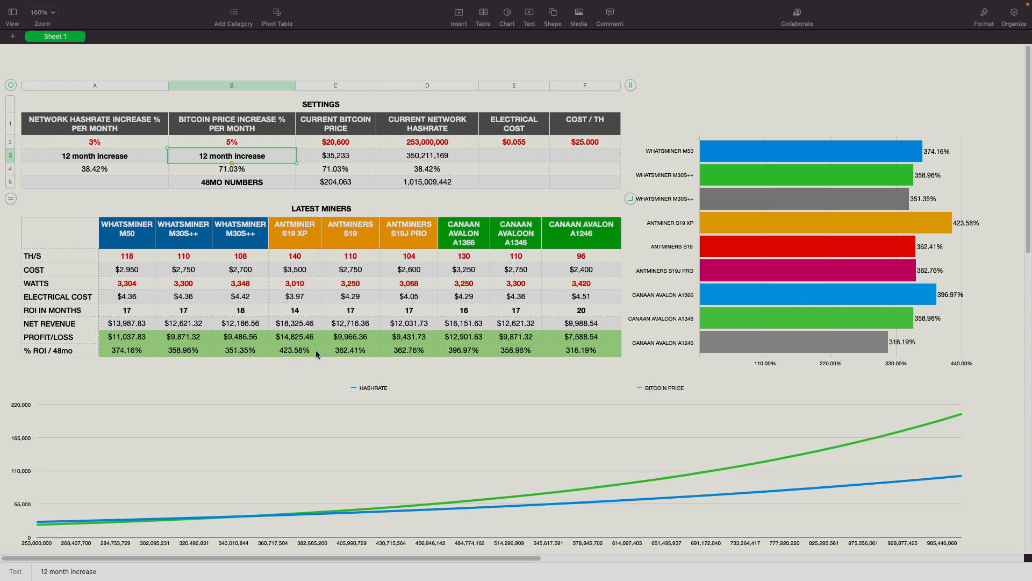
pyautogui.moveTo(301, 379)
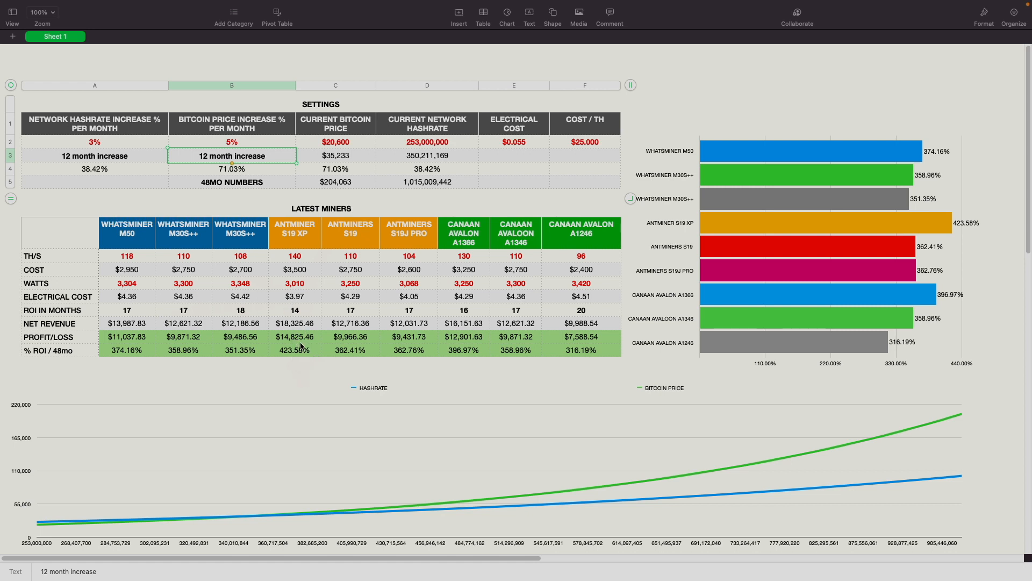
pyautogui.moveTo(368, 349)
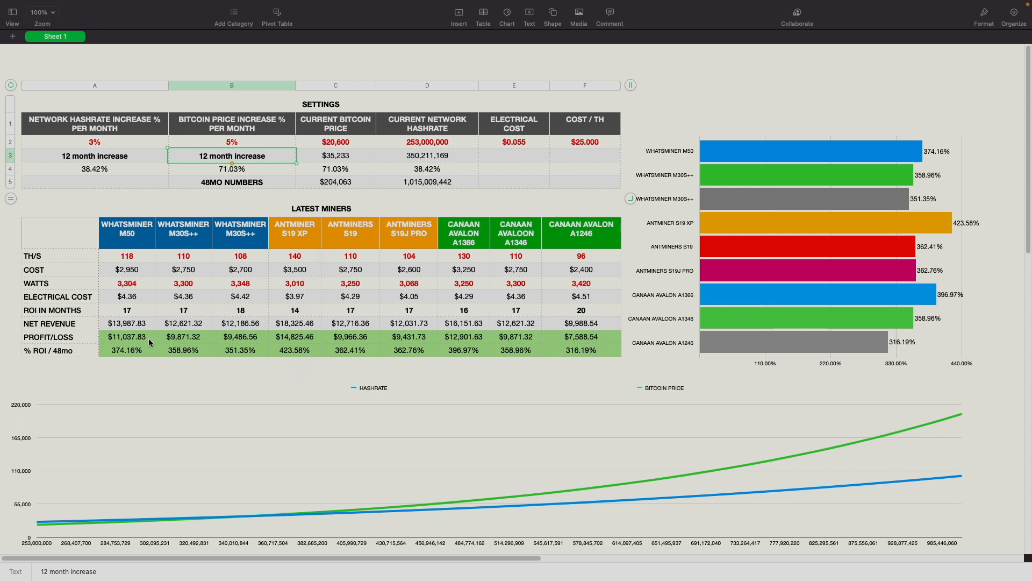
pyautogui.moveTo(409, 227)
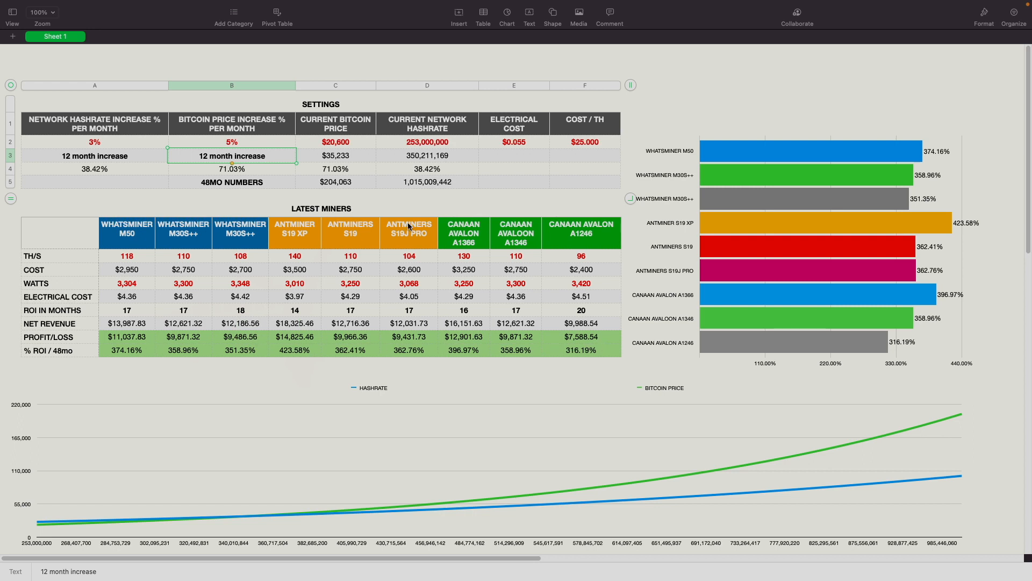
pyautogui.moveTo(106, 515)
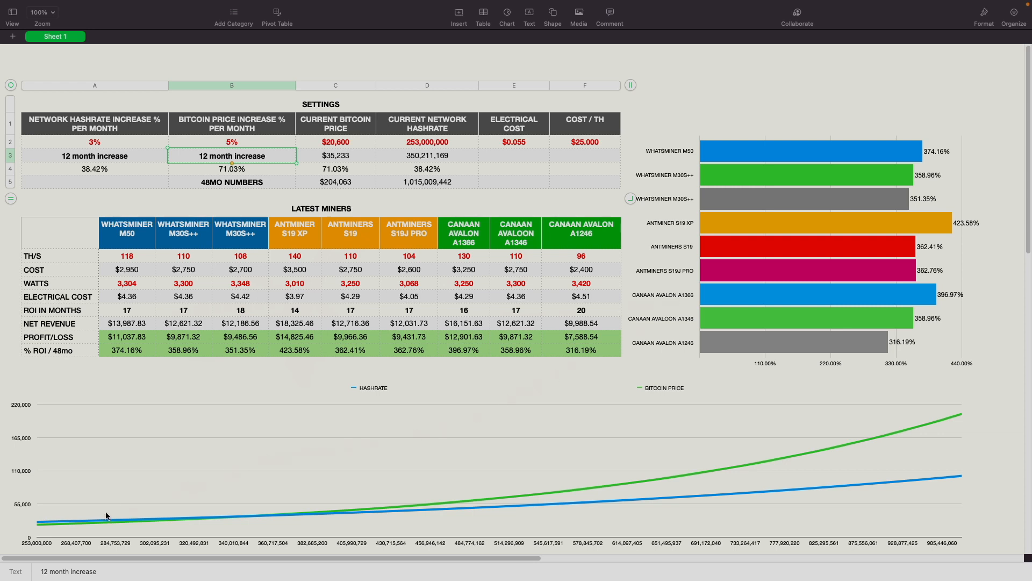
pyautogui.moveTo(185, 441)
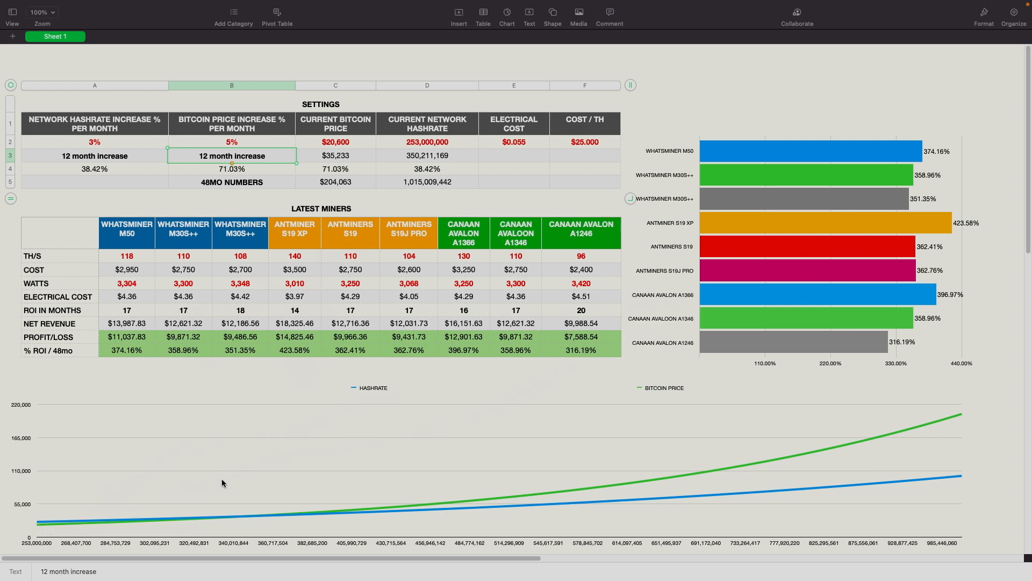
pyautogui.moveTo(447, 385)
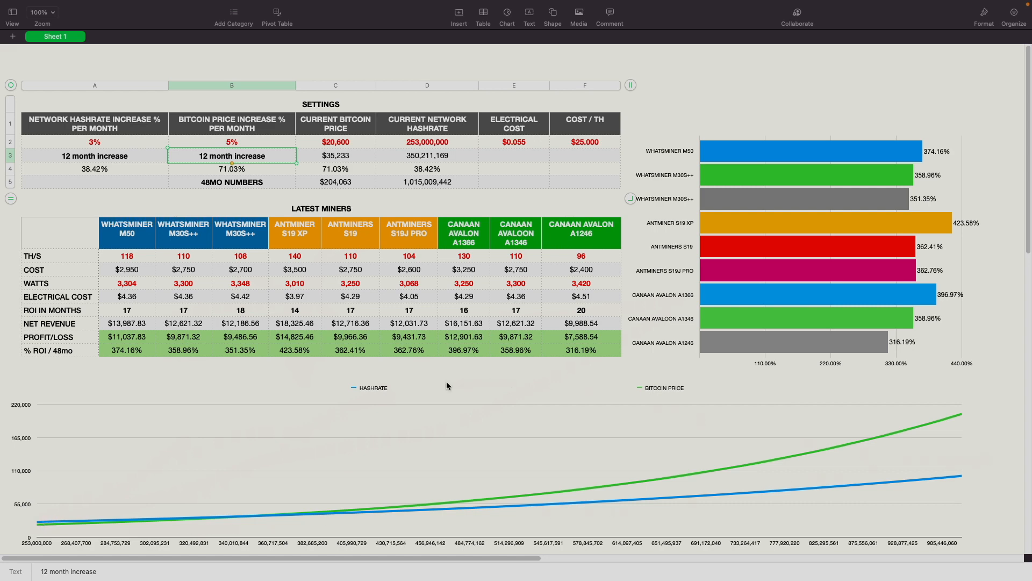
pyautogui.scroll(-3)
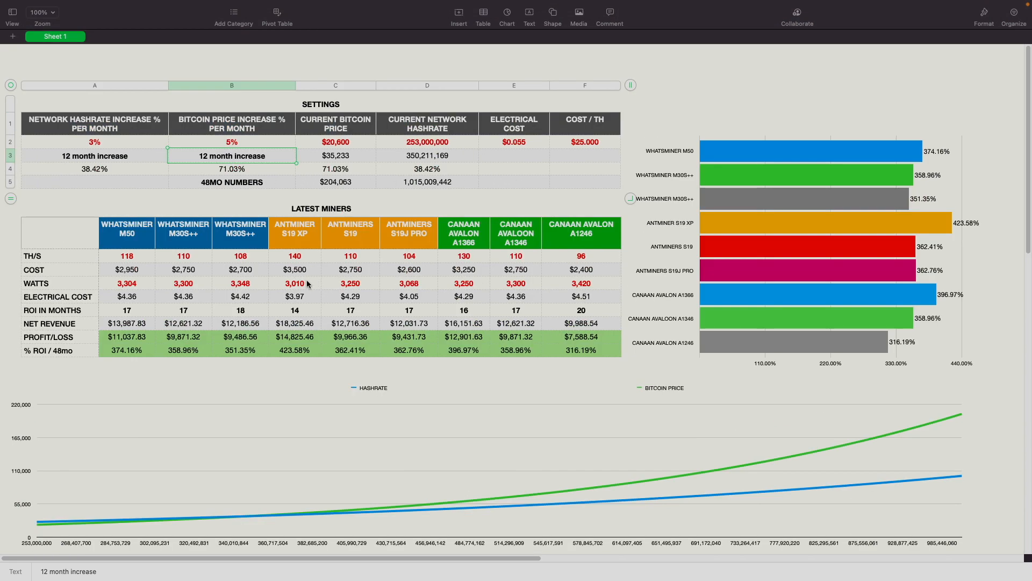
pyautogui.click(231, 141)
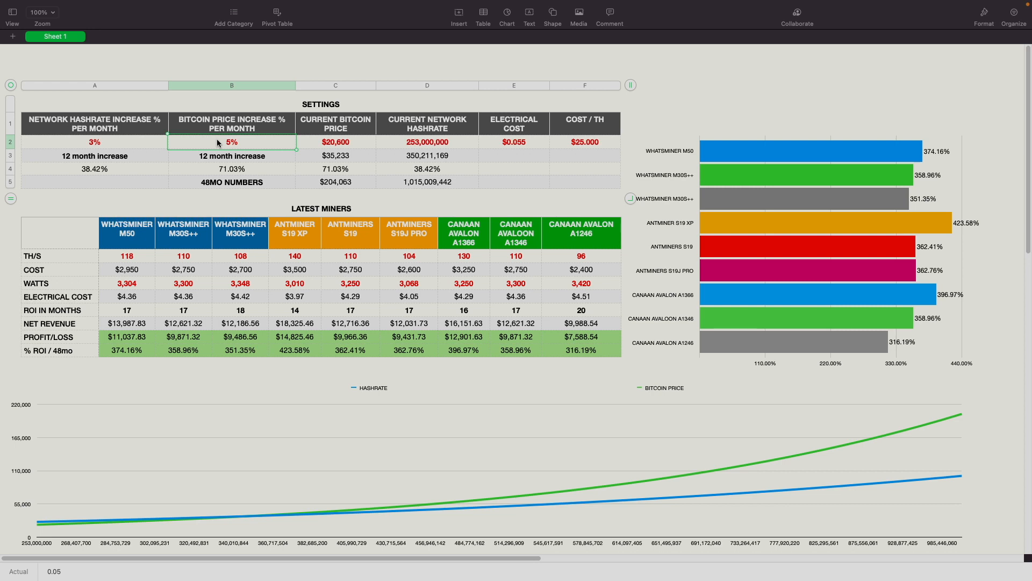
# Step: Enter -1% as the monthly bitcoin price change in cell B2
pyautogui.write('-1%')
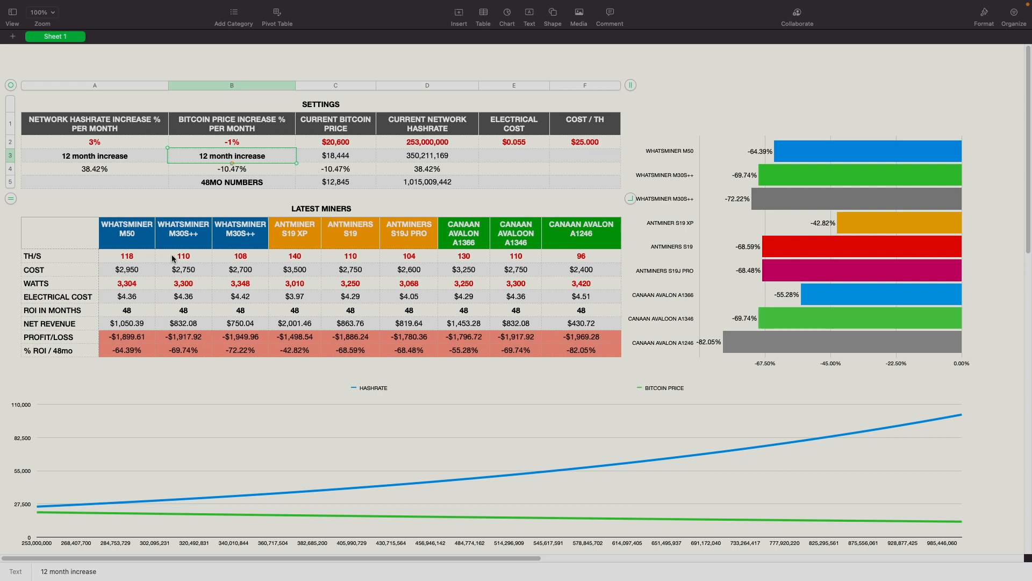
pyautogui.moveTo(380, 302)
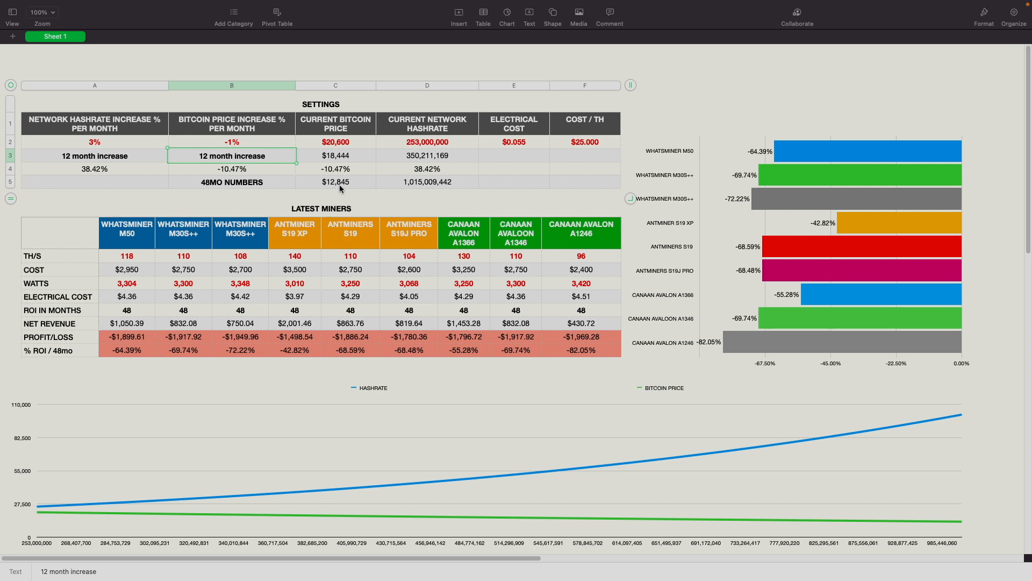
pyautogui.moveTo(430, 192)
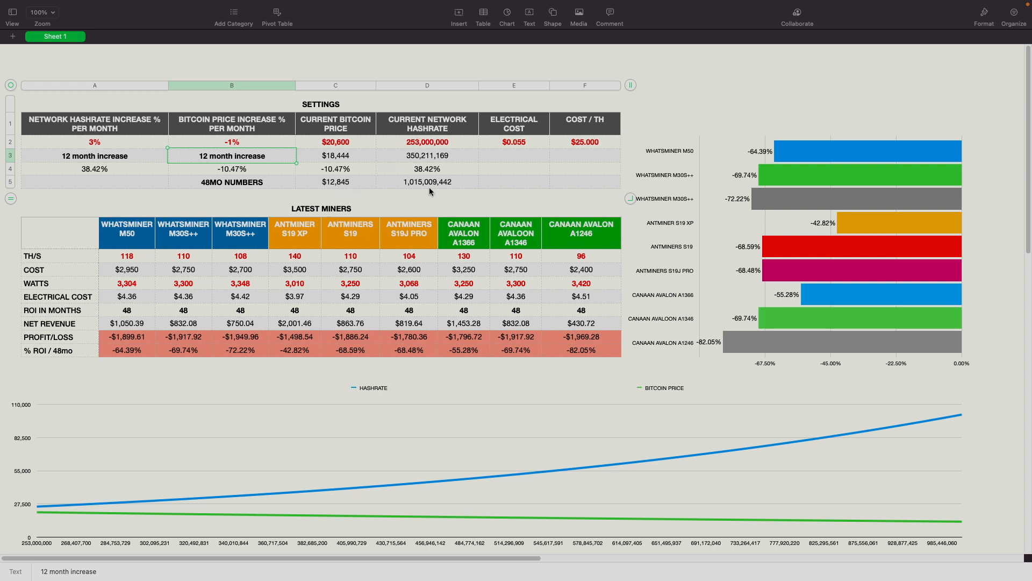
pyautogui.moveTo(411, 187)
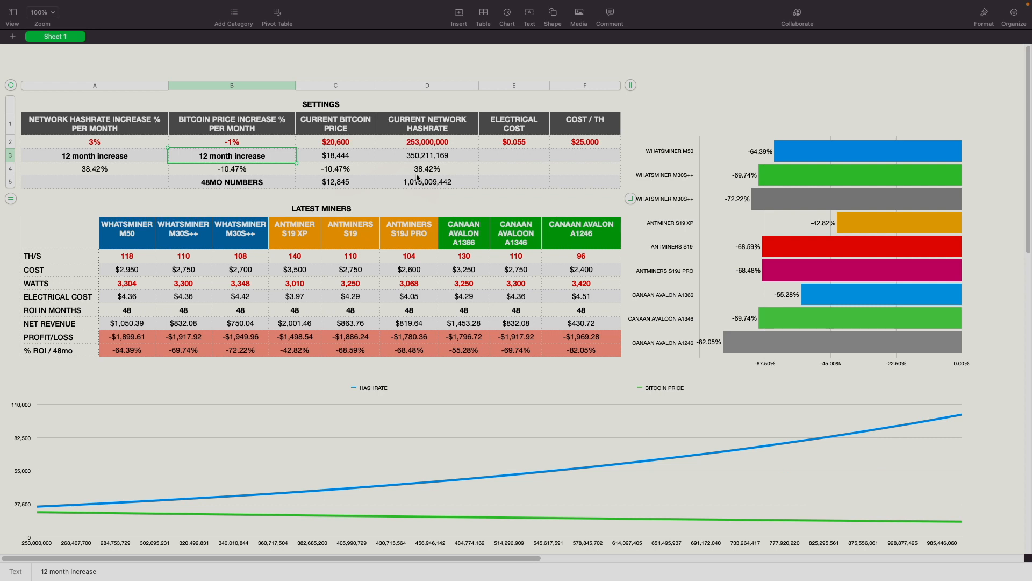
pyautogui.moveTo(414, 168)
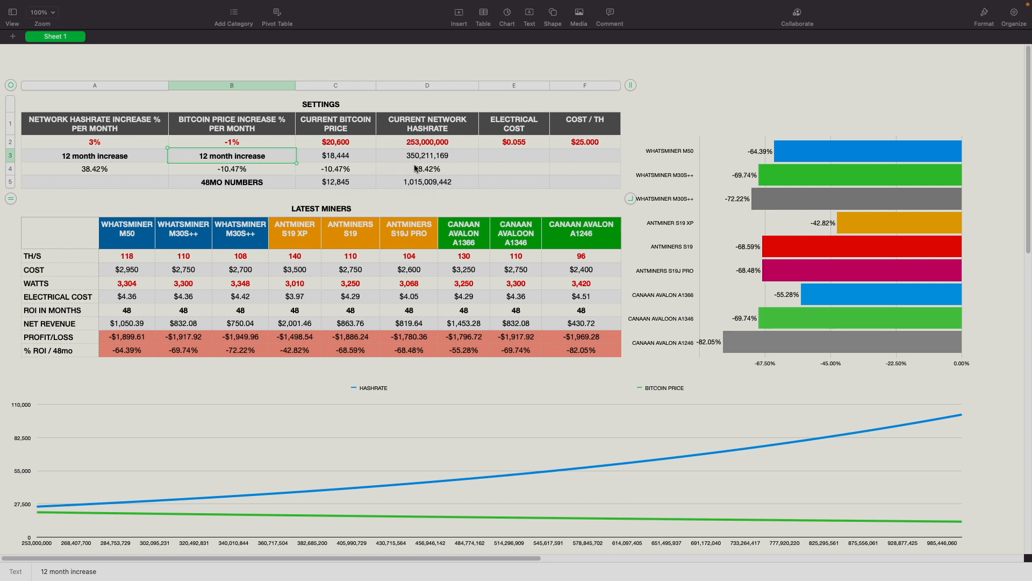
pyautogui.moveTo(397, 165)
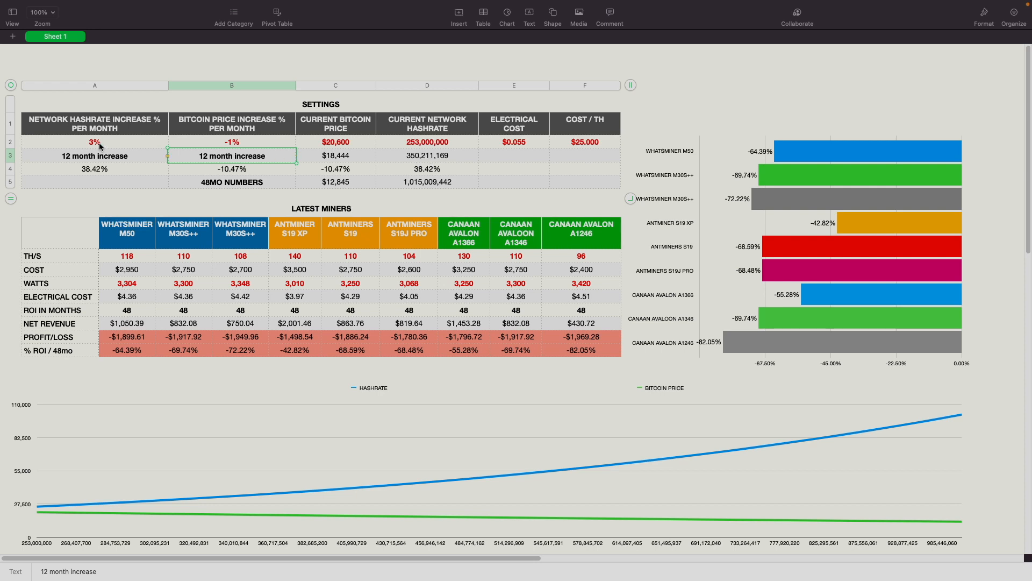
# Step: Enter 2.4% hashrate growth in A2 and 3% bitcoin price growth in B2
pyautogui.write('2.4%')
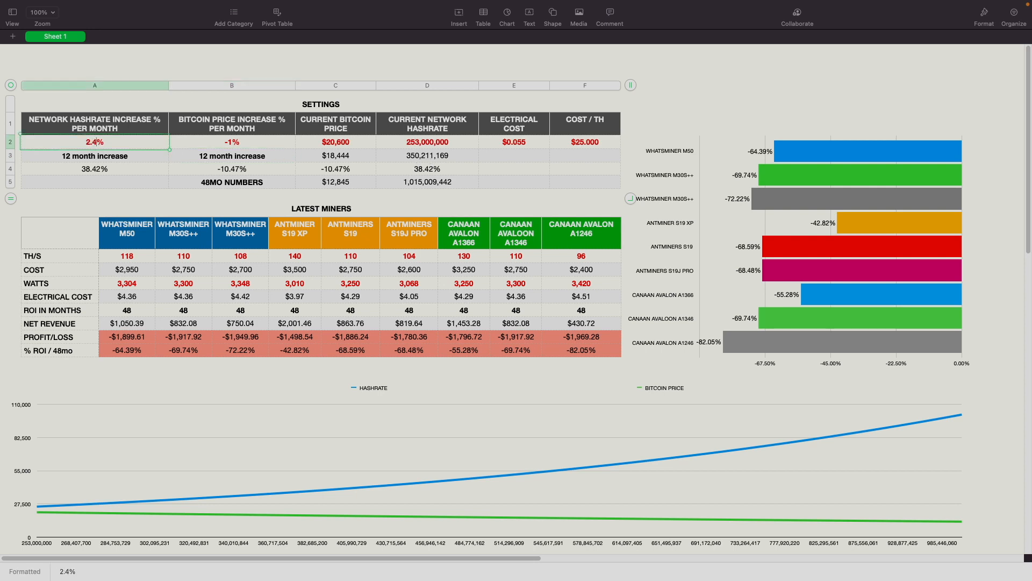
pyautogui.click(94, 156)
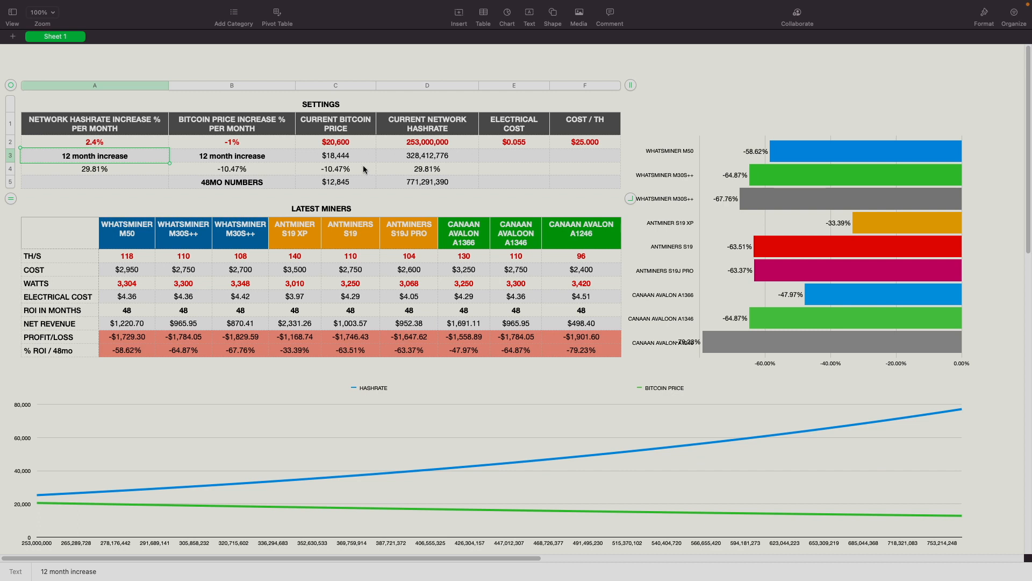
pyautogui.moveTo(241, 151)
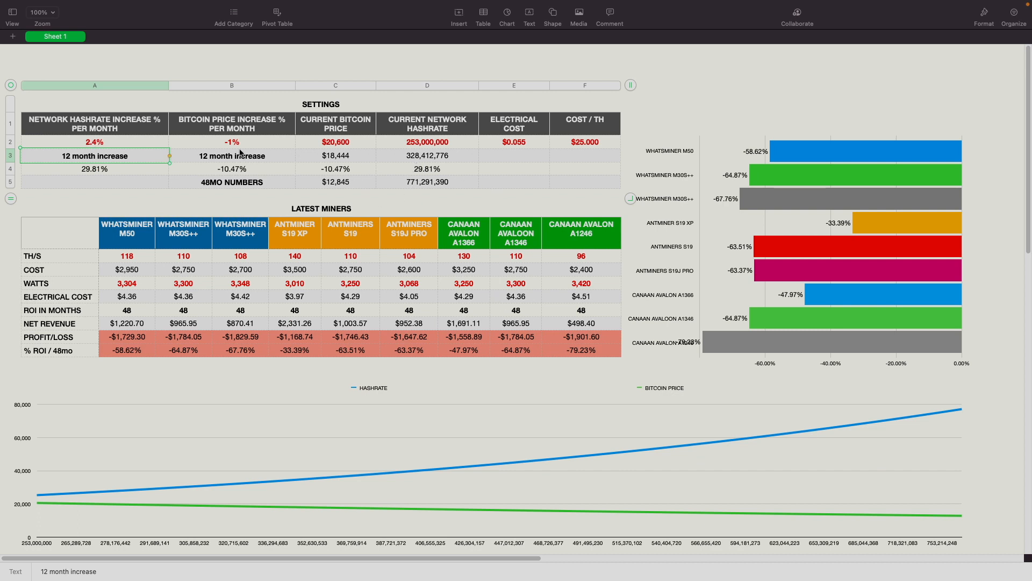
pyautogui.click(232, 142)
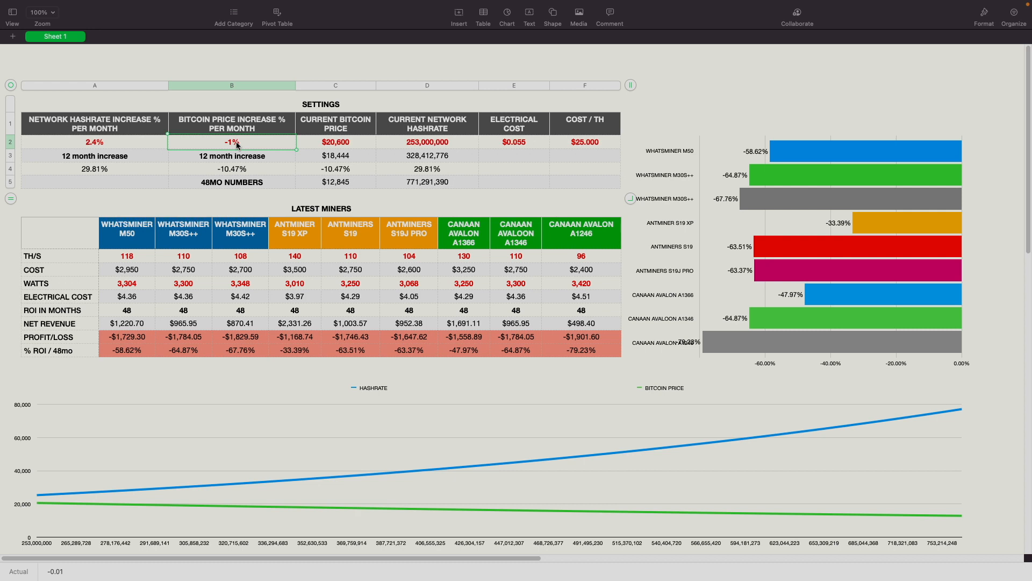
pyautogui.write('3%')
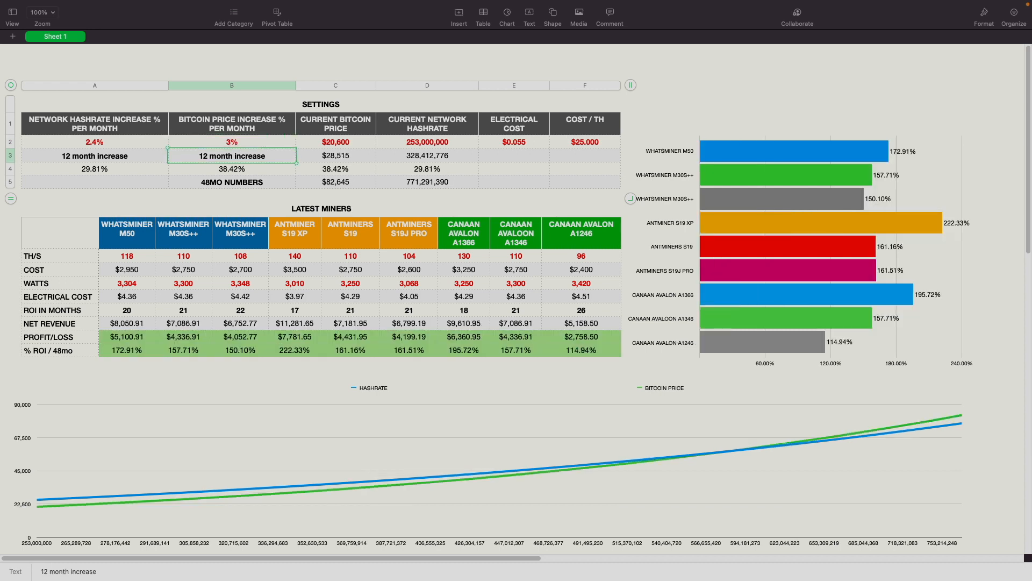